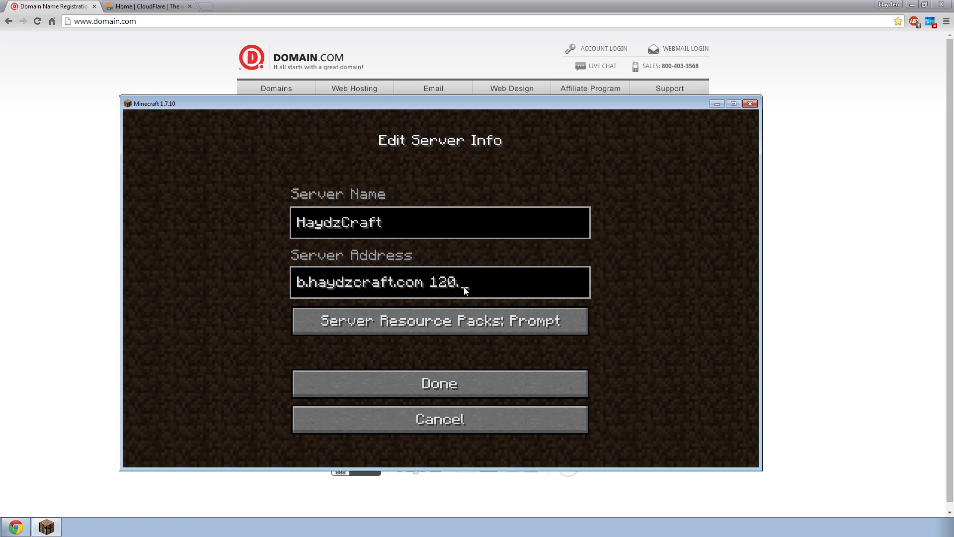
Edit the HaydzCraft server address to hub.haydzcraft.com, removing the IP and :25567 port
text(5.6.8)
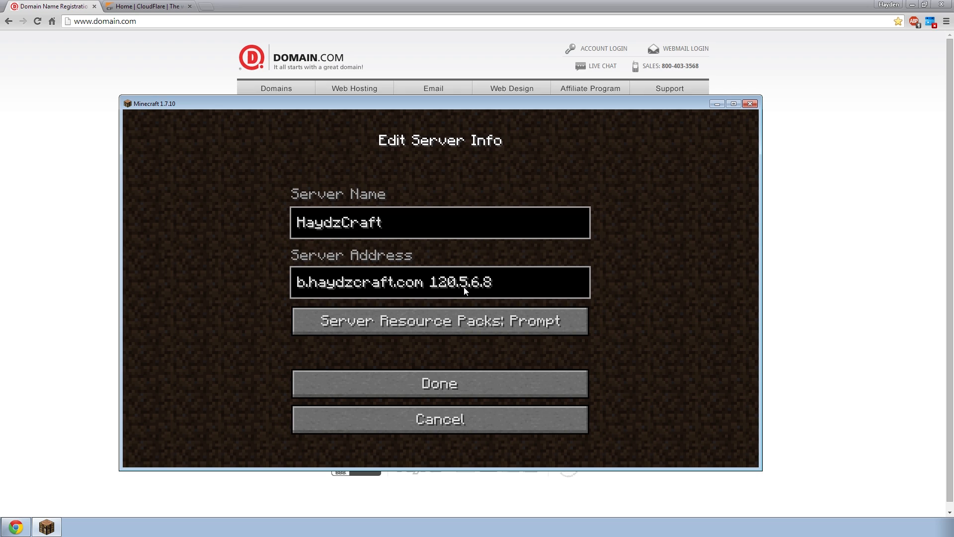
click(463, 283)
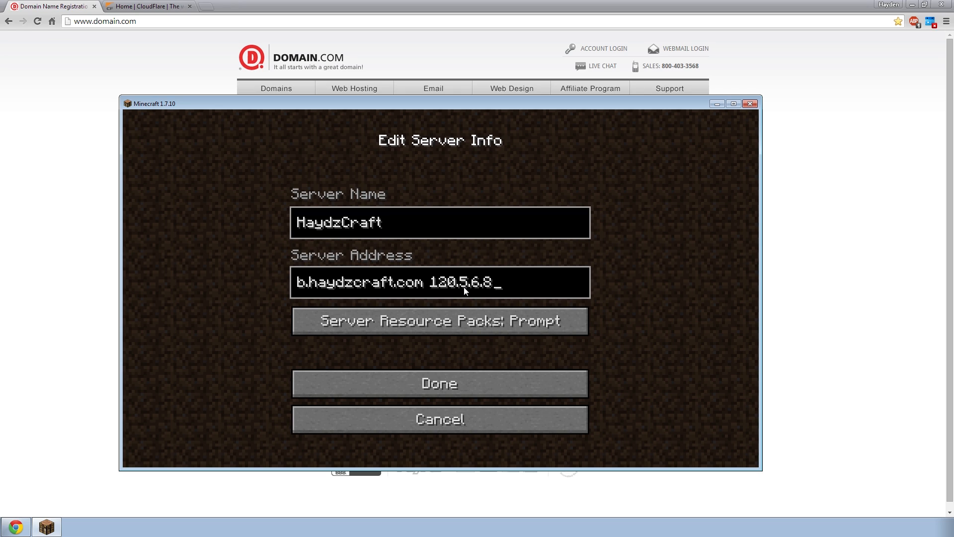
text(:25567)
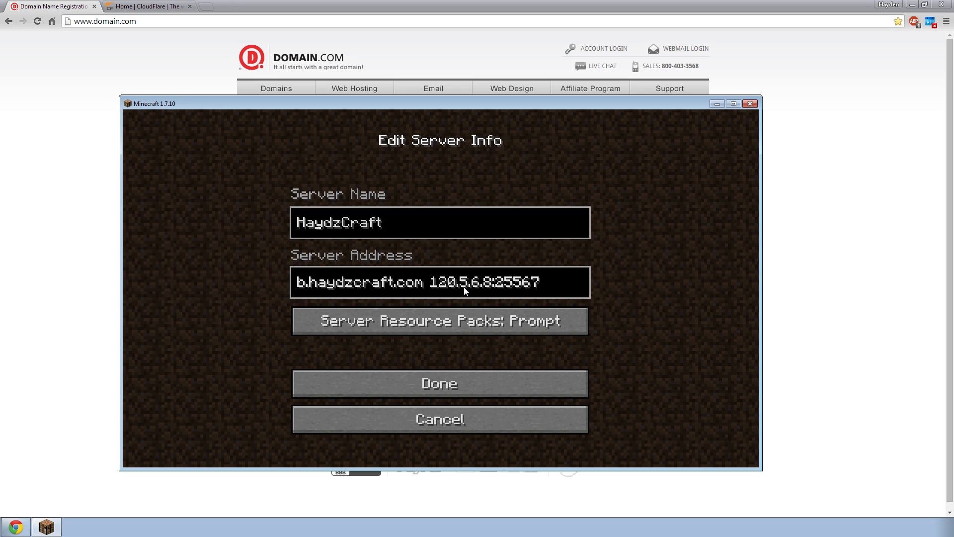
mouse_move(468, 293)
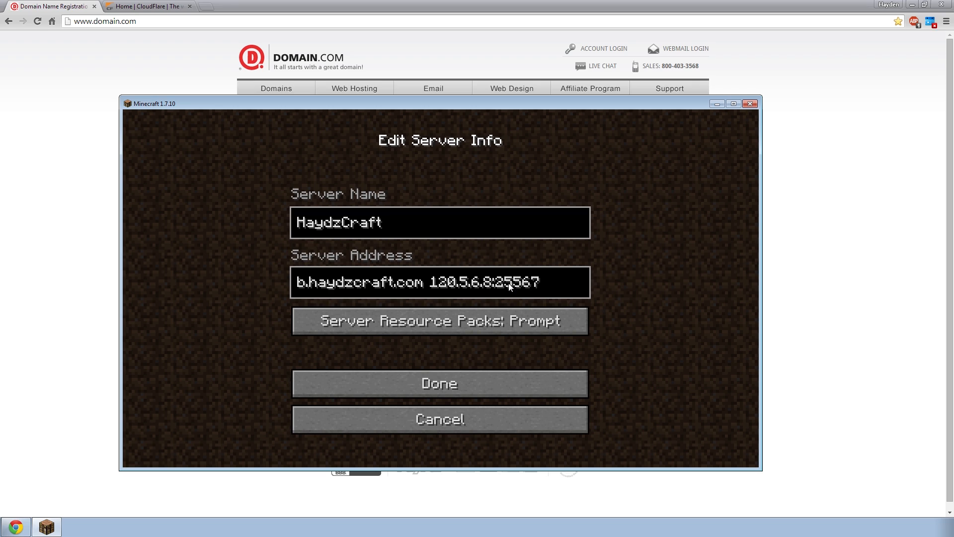
mouse_move(482, 295)
text(hu)
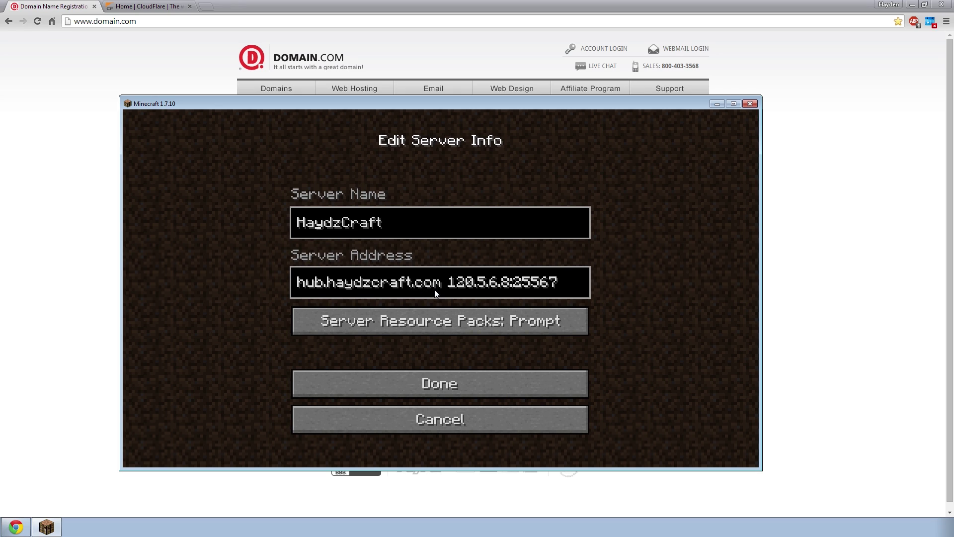
mouse_move(480, 285)
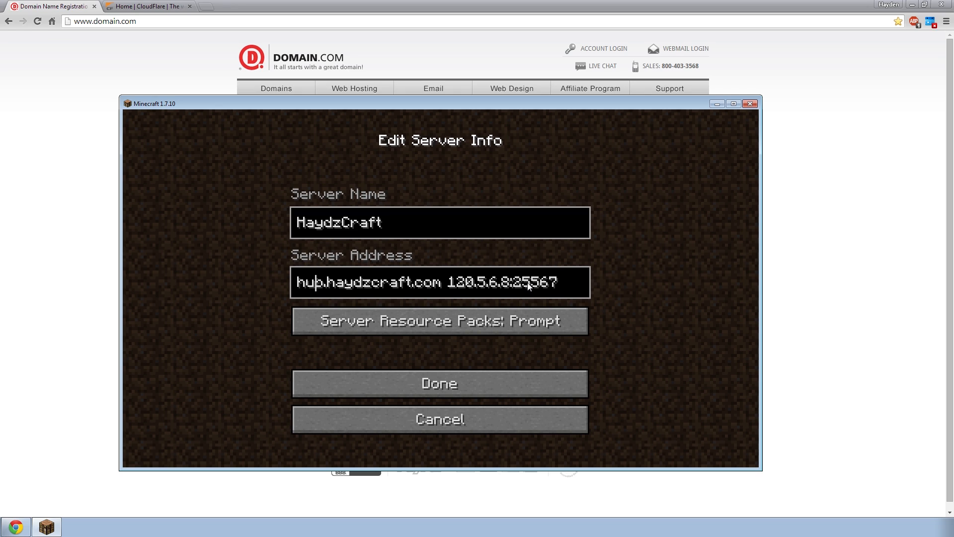
key(Backspace)
text(b)
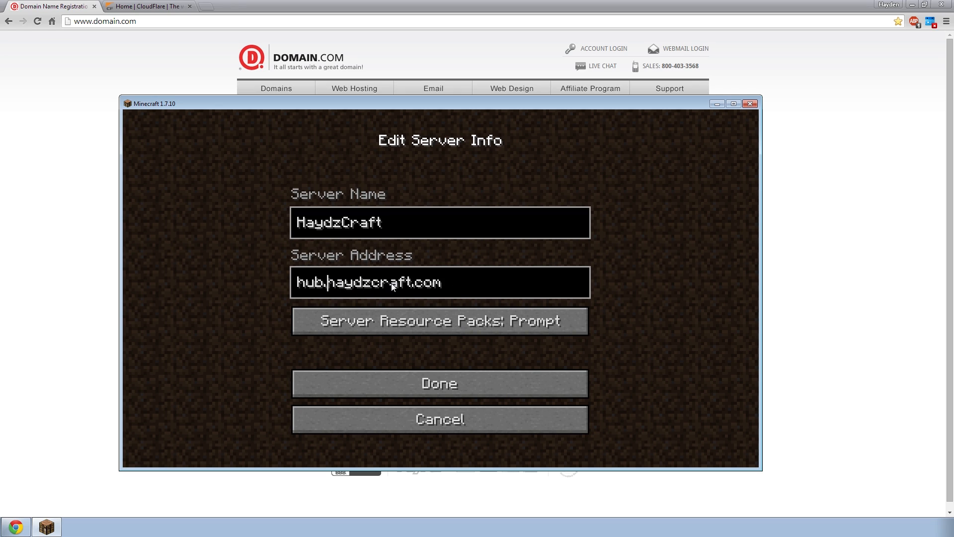
mouse_move(332, 297)
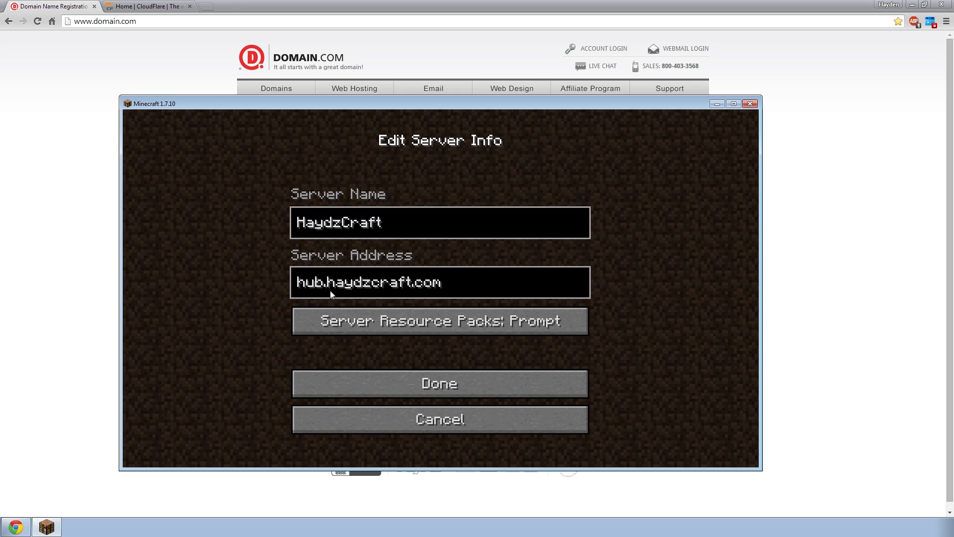
mouse_move(374, 287)
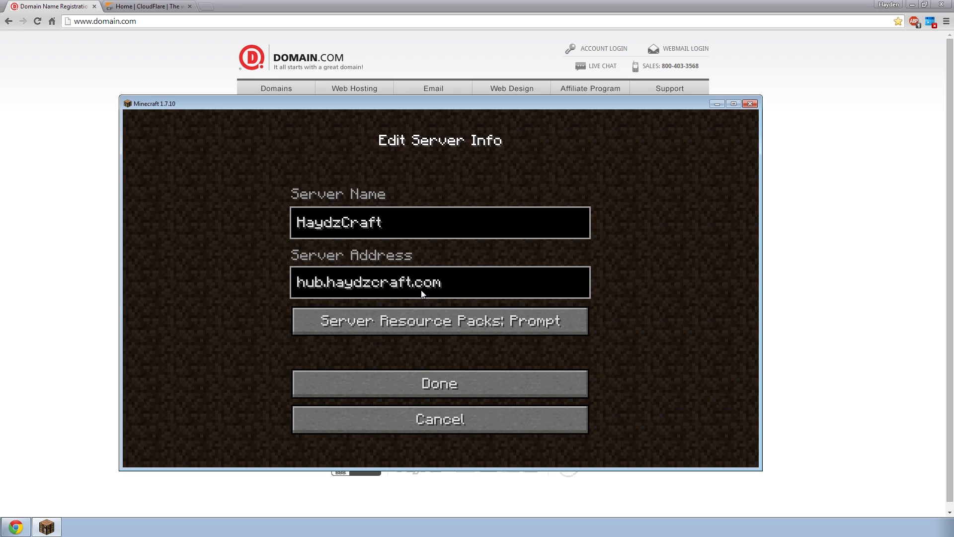
mouse_move(421, 289)
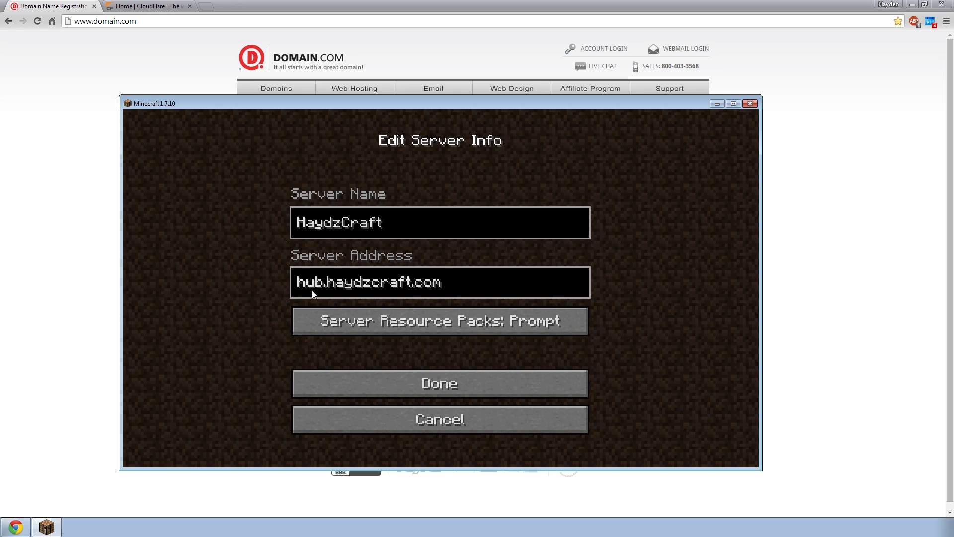
mouse_move(317, 295)
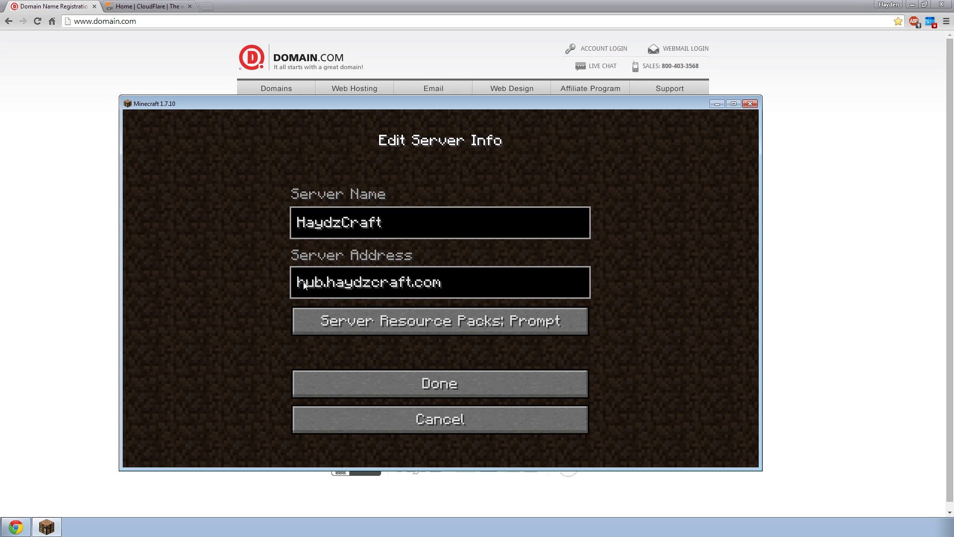
mouse_move(318, 292)
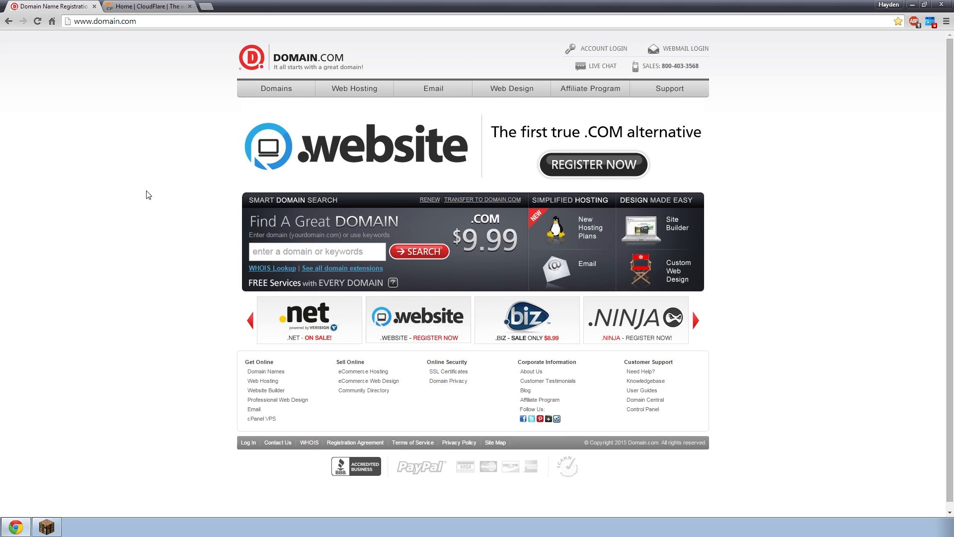
mouse_move(203, 185)
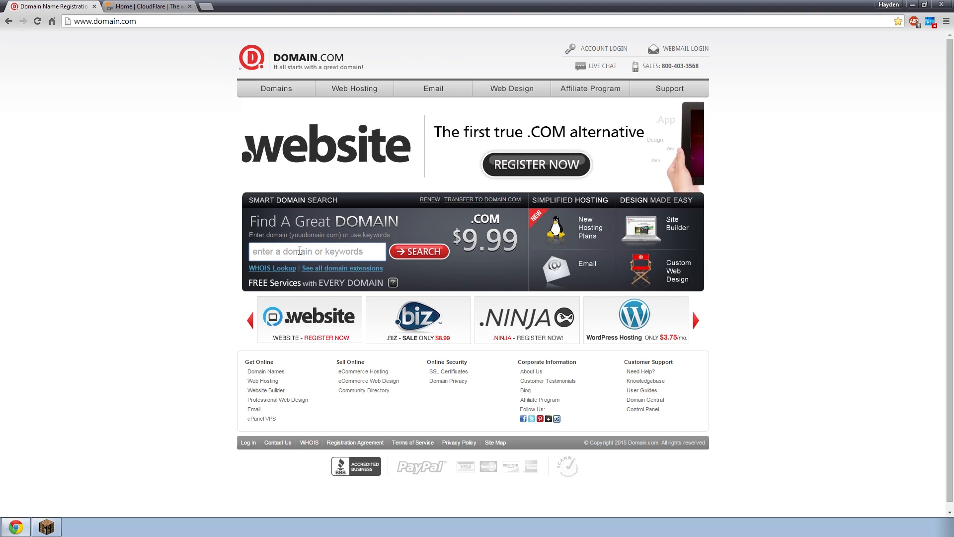
Search Domain.com for the domain name 'yousedfggsuh'
text(yousedfggsuh)
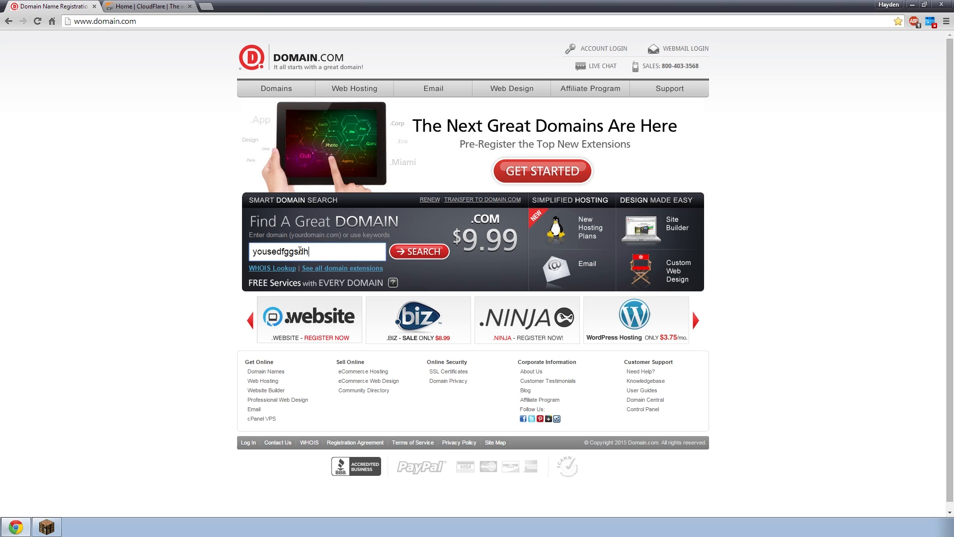
click(421, 251)
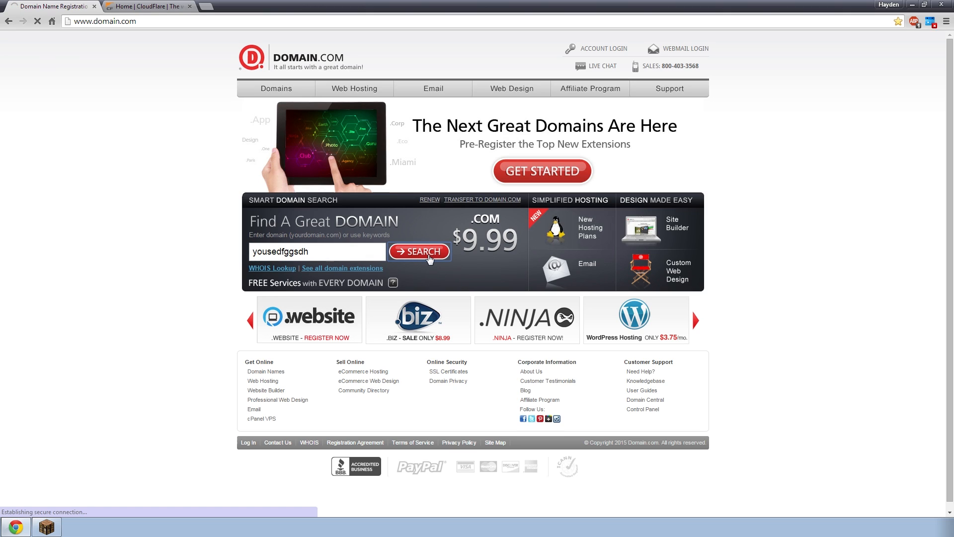
click(419, 252)
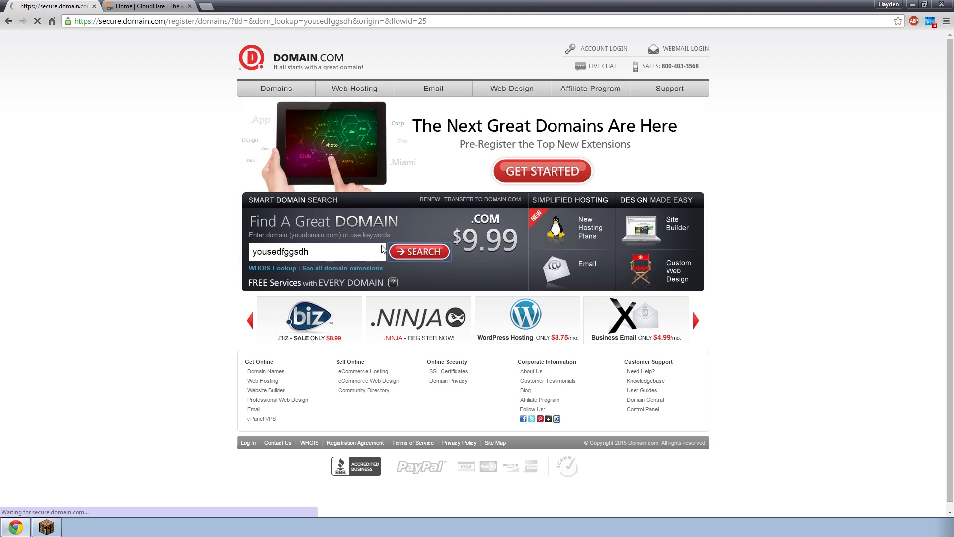
Load the 'yousedfggsdh' results with extension prices, then select the search term
click(419, 251)
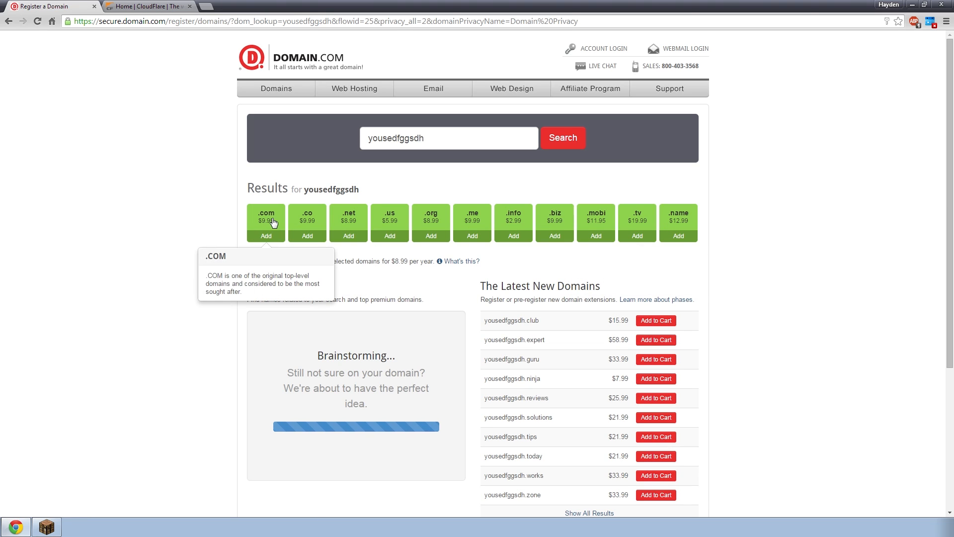
mouse_move(260, 227)
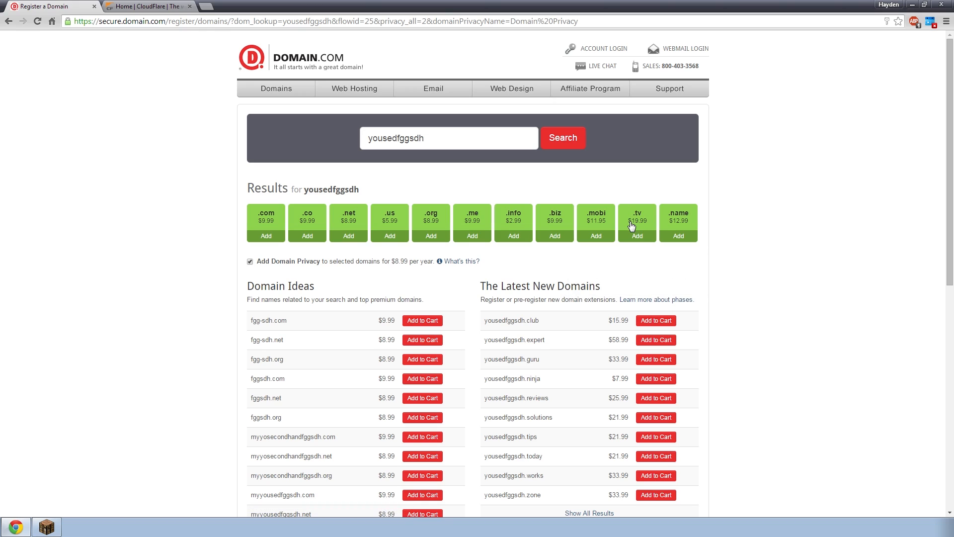
mouse_move(623, 230)
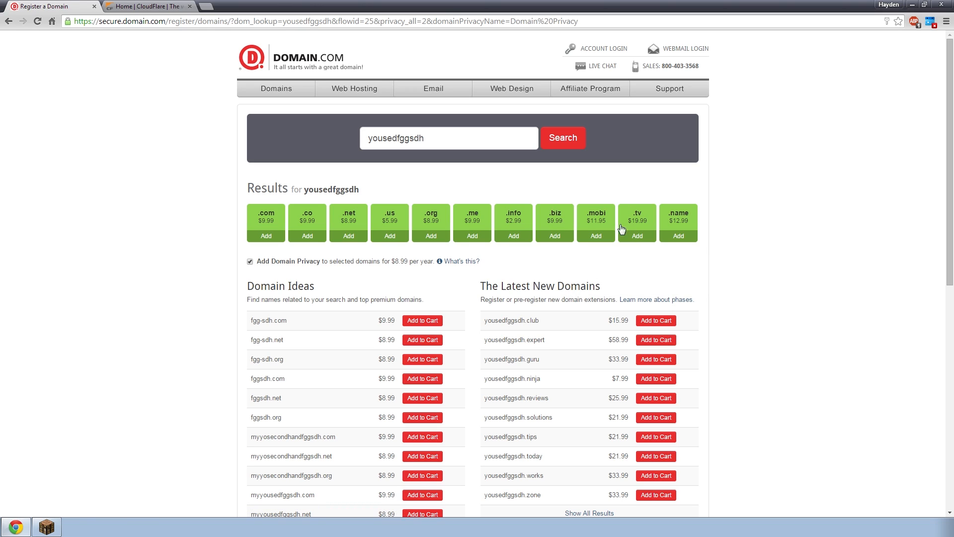
triple_click(448, 138)
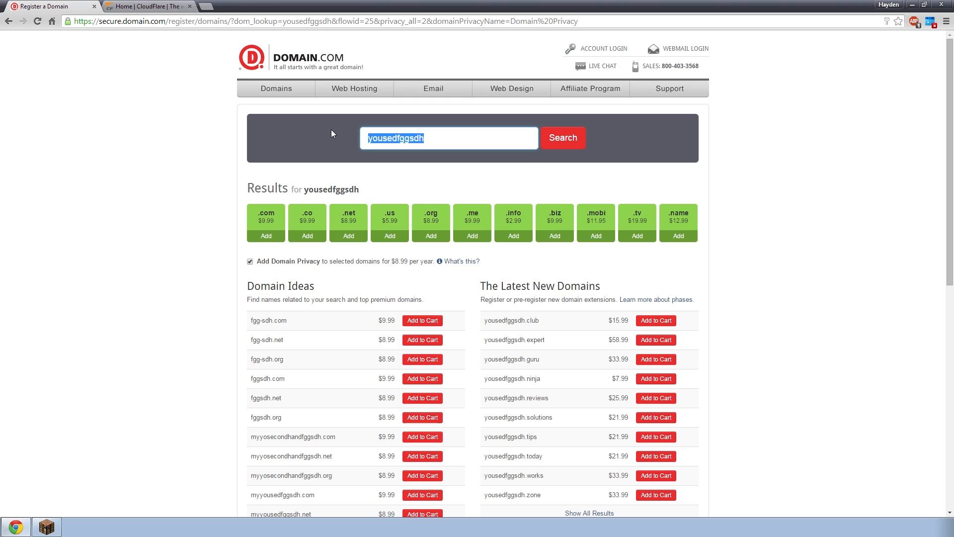
mouse_move(387, 146)
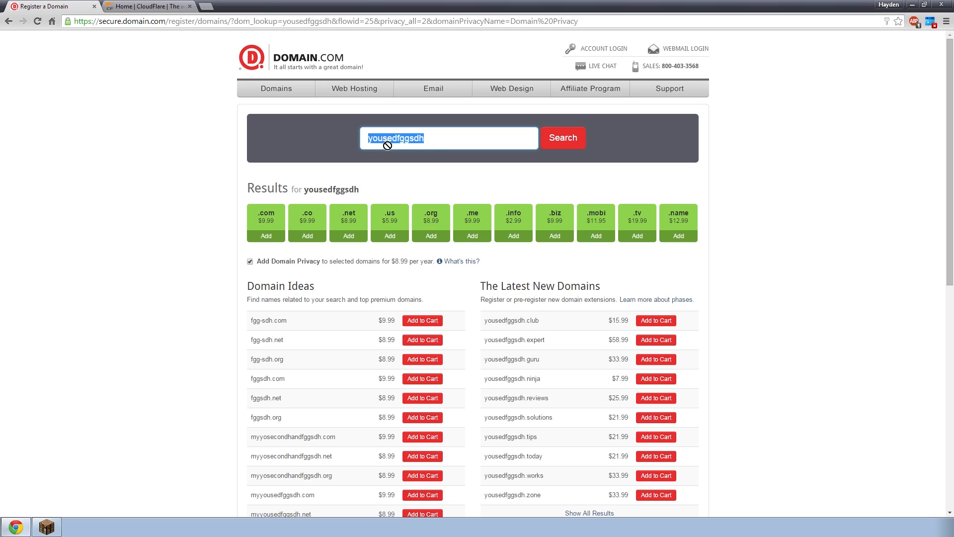
mouse_move(280, 229)
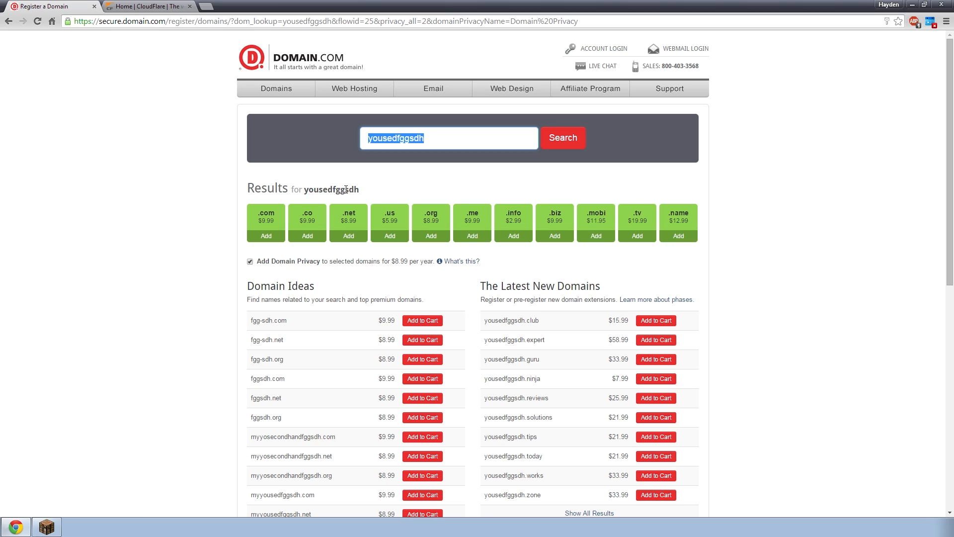
mouse_move(354, 190)
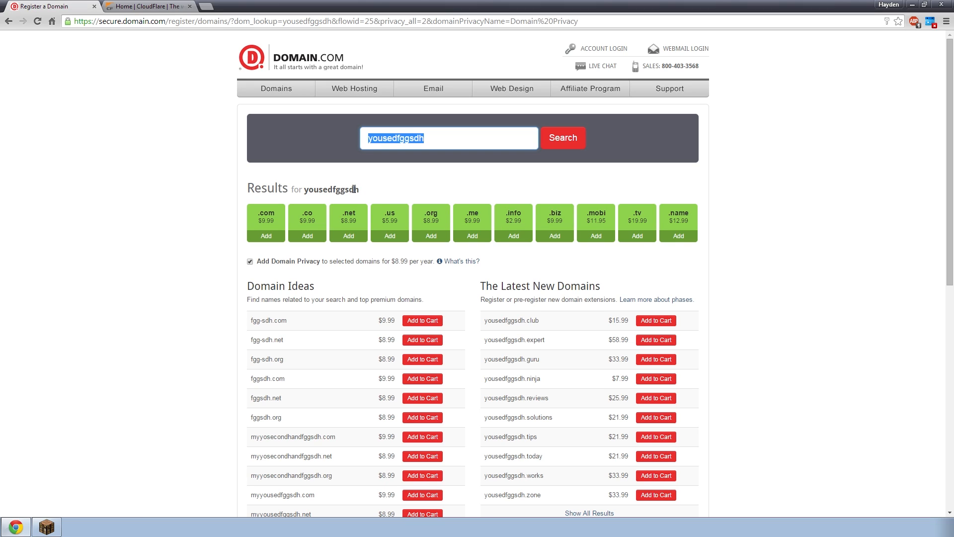
mouse_move(191, 167)
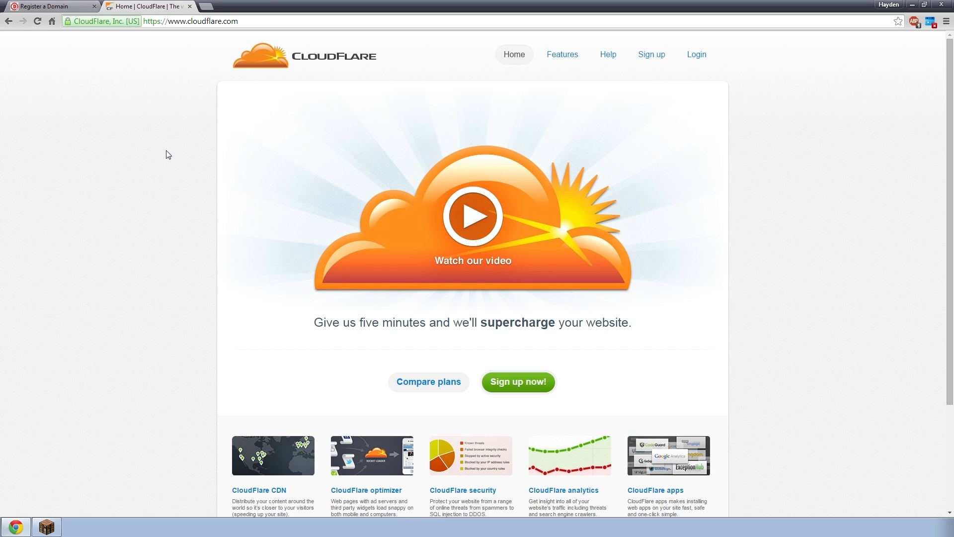
mouse_move(156, 172)
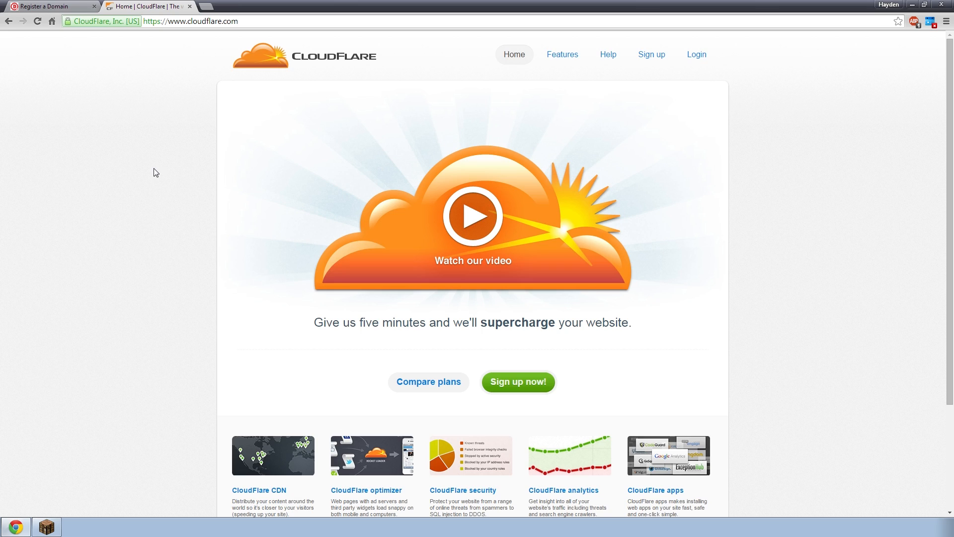
mouse_move(126, 139)
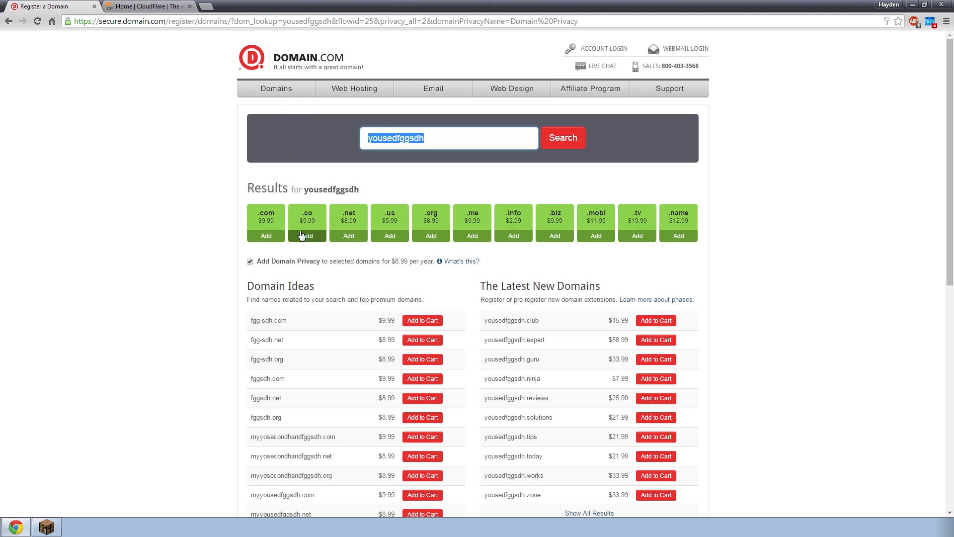
Return to the CloudFlare site and go to its Login page
click(144, 6)
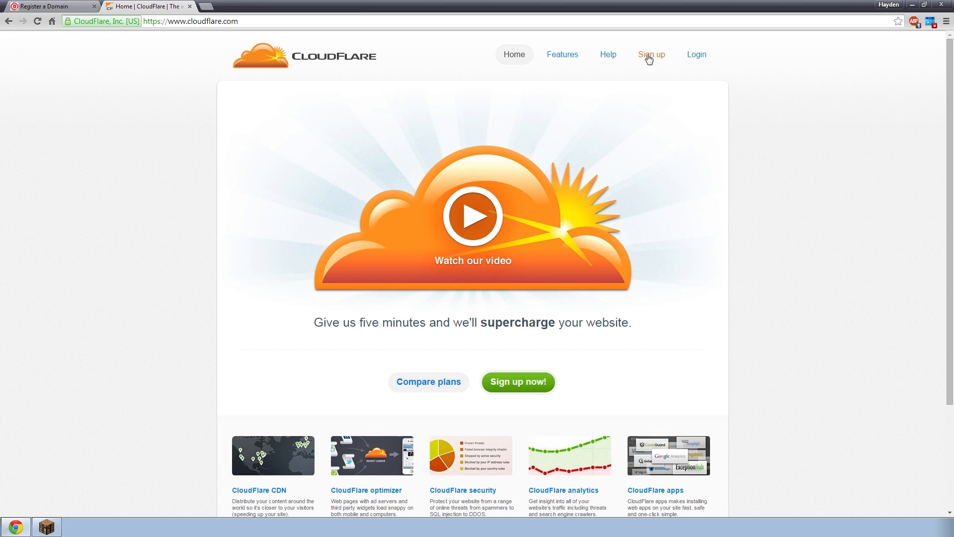
click(697, 55)
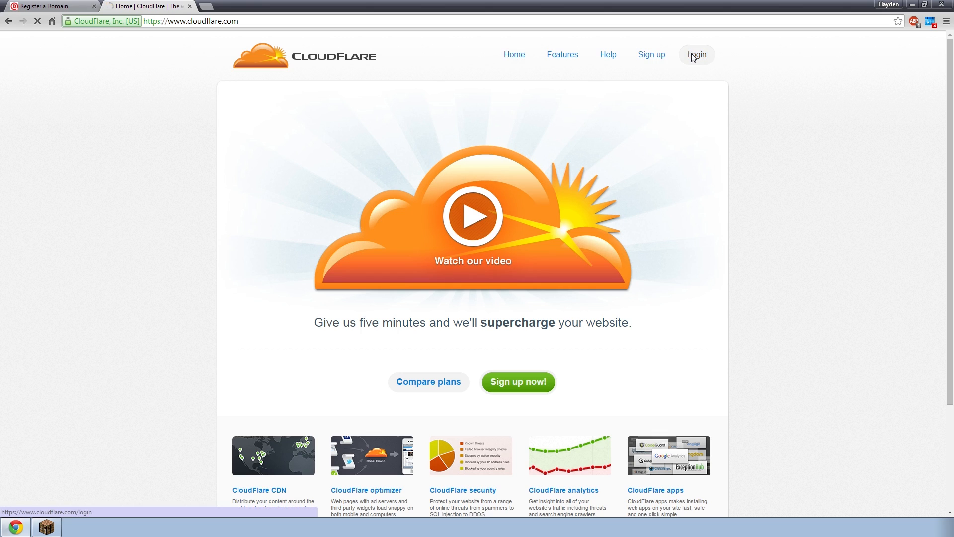
click(697, 55)
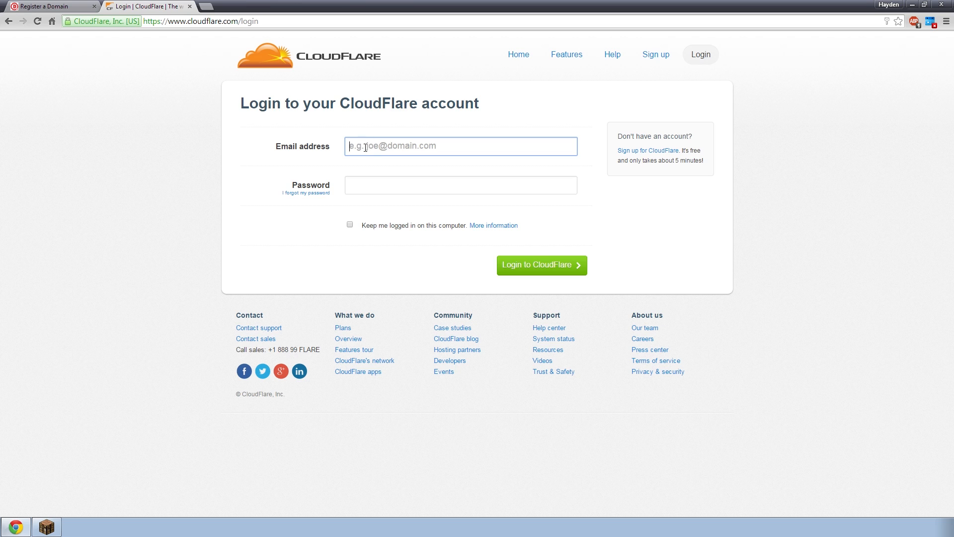
Enter contentrewards.com in the Add a website field and submit it
click(542, 265)
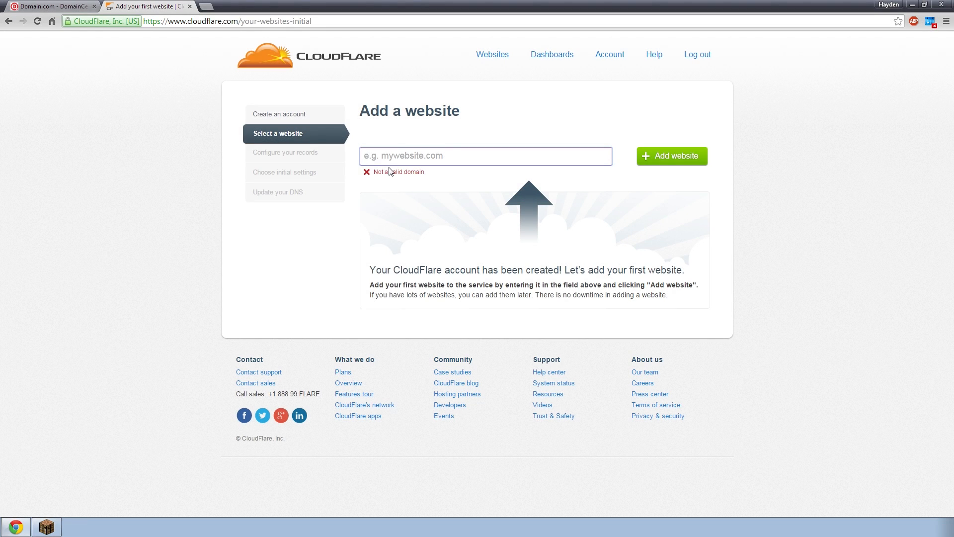
click(487, 156)
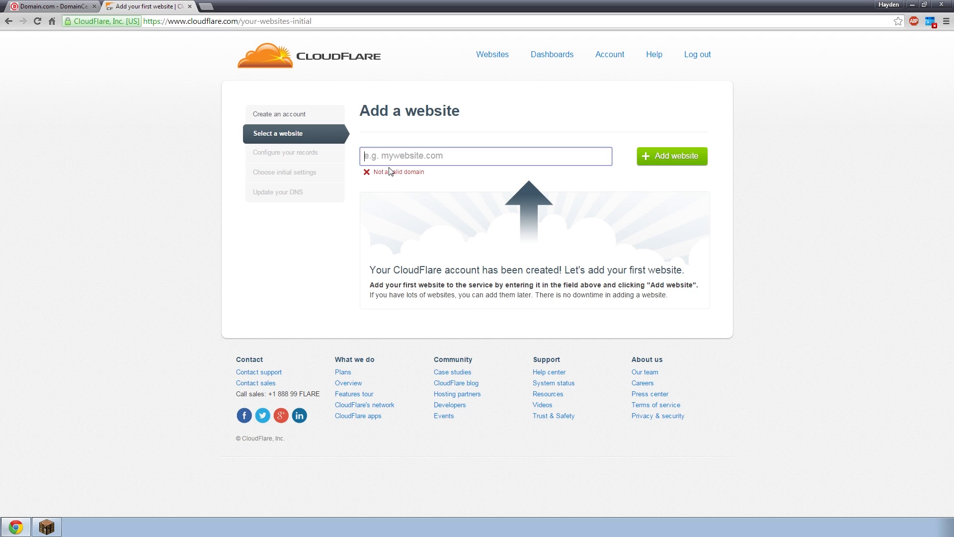
mouse_move(414, 138)
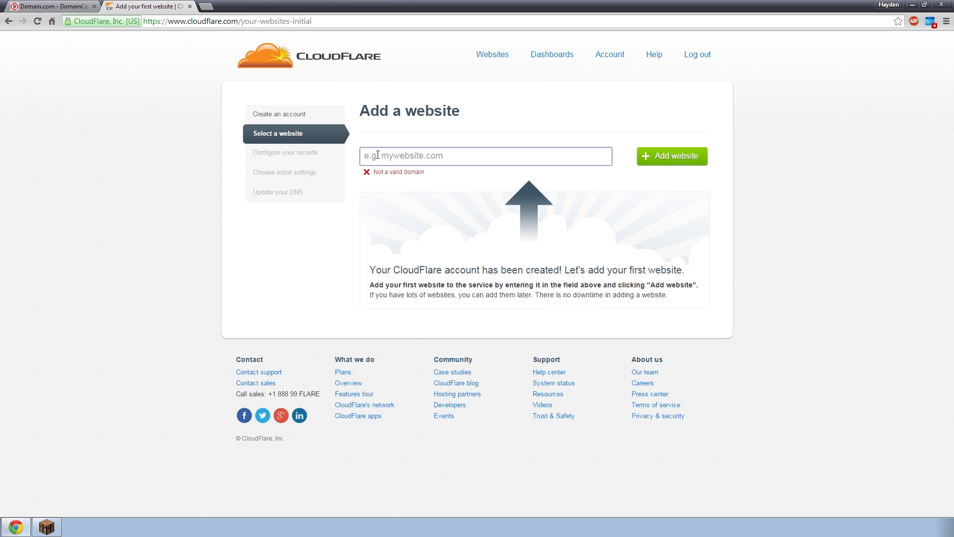
text(contentrewards.com)
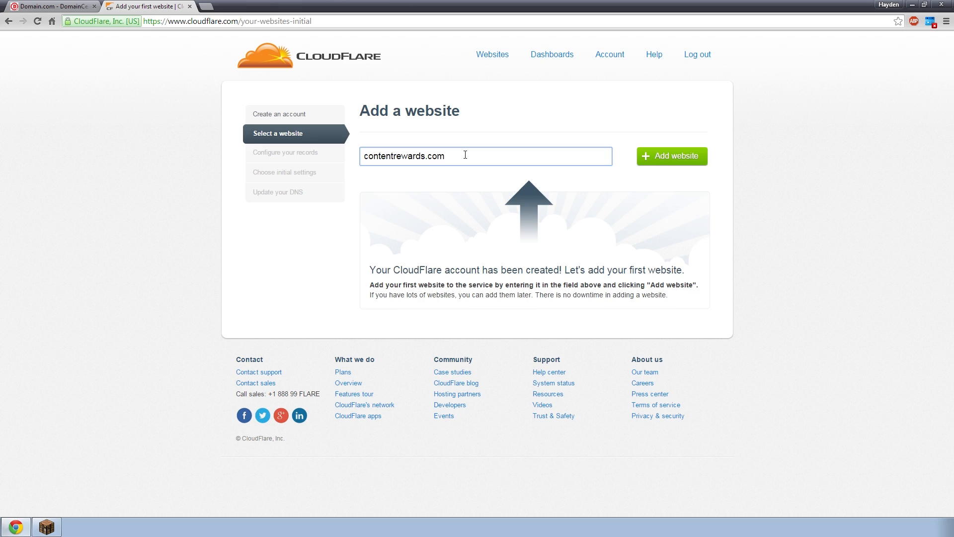
mouse_move(453, 182)
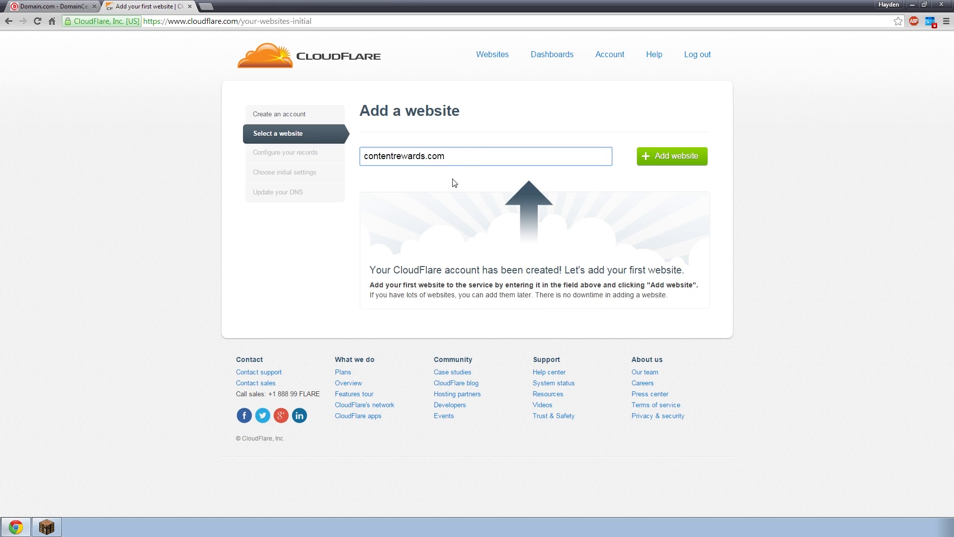
click(671, 156)
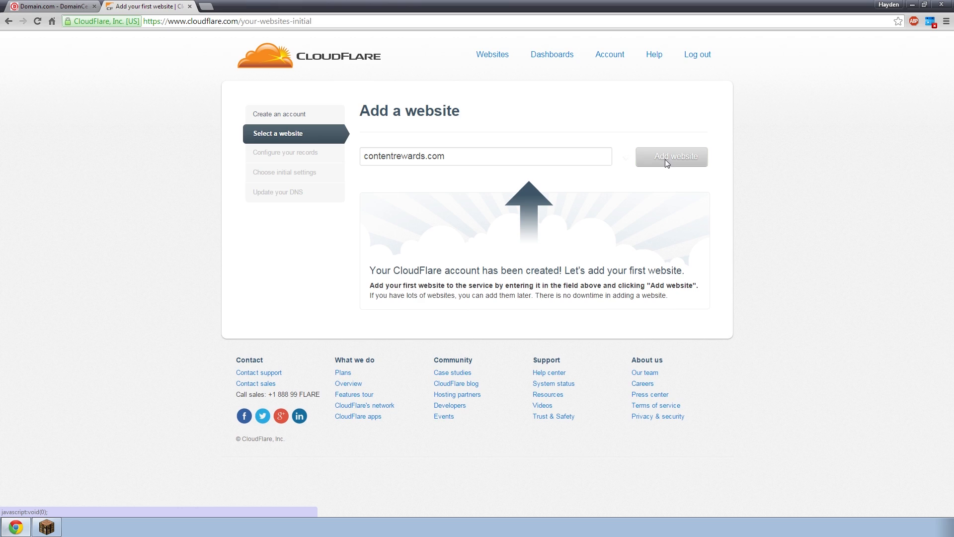
click(672, 157)
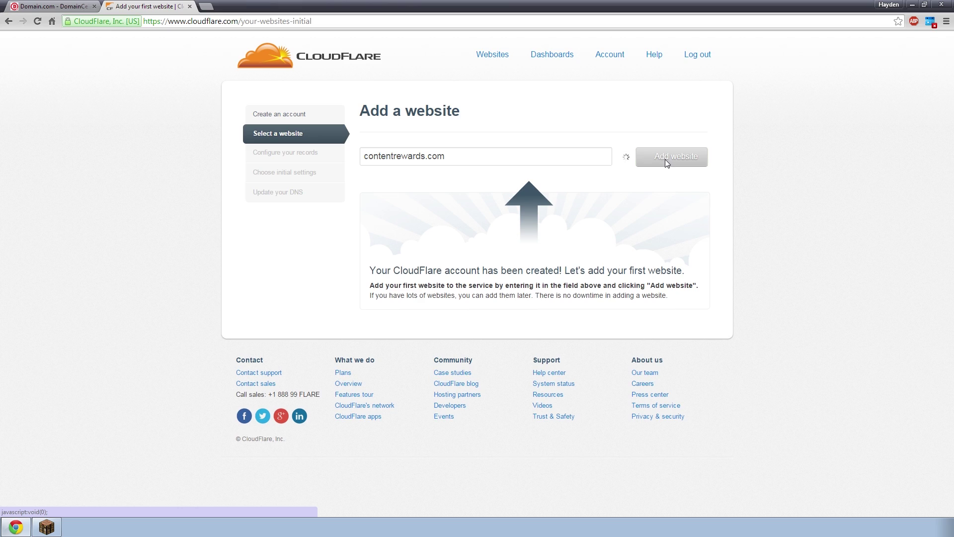
click(671, 157)
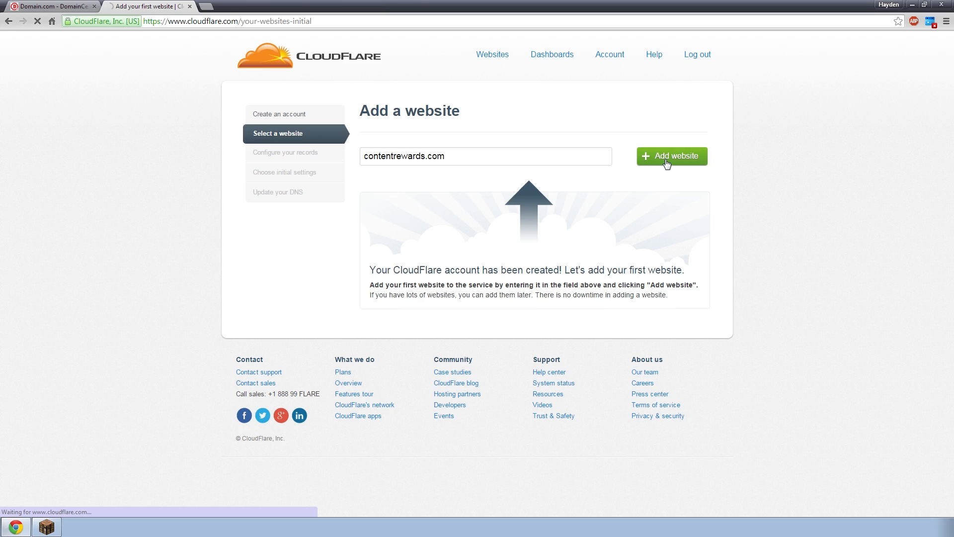
click(672, 156)
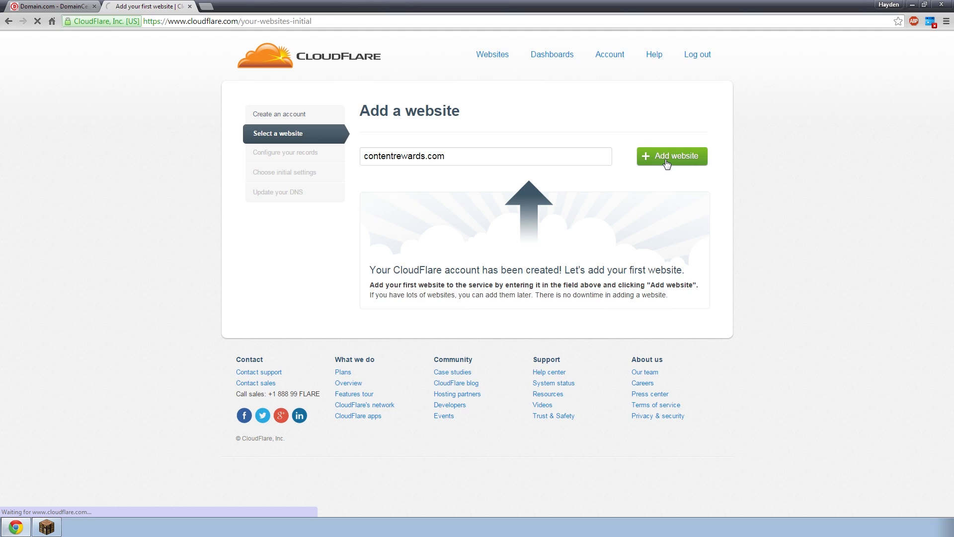
Review the scanned DNS records for contentrewards.com and confirm all records are added
click(672, 156)
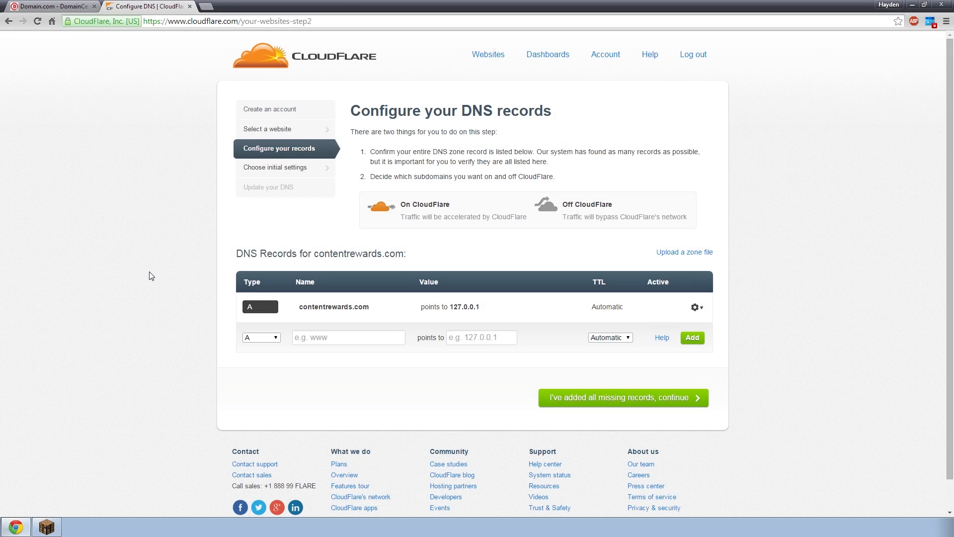
mouse_move(189, 267)
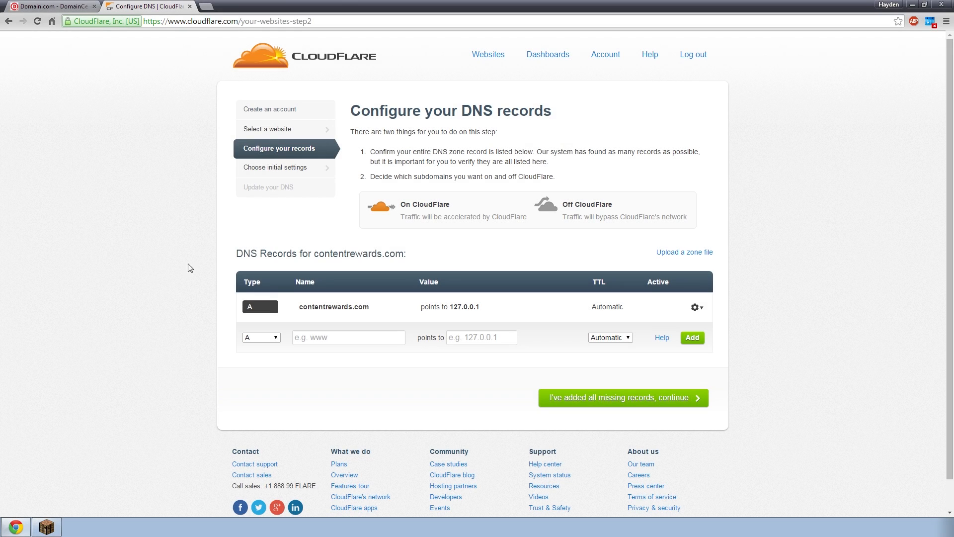
mouse_move(313, 146)
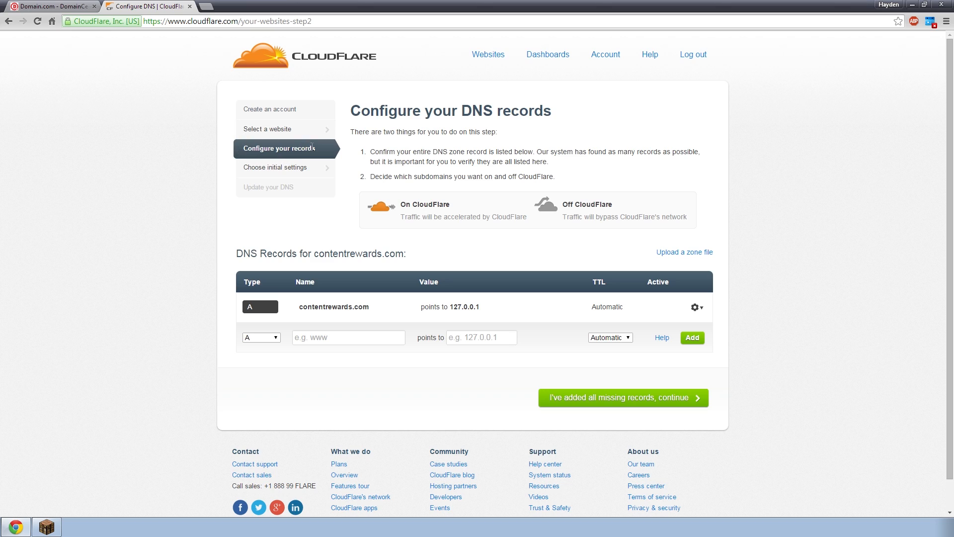
mouse_move(348, 220)
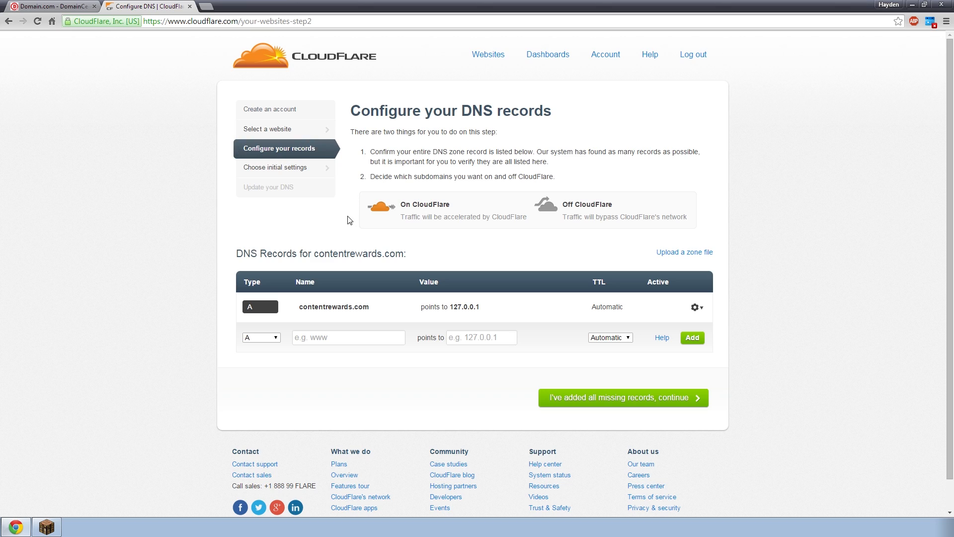
mouse_move(346, 233)
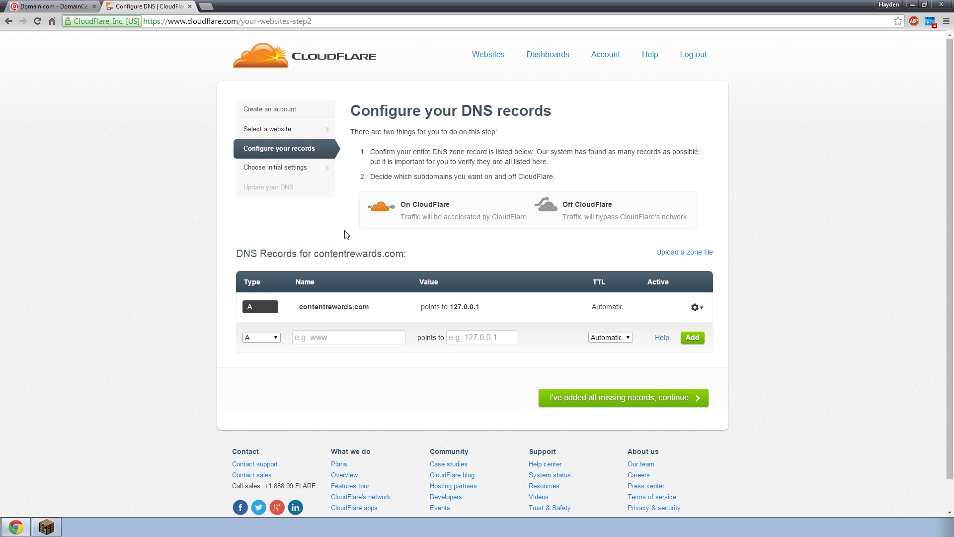
mouse_move(353, 234)
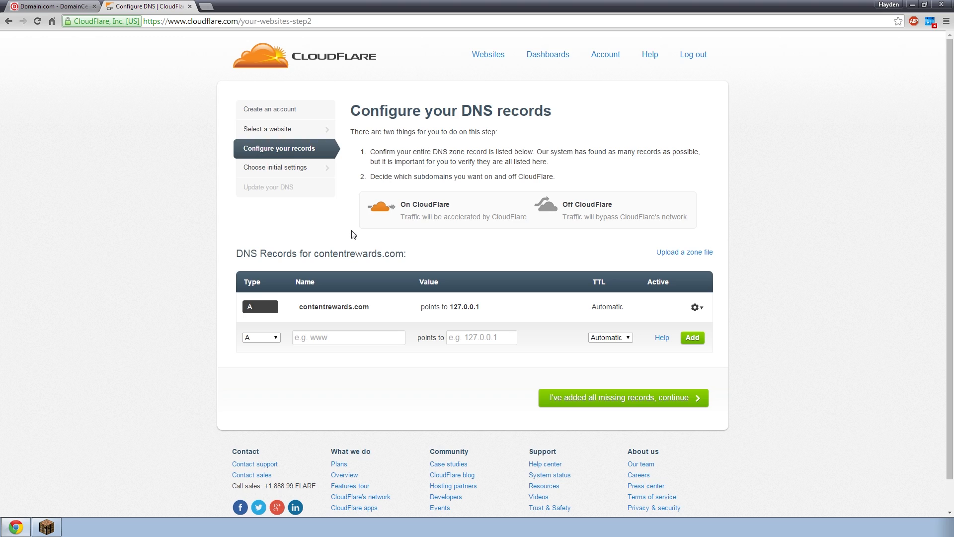
mouse_move(731, 346)
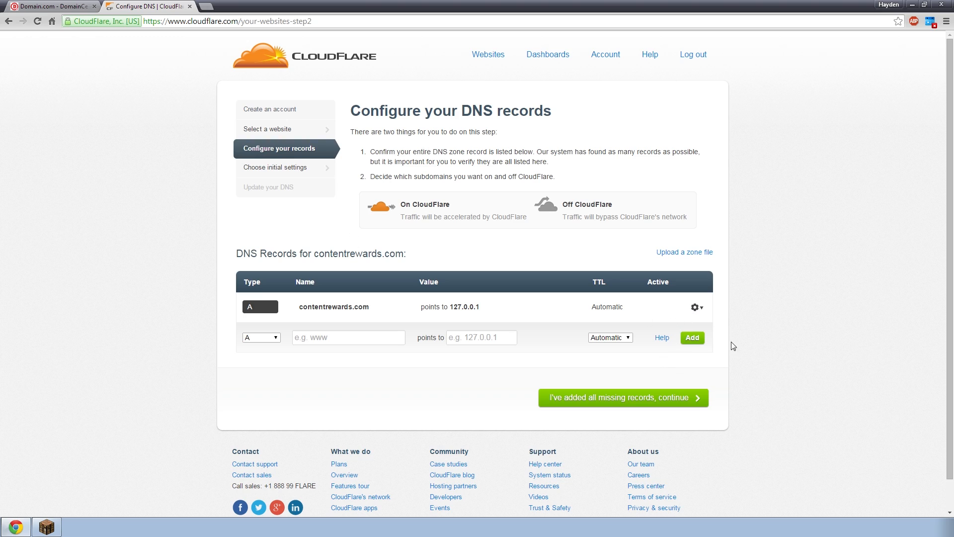
mouse_move(352, 284)
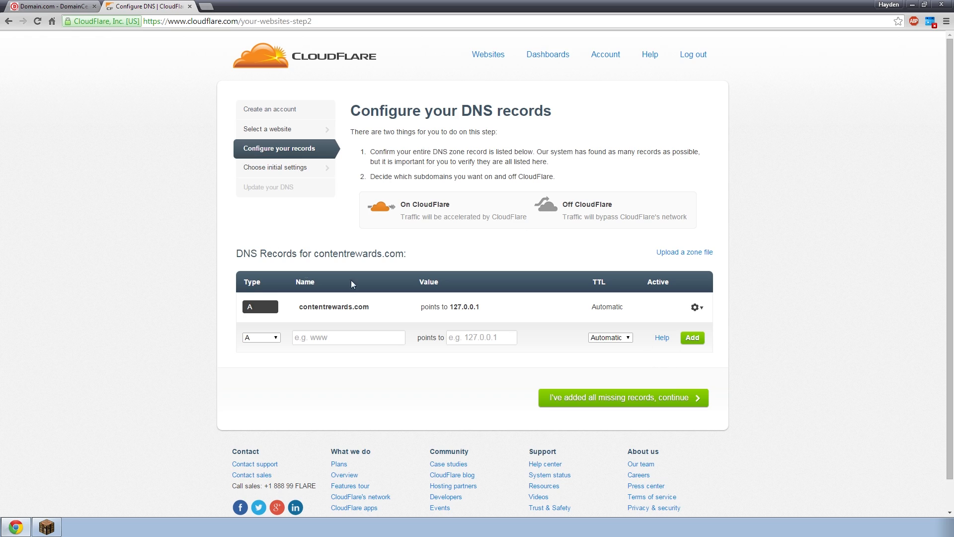
mouse_move(607, 408)
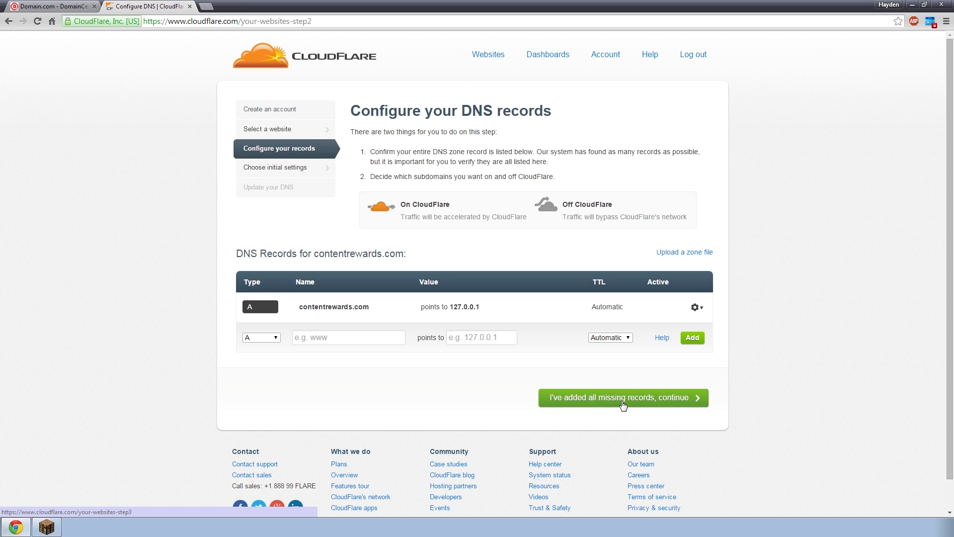
mouse_move(605, 408)
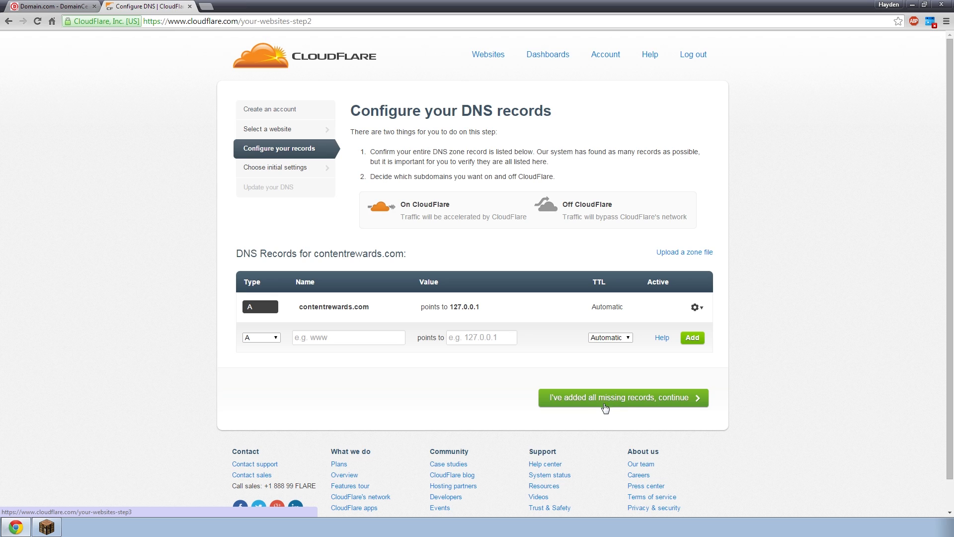
click(624, 398)
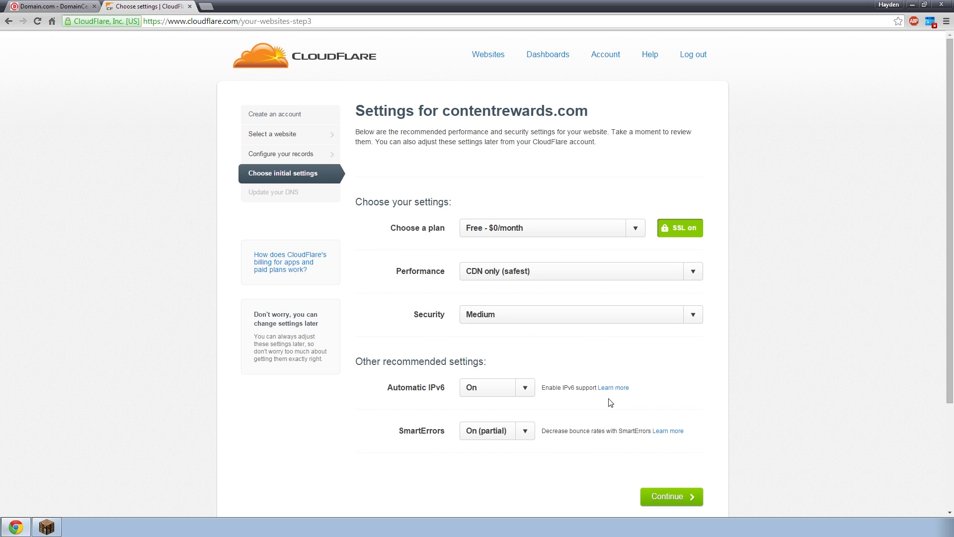
mouse_move(285, 171)
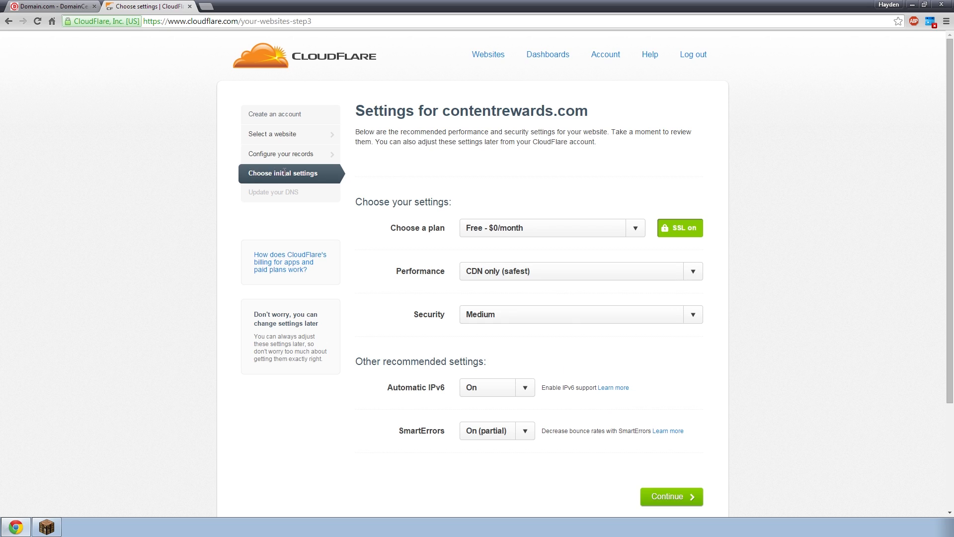
mouse_move(514, 246)
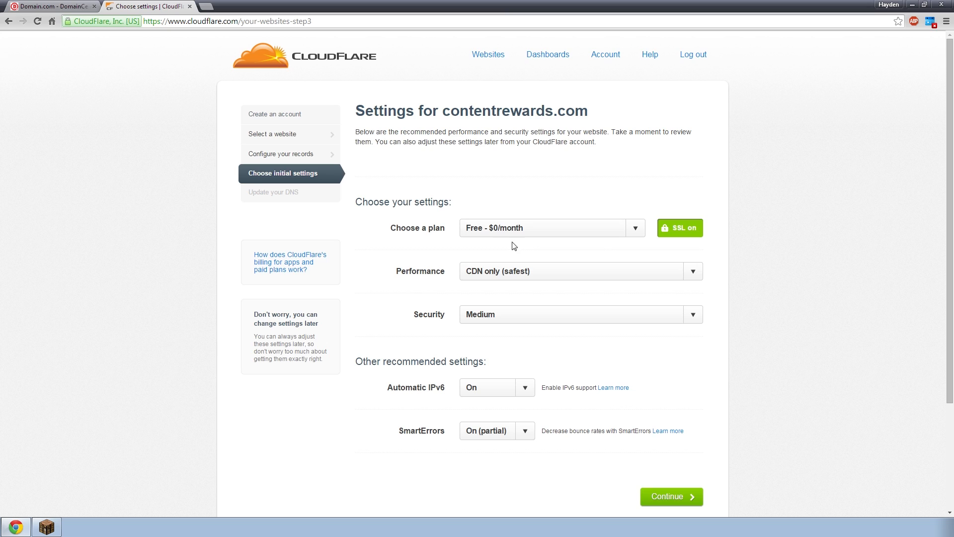
mouse_move(500, 460)
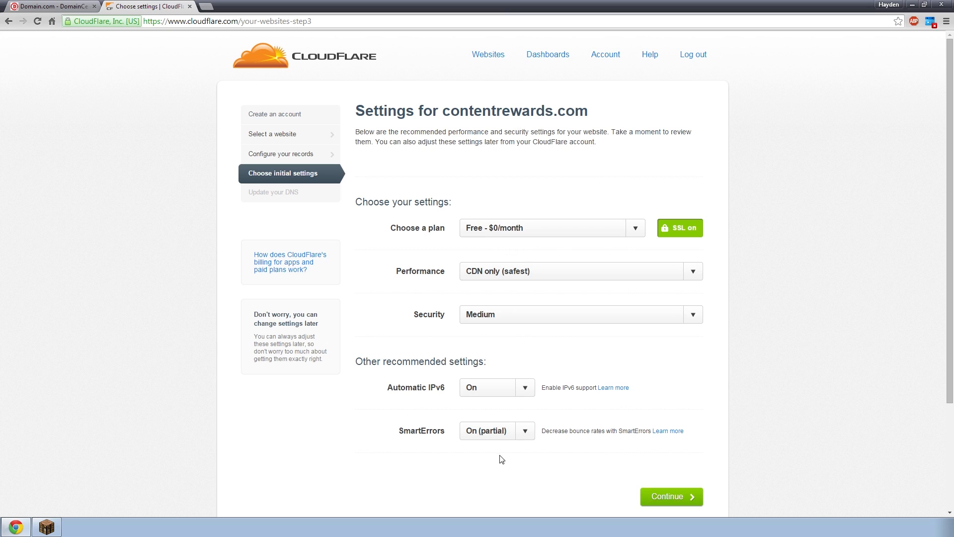
mouse_move(521, 235)
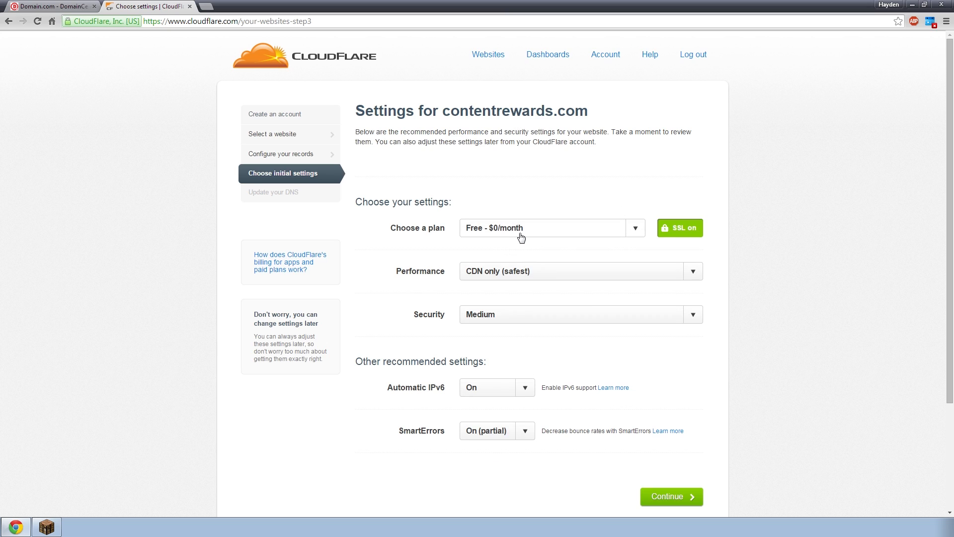
mouse_move(526, 232)
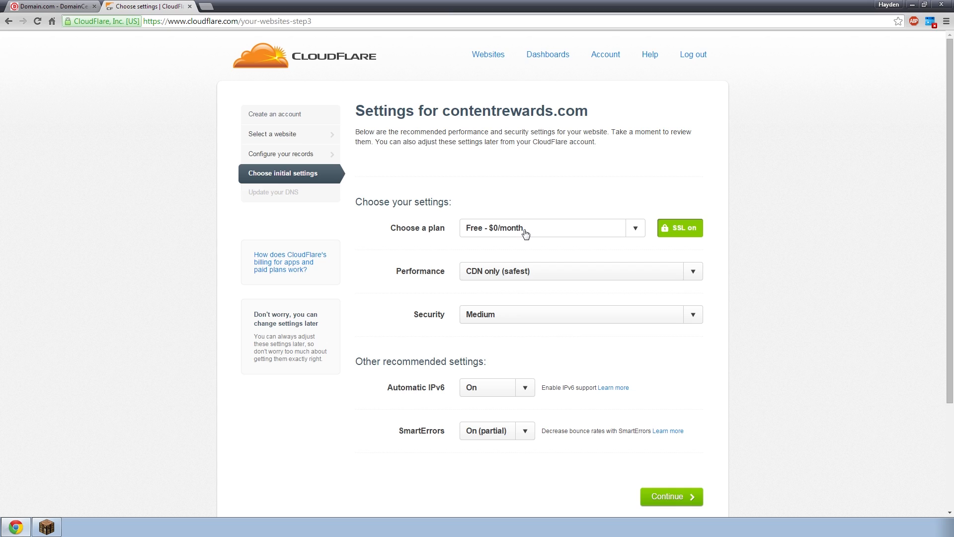
mouse_move(618, 228)
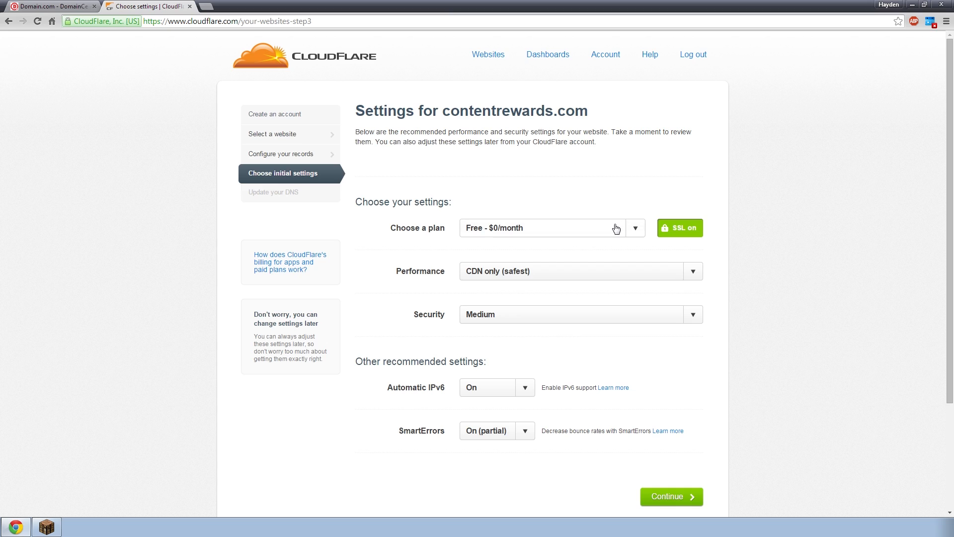
Keep the Free plan in the plan list and scroll down the settings page
click(636, 229)
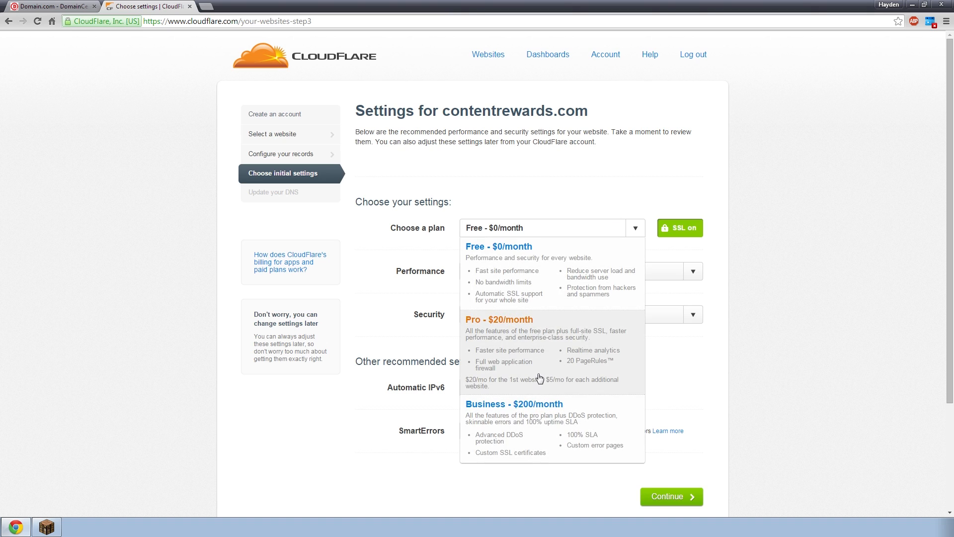
mouse_move(554, 370)
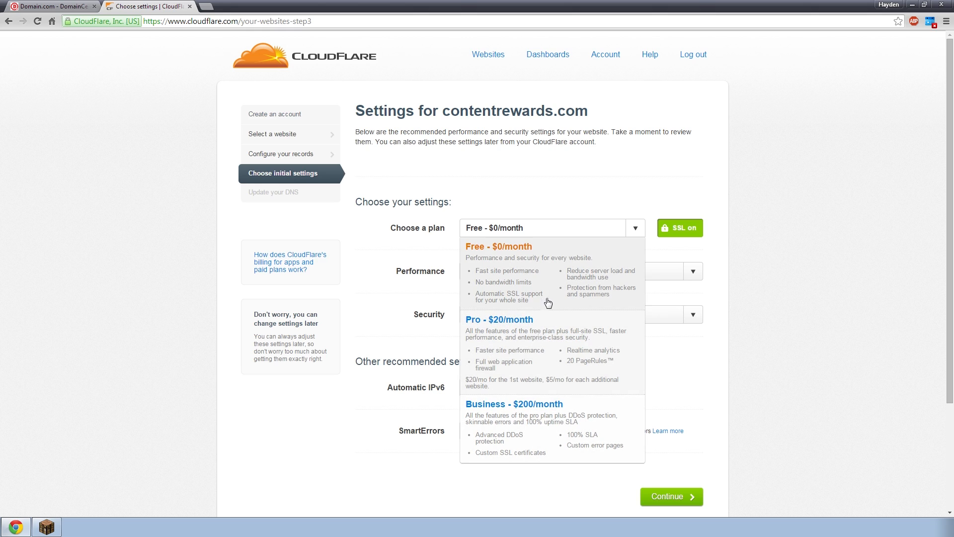
mouse_move(542, 392)
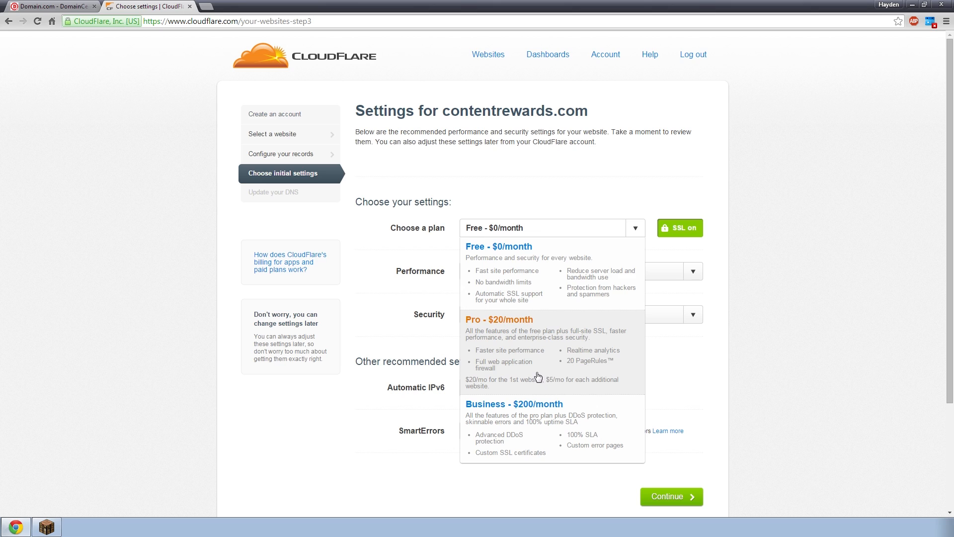
mouse_move(506, 251)
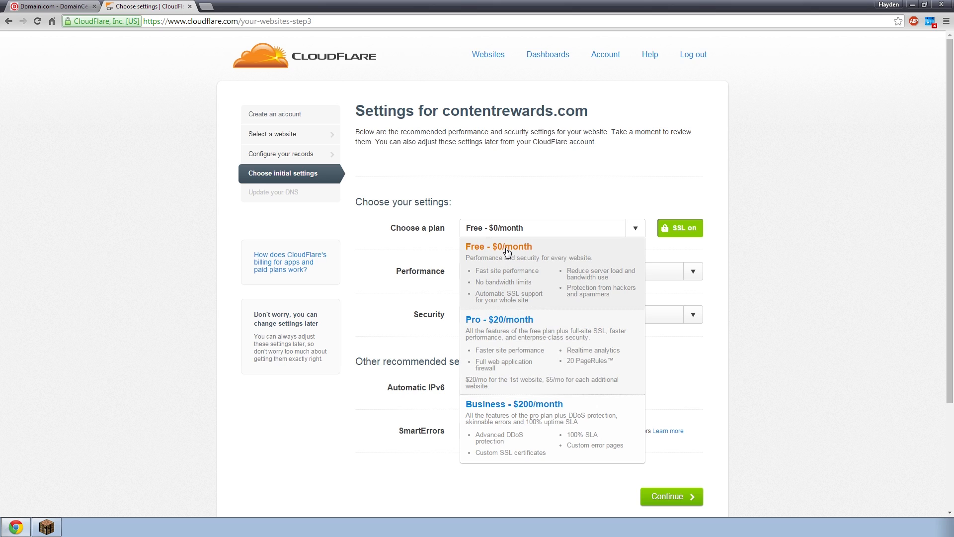
mouse_move(498, 257)
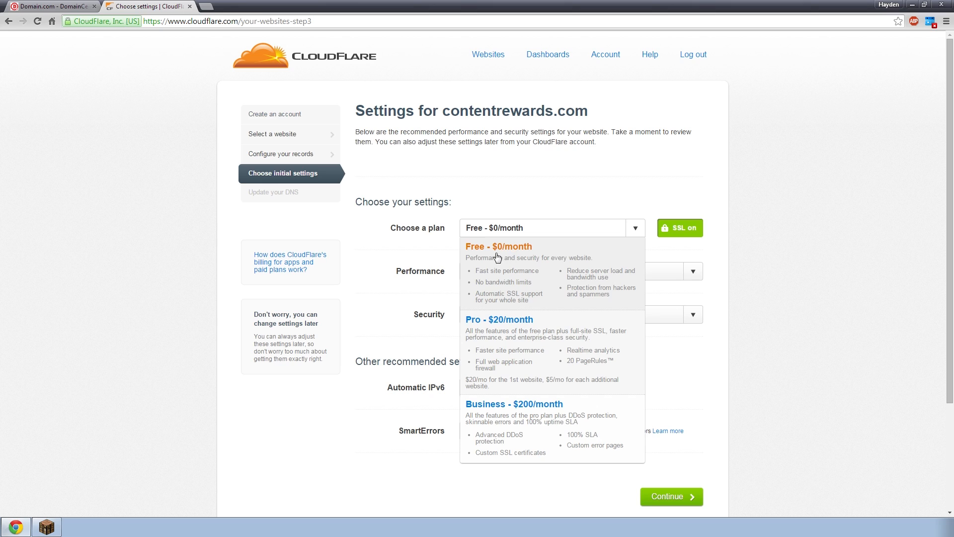
click(499, 246)
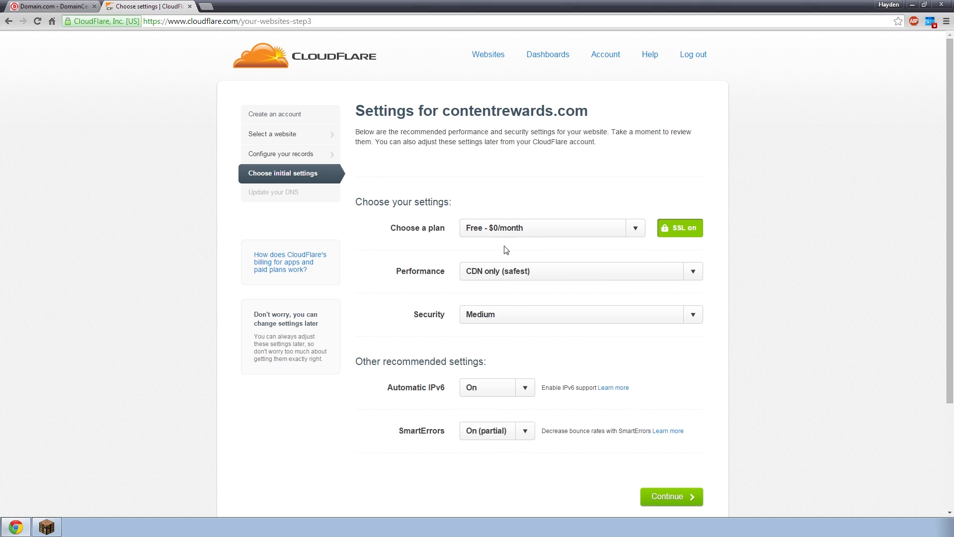
mouse_move(673, 359)
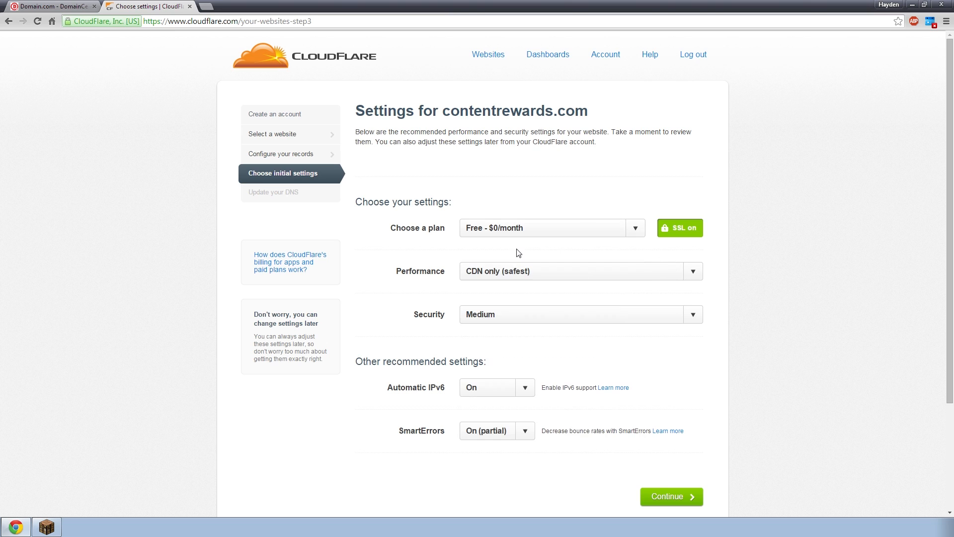
scroll(down, 3)
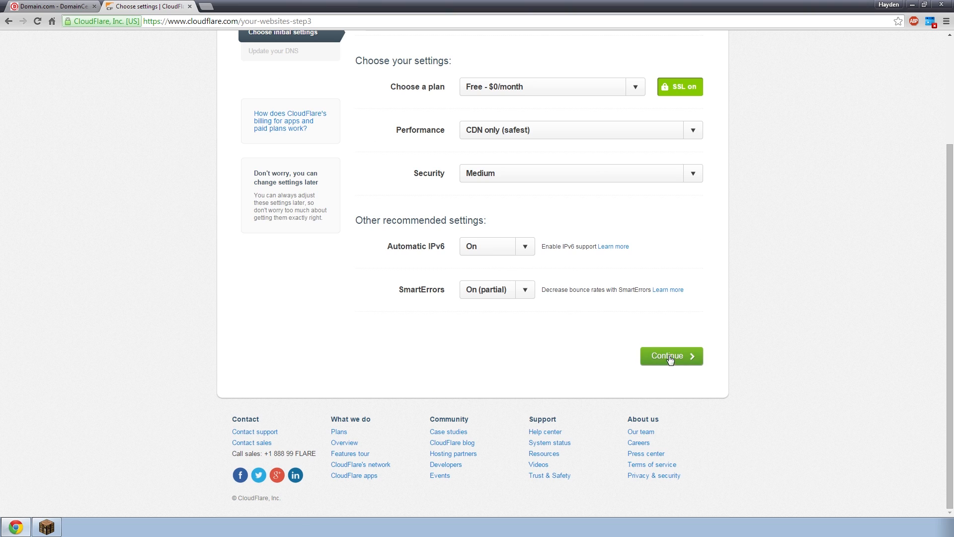
Continue past initial settings to see CloudFlare's gail and hans name servers
click(671, 356)
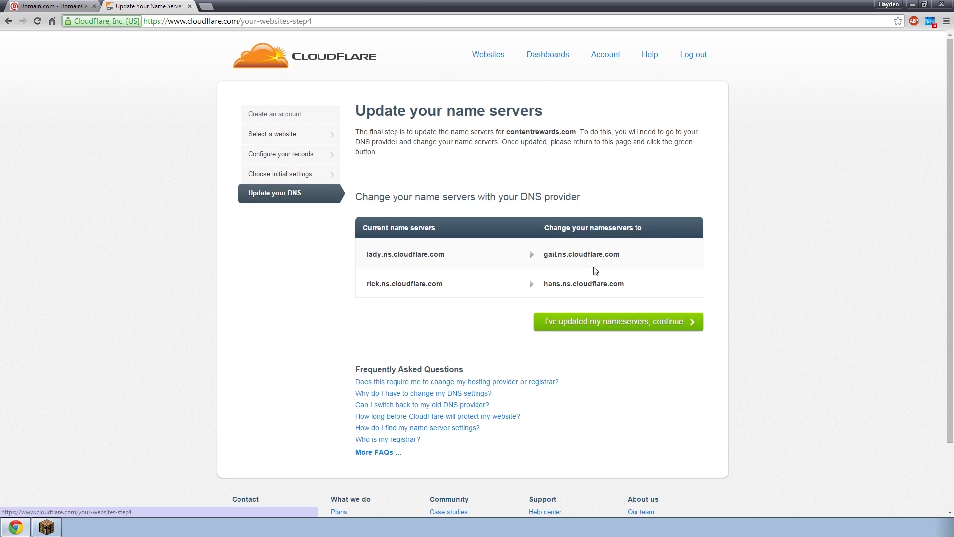
mouse_move(573, 284)
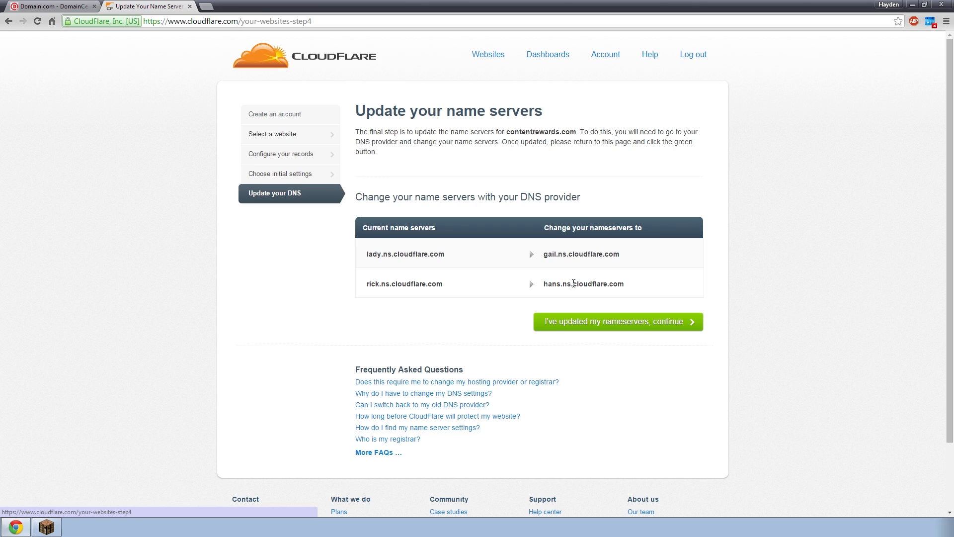
mouse_move(606, 210)
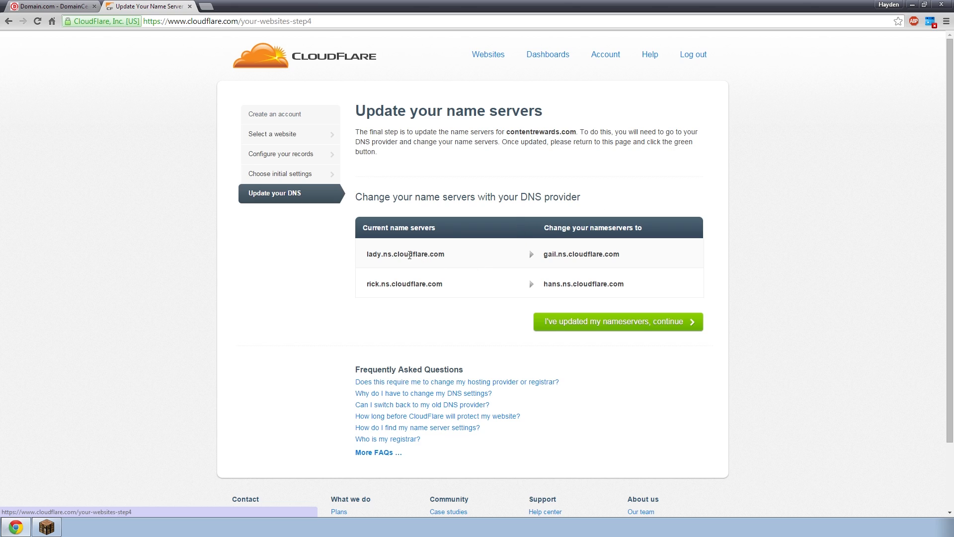
mouse_move(403, 287)
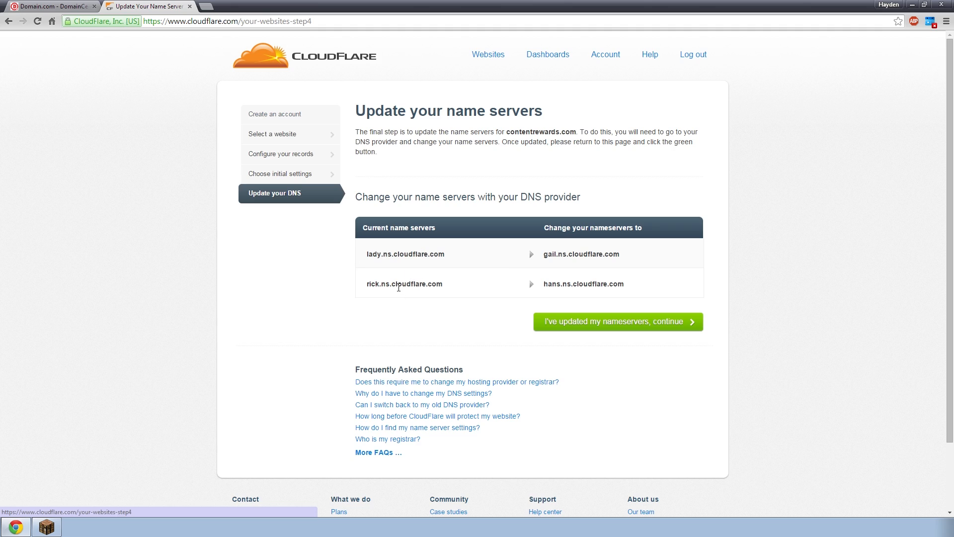
mouse_move(412, 287)
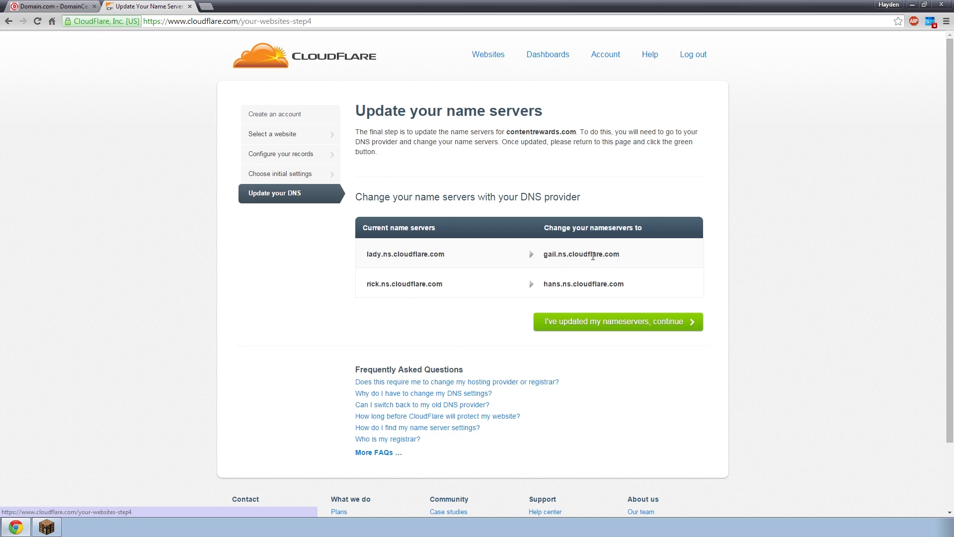
mouse_move(623, 255)
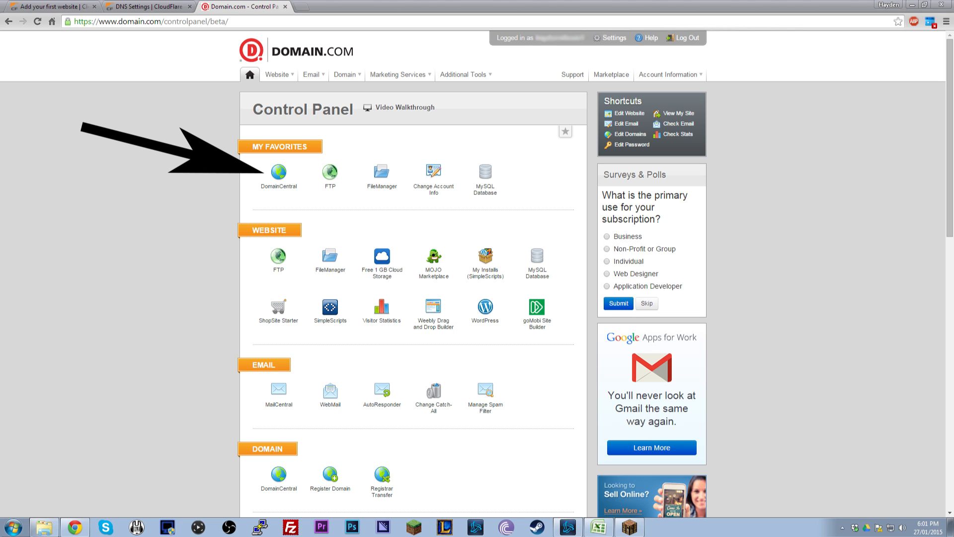
Open Domain.com's domain management area for contentrewards.com
click(278, 172)
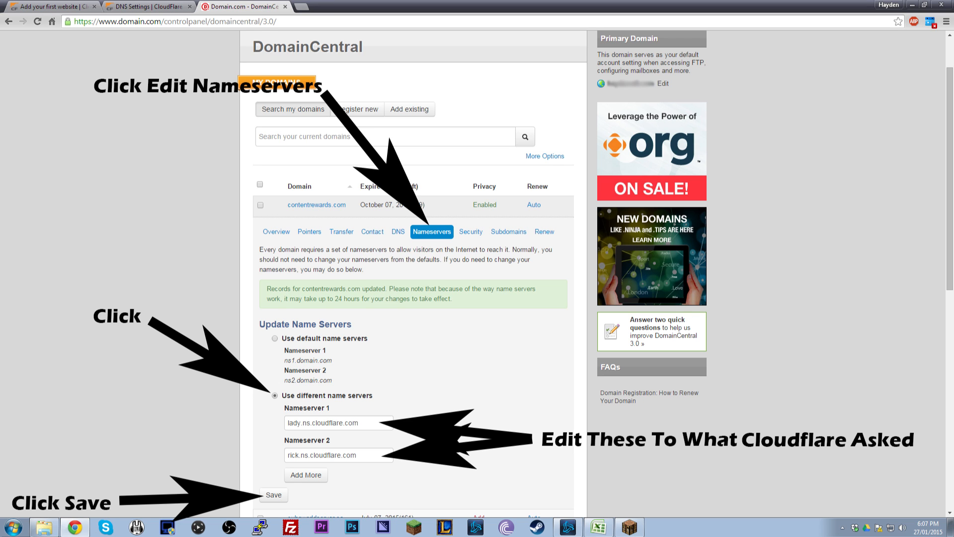
Back in CloudFlare, confirm the name servers were updated to finish setup
click(145, 5)
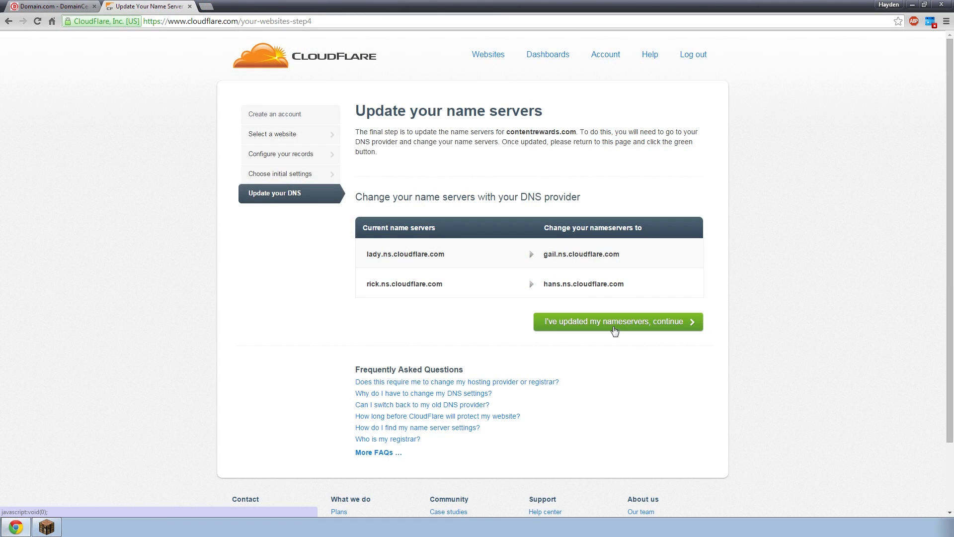
mouse_move(609, 327)
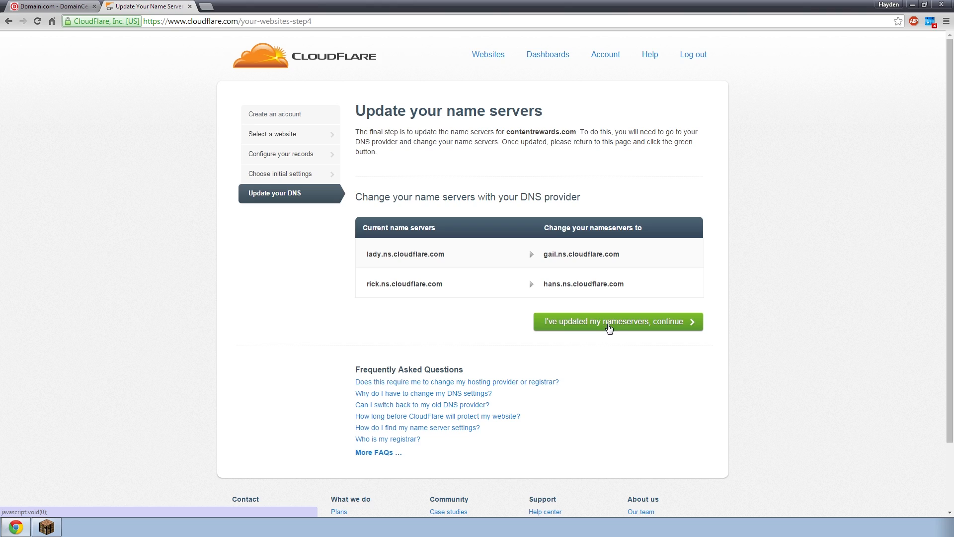
mouse_move(614, 328)
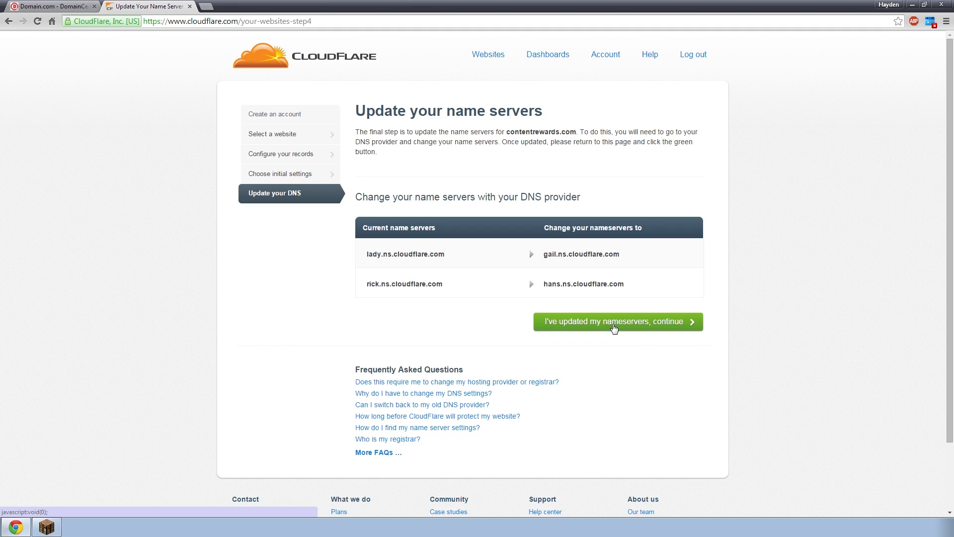
click(614, 321)
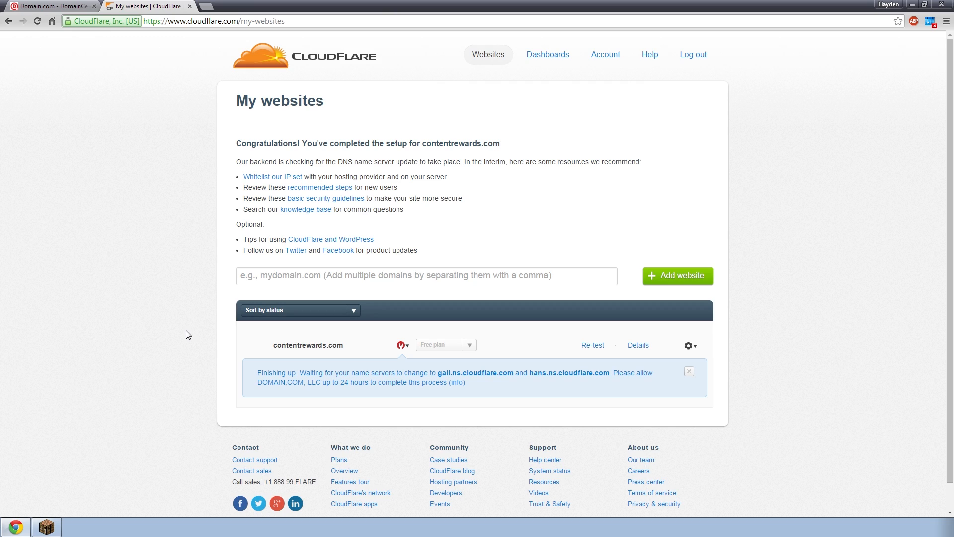
mouse_move(445, 372)
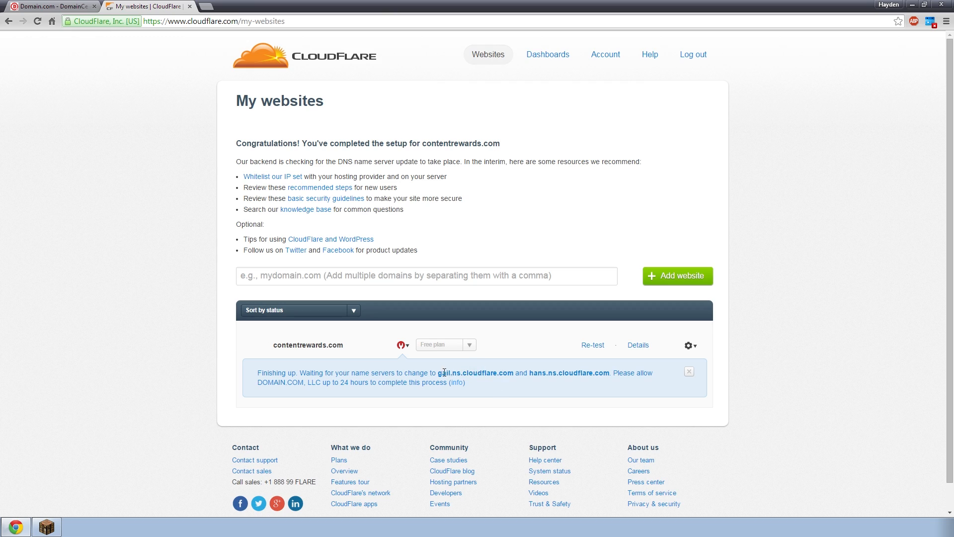
drag(436, 372, 610, 372)
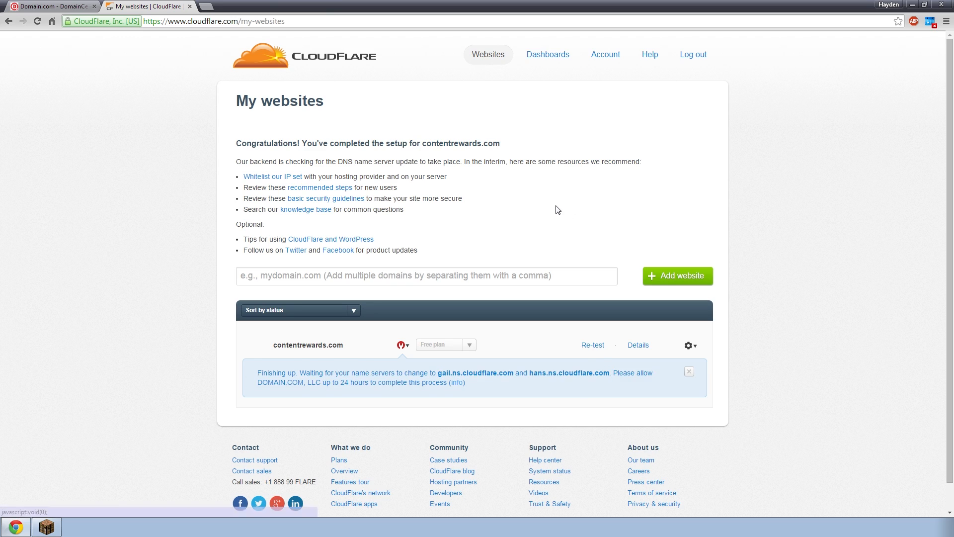
mouse_move(430, 160)
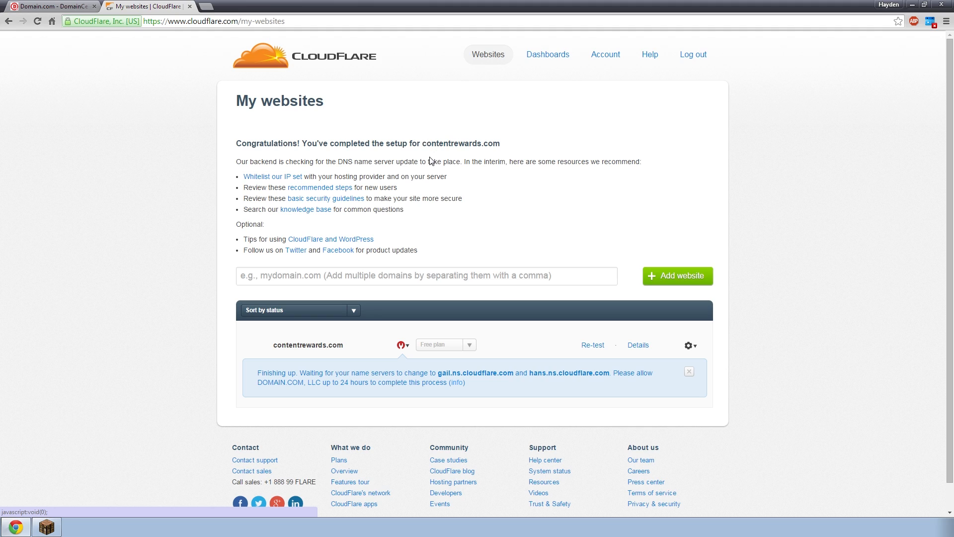
mouse_move(496, 213)
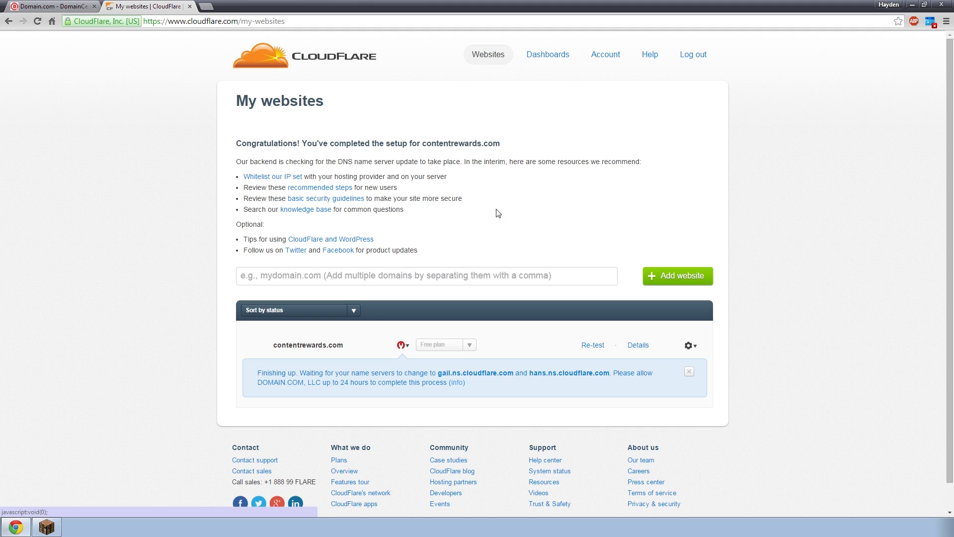
mouse_move(500, 204)
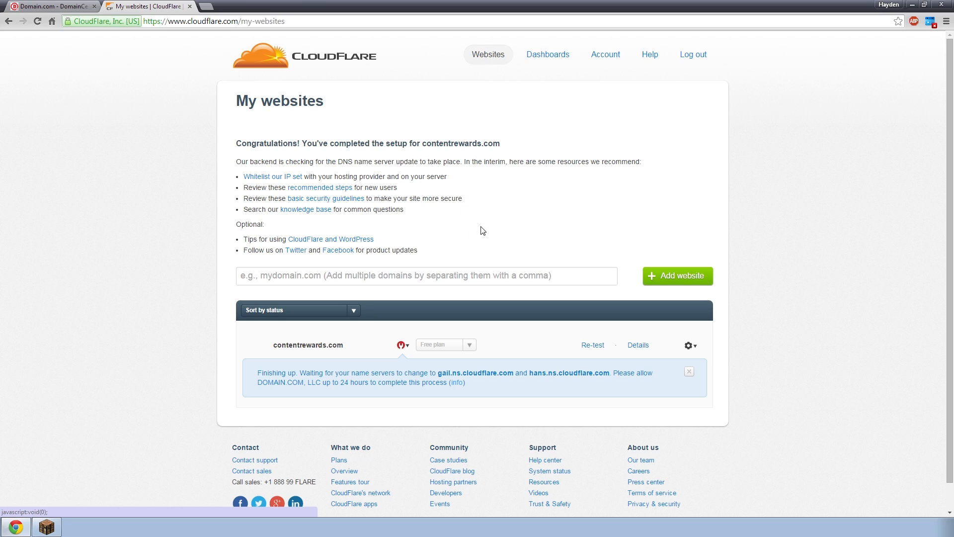
mouse_move(309, 358)
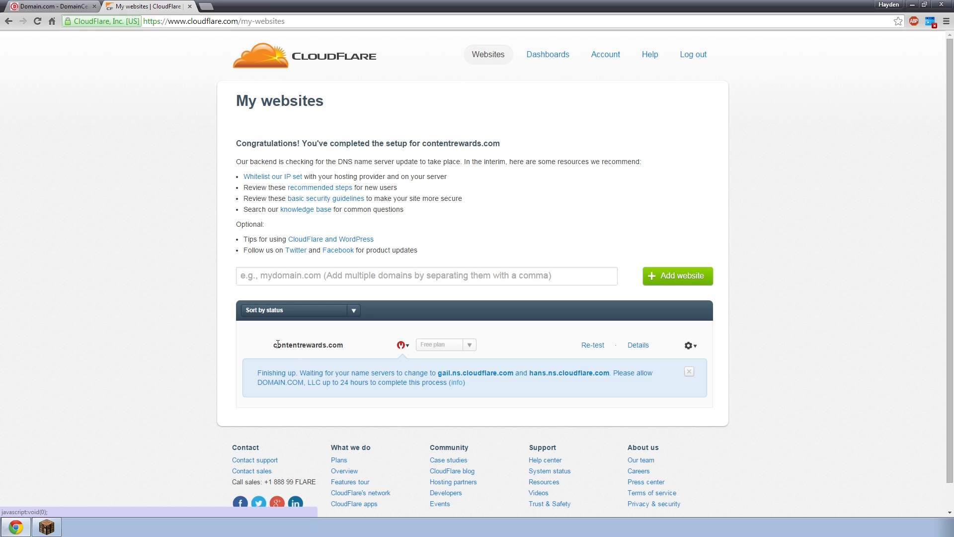
double_click(308, 345)
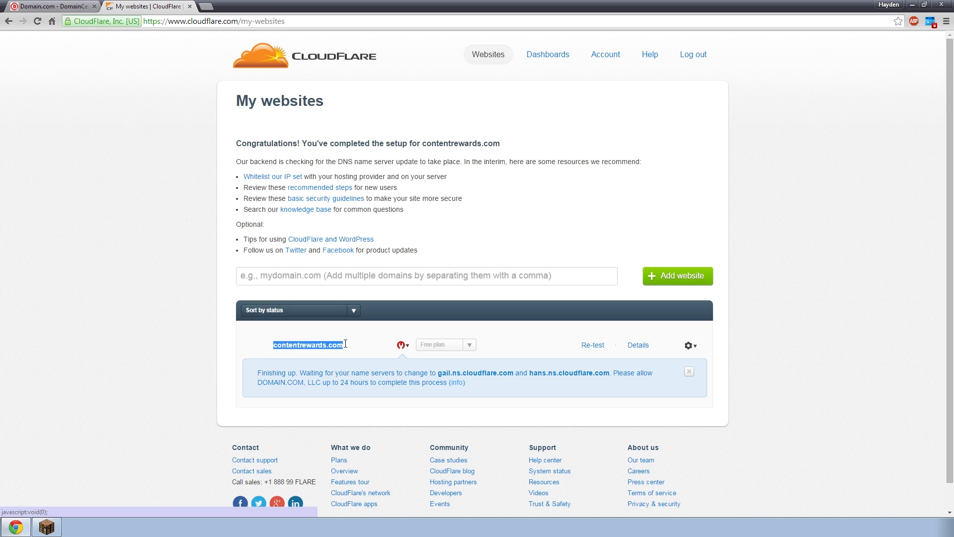
mouse_move(401, 349)
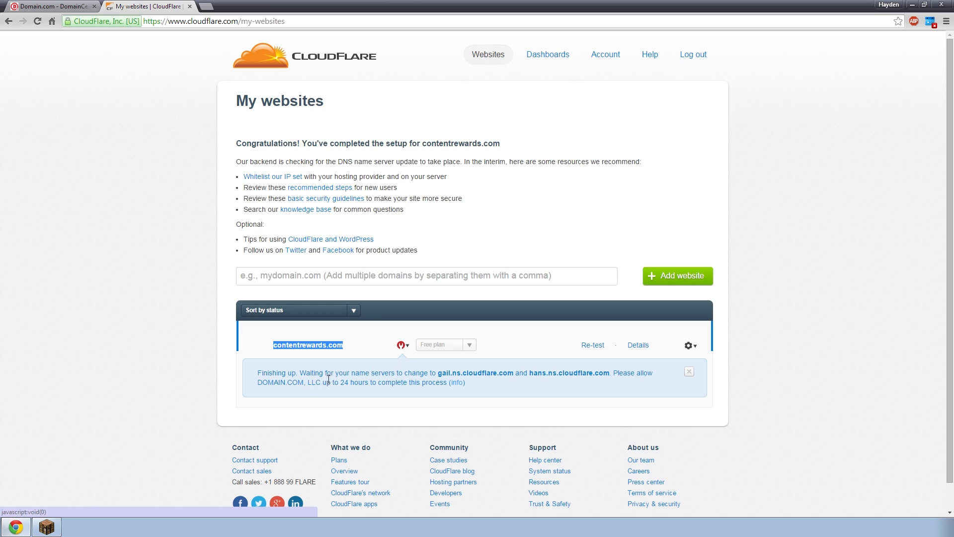
mouse_move(446, 396)
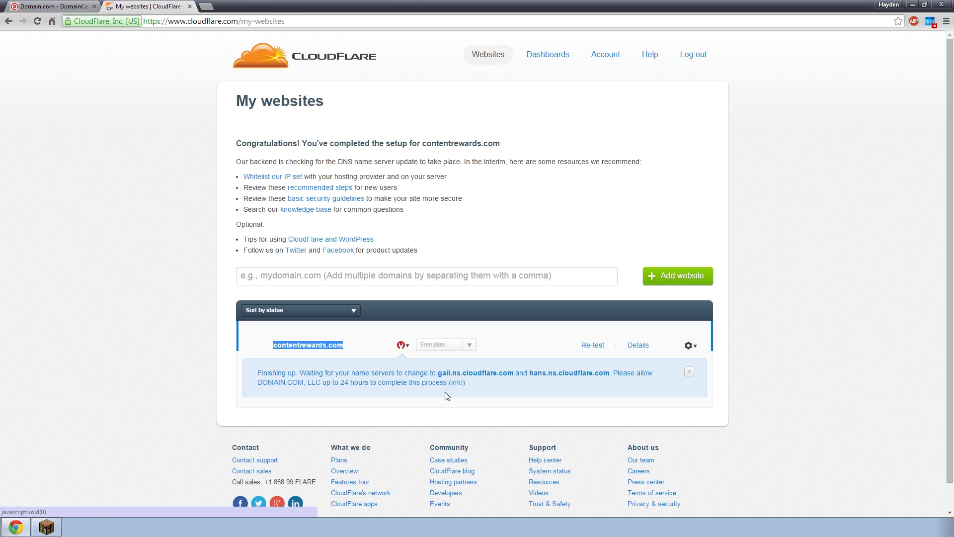
mouse_move(444, 373)
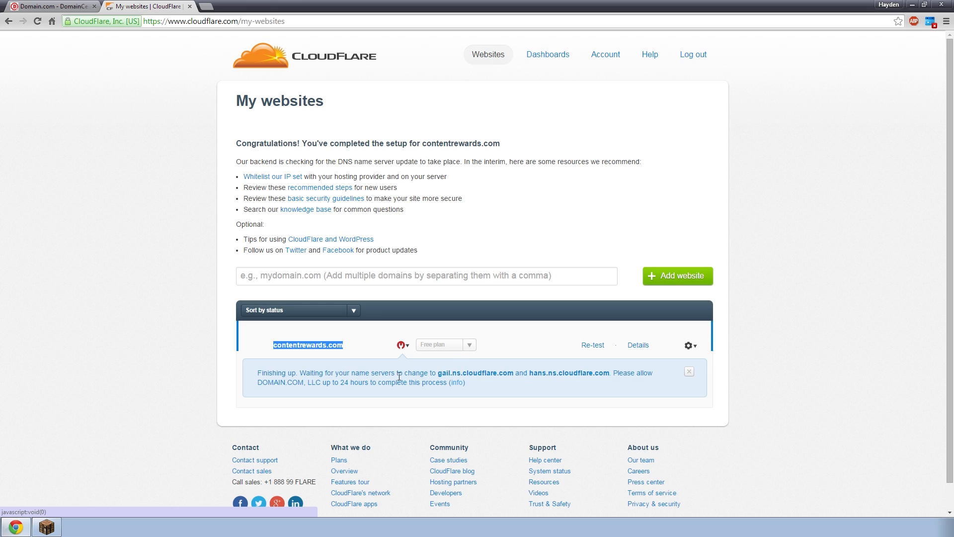
mouse_move(527, 376)
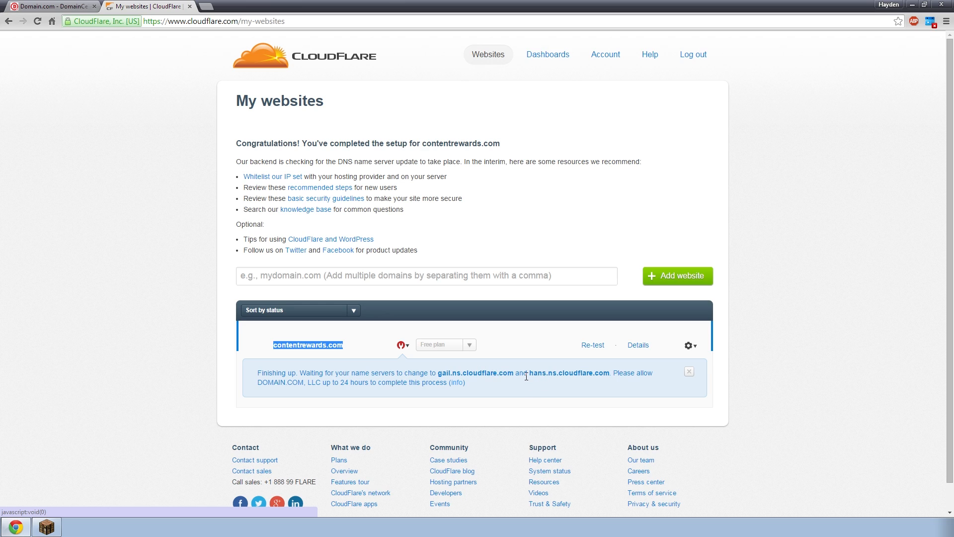
mouse_move(689, 345)
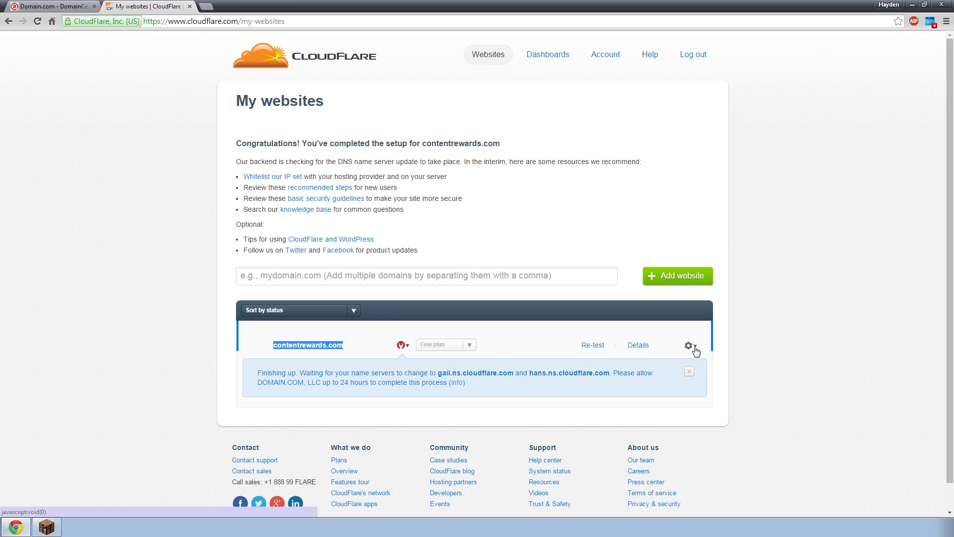
Open the gear options menu for contentrewards.com in the My websites list
click(689, 345)
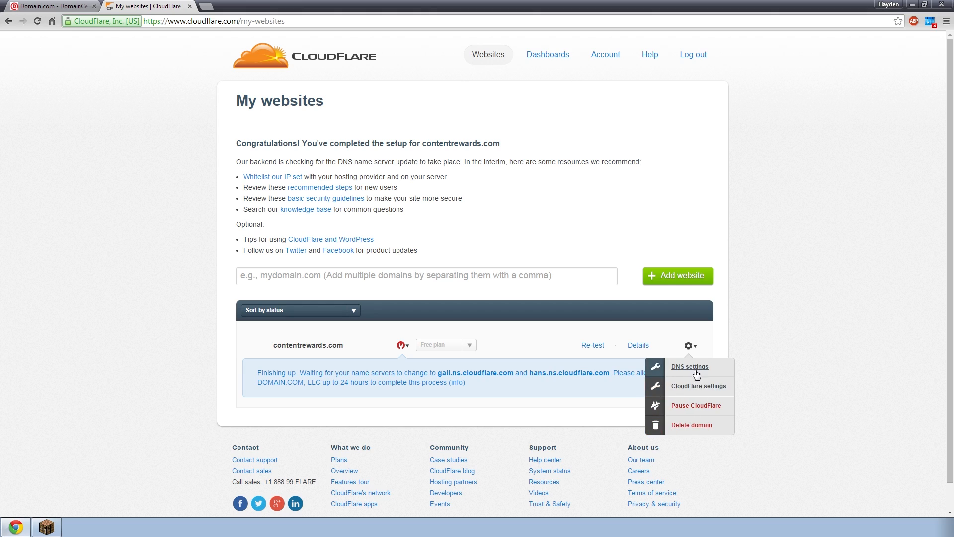
mouse_move(693, 391)
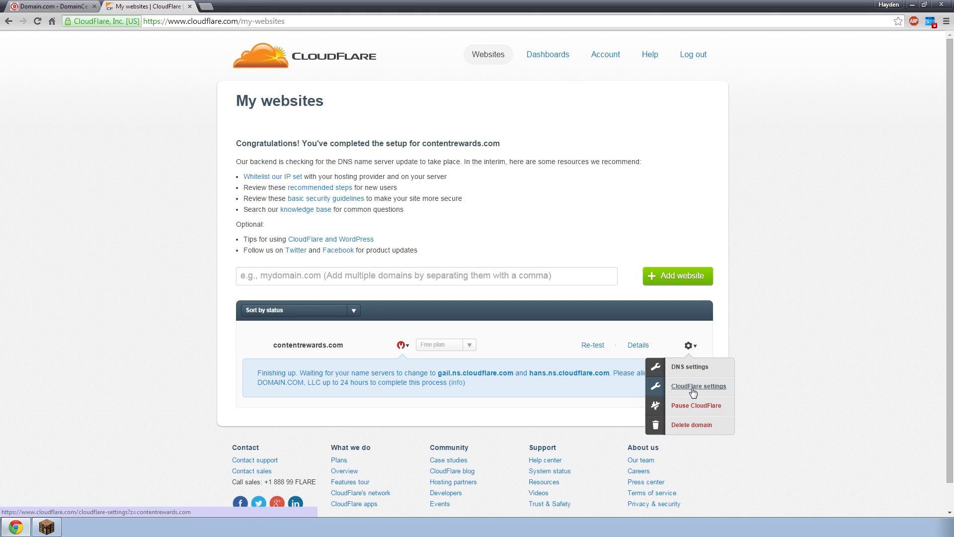
mouse_move(688, 370)
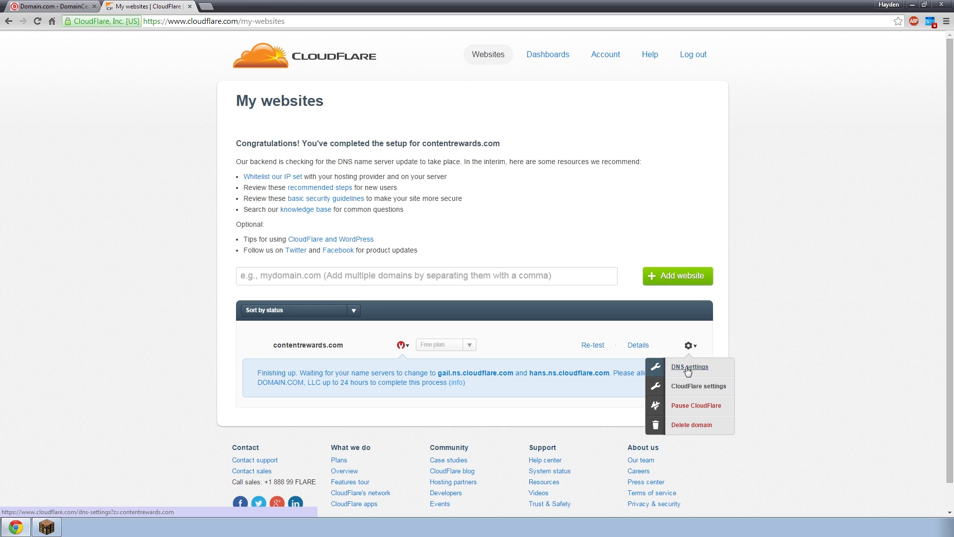
mouse_move(696, 376)
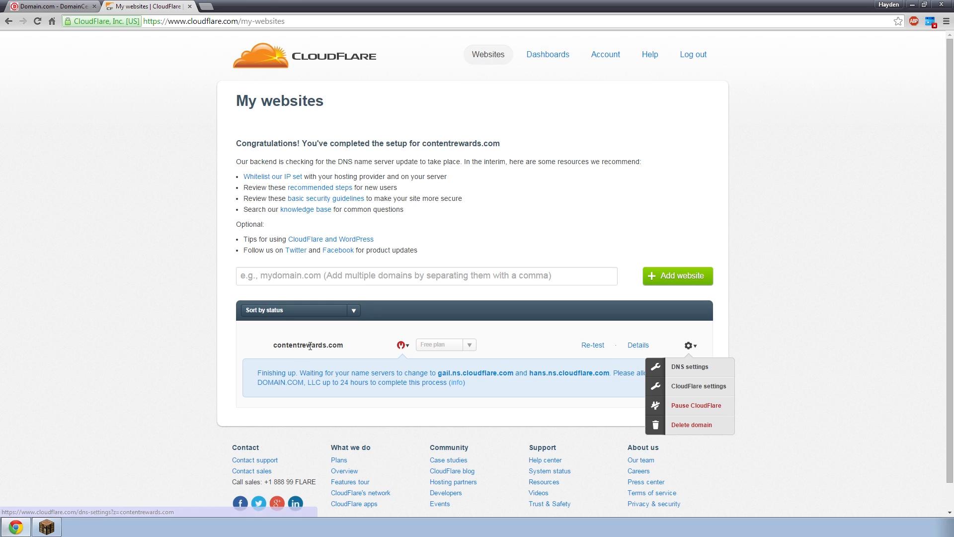
mouse_move(694, 371)
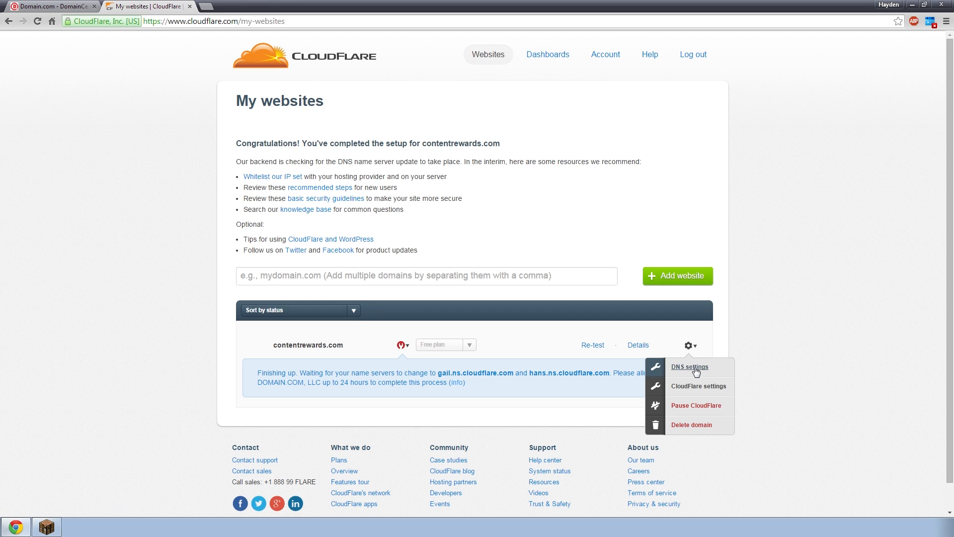
Open contentrewards.com's DNS settings and delete its A record pointing to 127.0.0.1
click(690, 367)
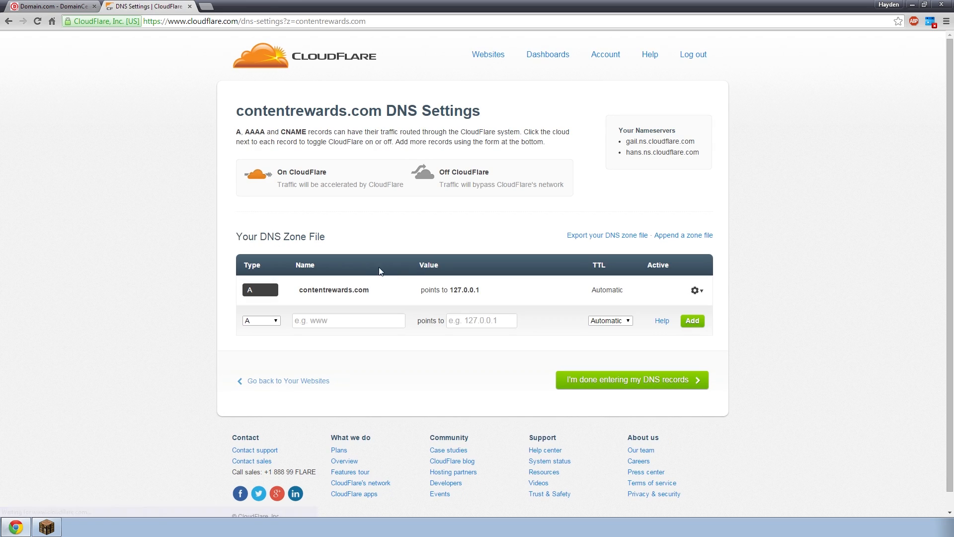
click(695, 291)
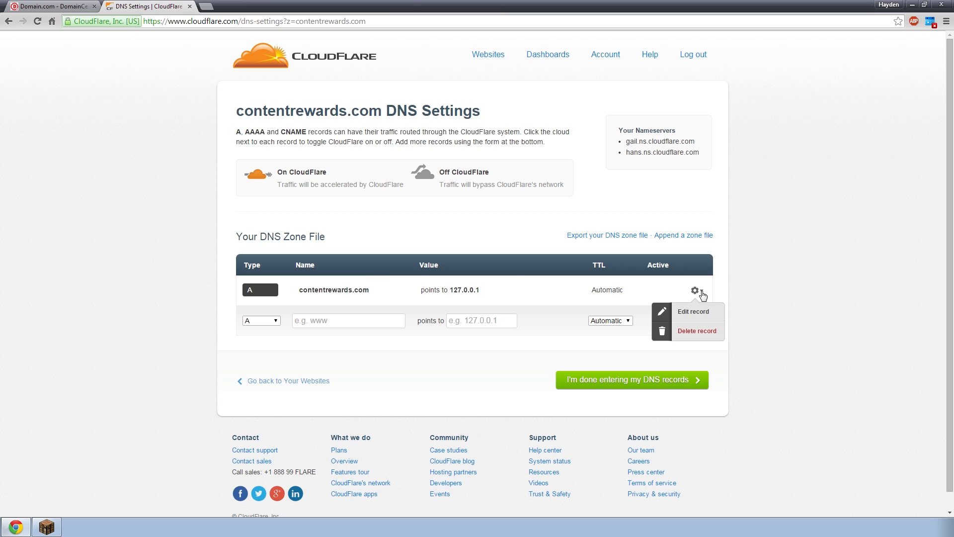
click(697, 331)
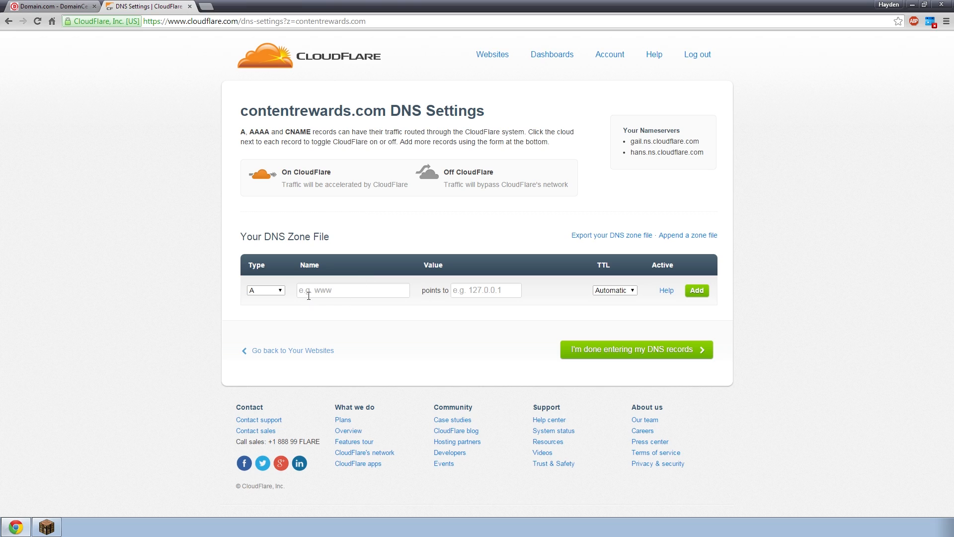
mouse_move(292, 306)
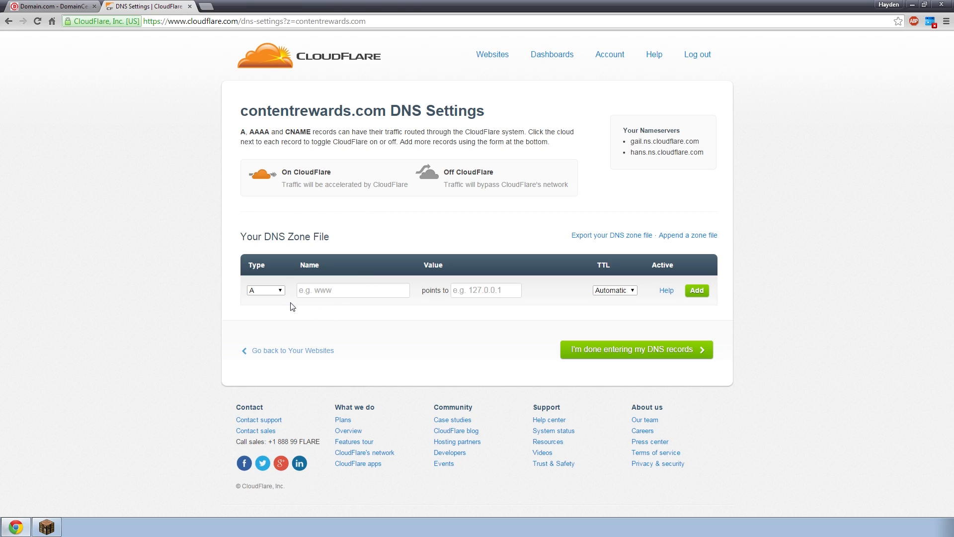
mouse_move(279, 313)
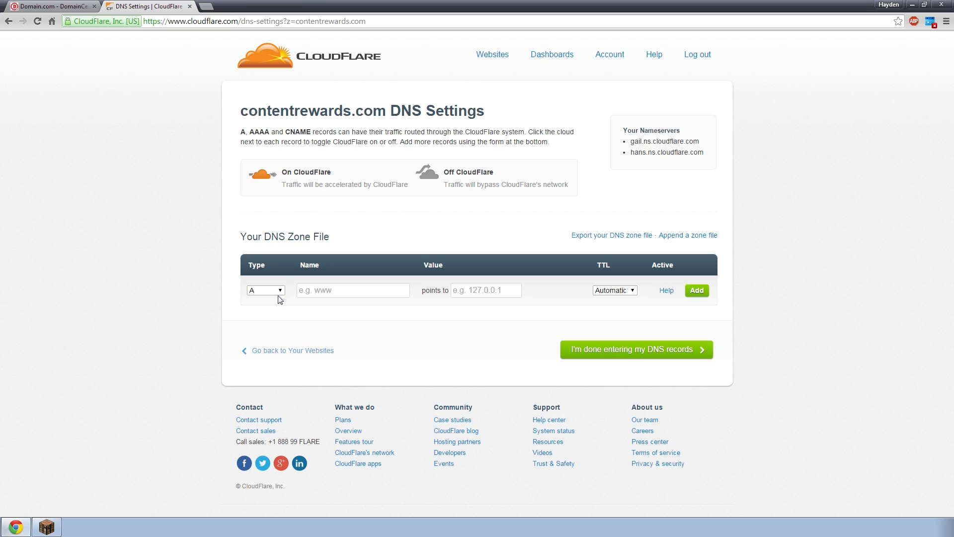
mouse_move(330, 243)
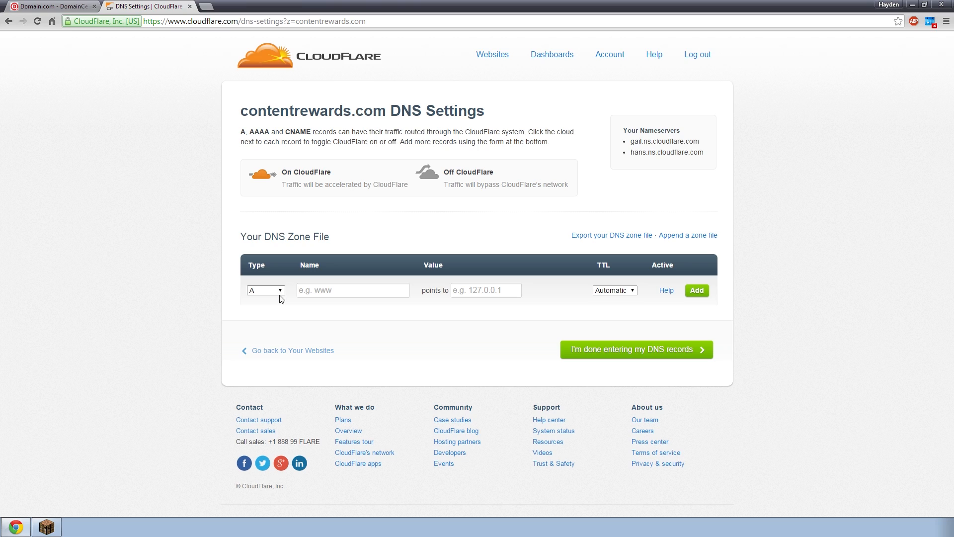
click(266, 291)
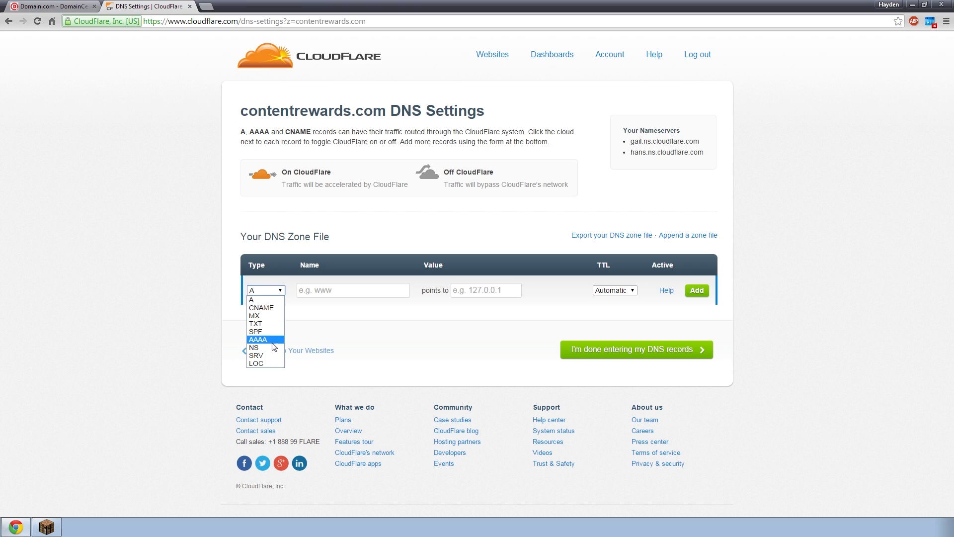
mouse_move(270, 367)
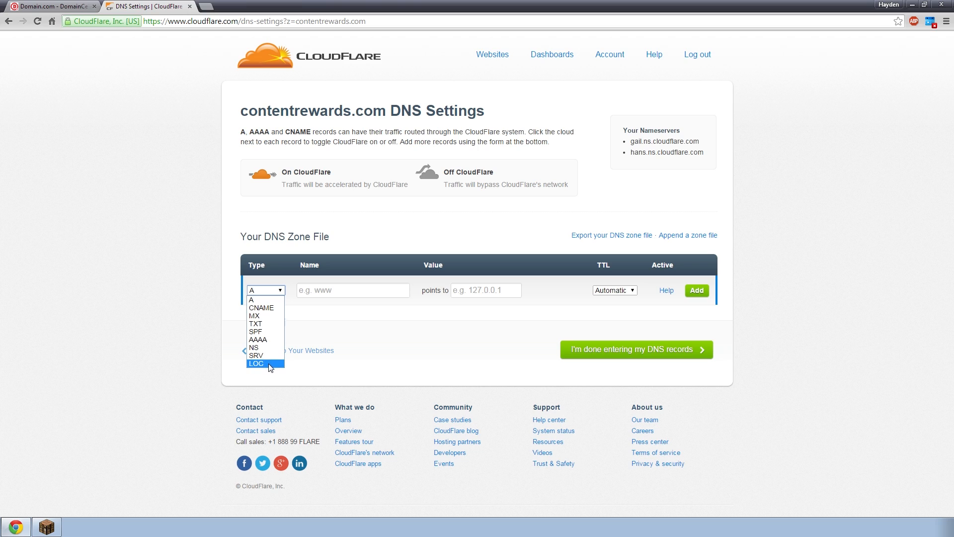
mouse_move(269, 308)
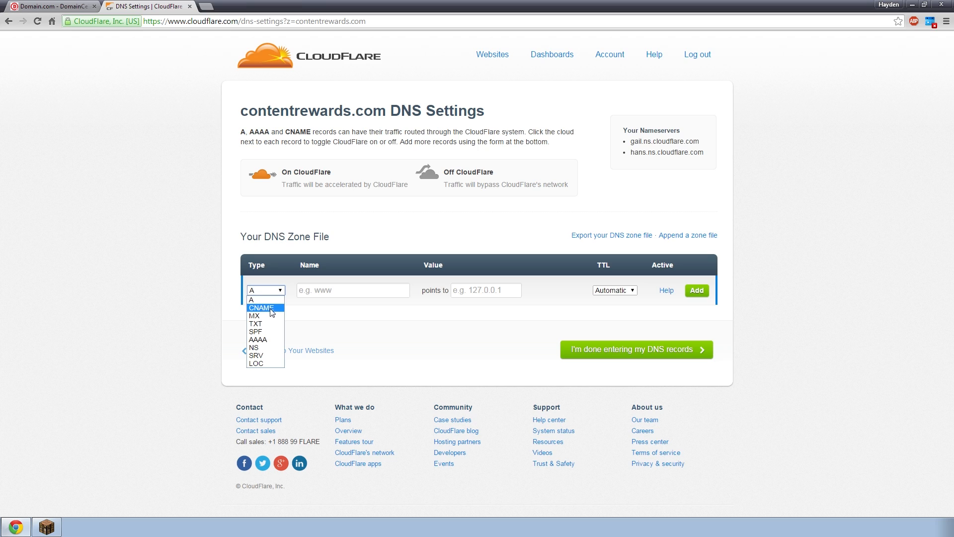
mouse_move(268, 358)
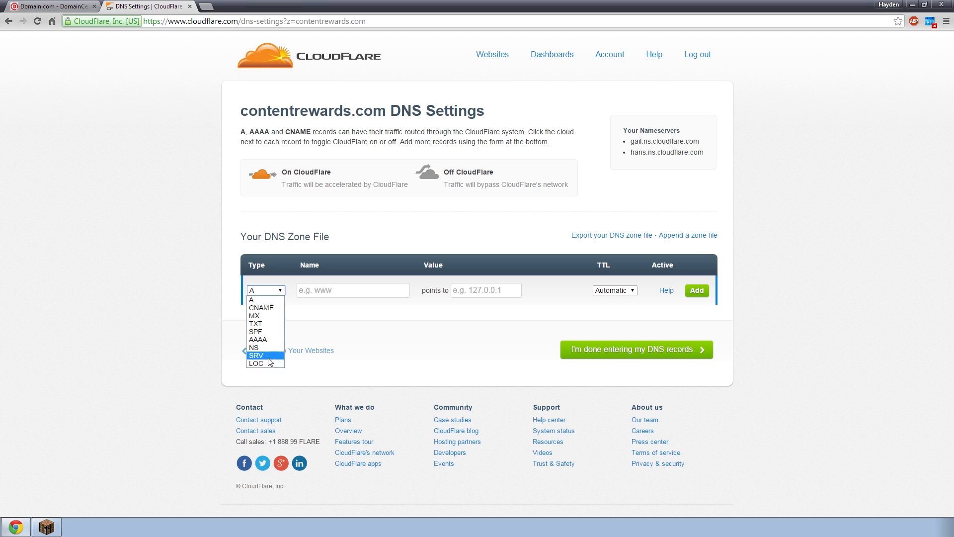
mouse_move(261, 308)
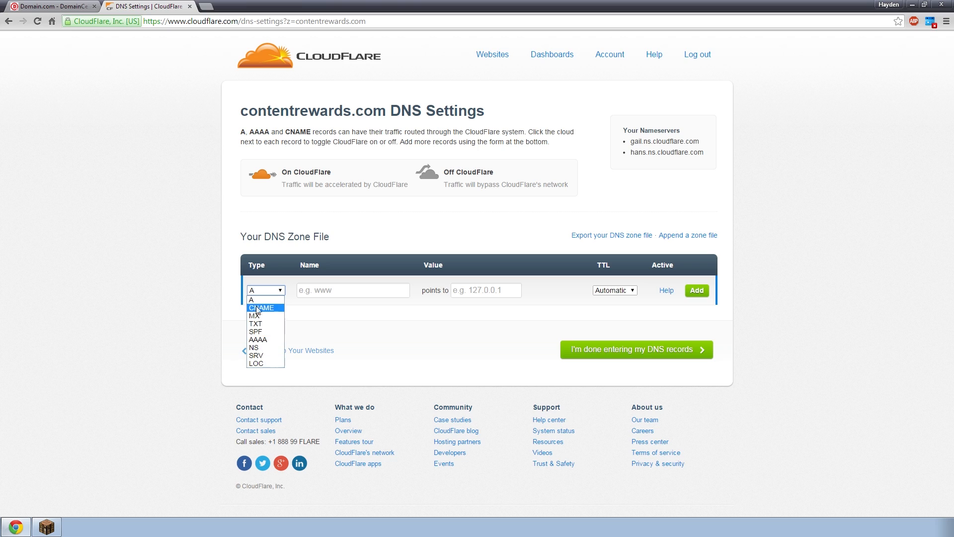
mouse_move(257, 355)
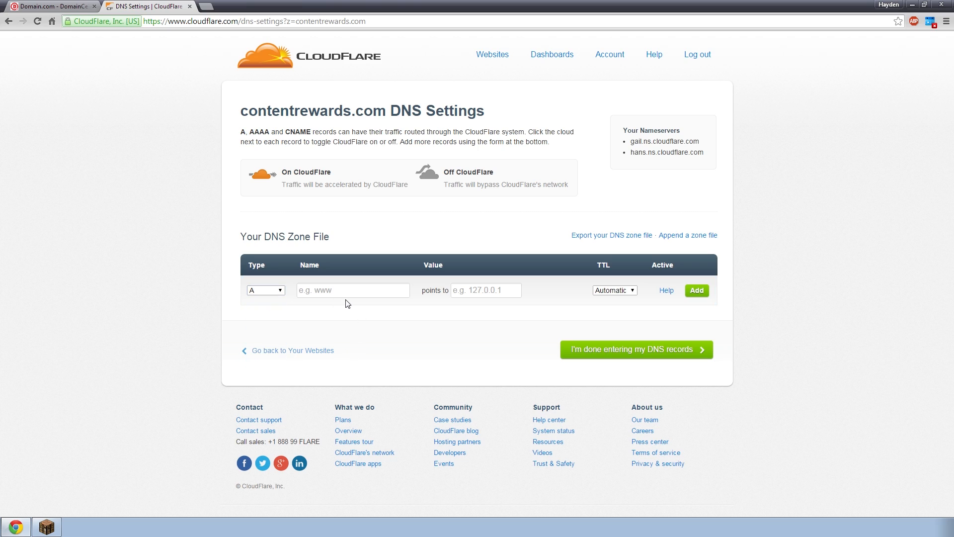
Add an A record with Name www and value 127.0.0.1
click(330, 291)
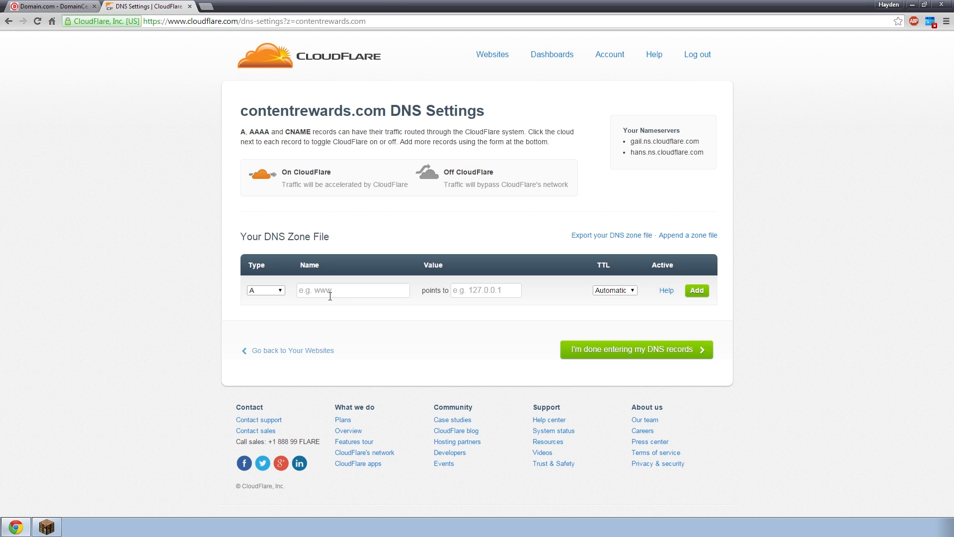
click(486, 290)
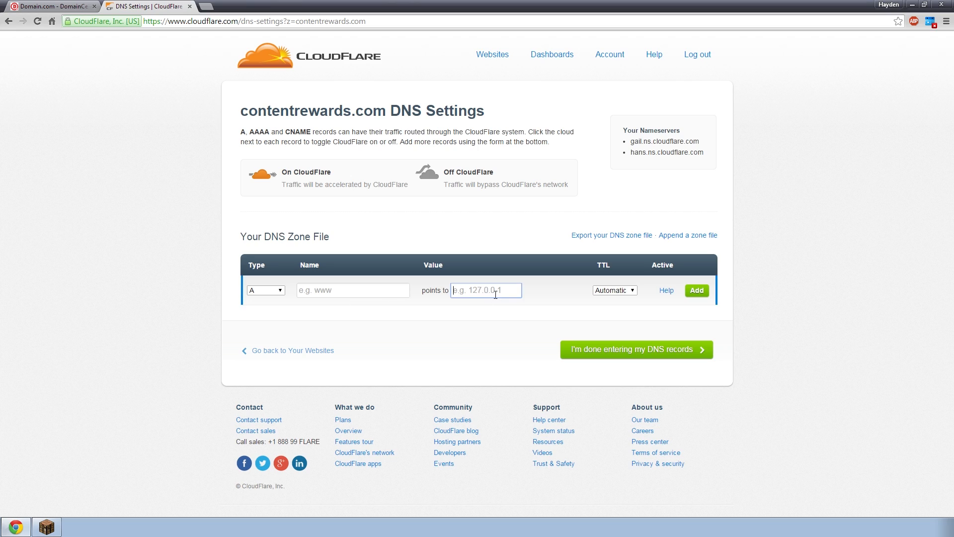
text(127.0.0.1)
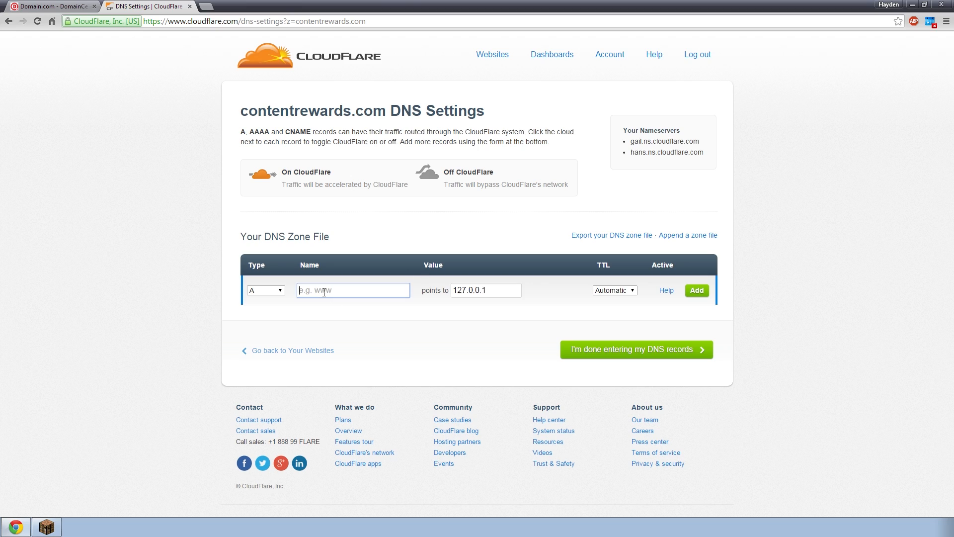
text(www)
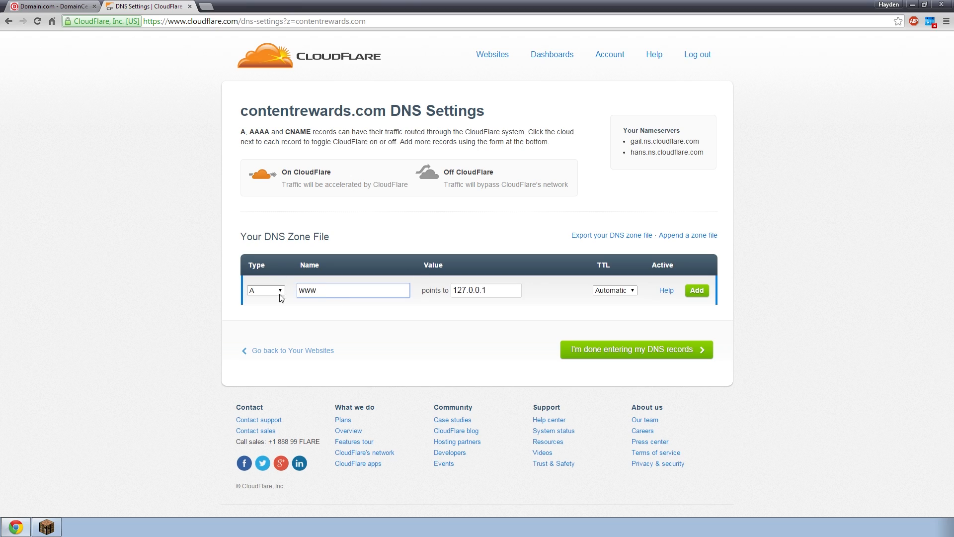
click(697, 290)
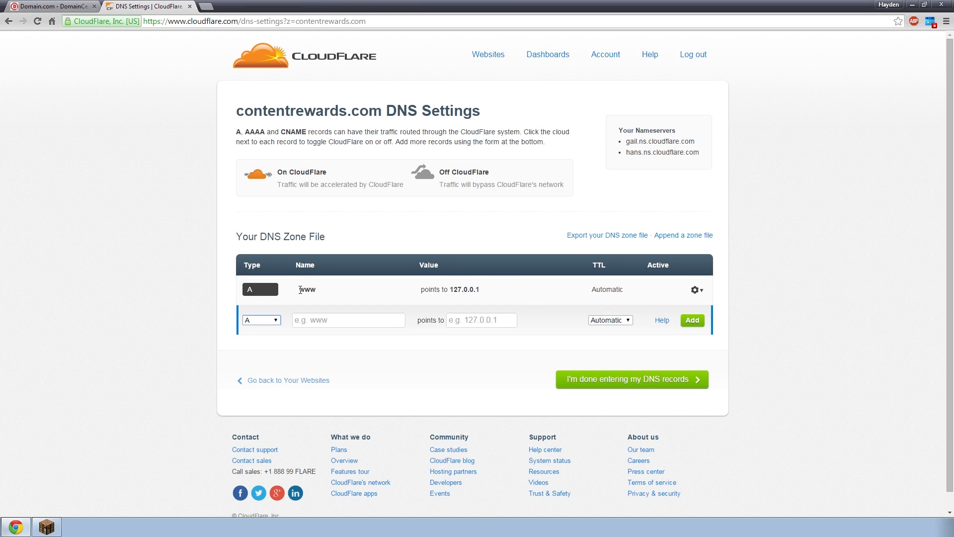
mouse_move(338, 294)
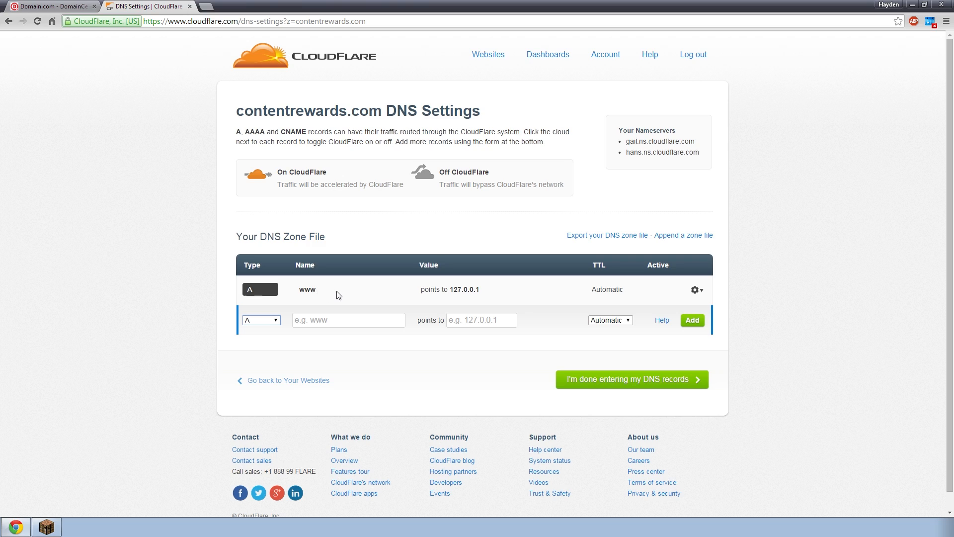
mouse_move(253, 22)
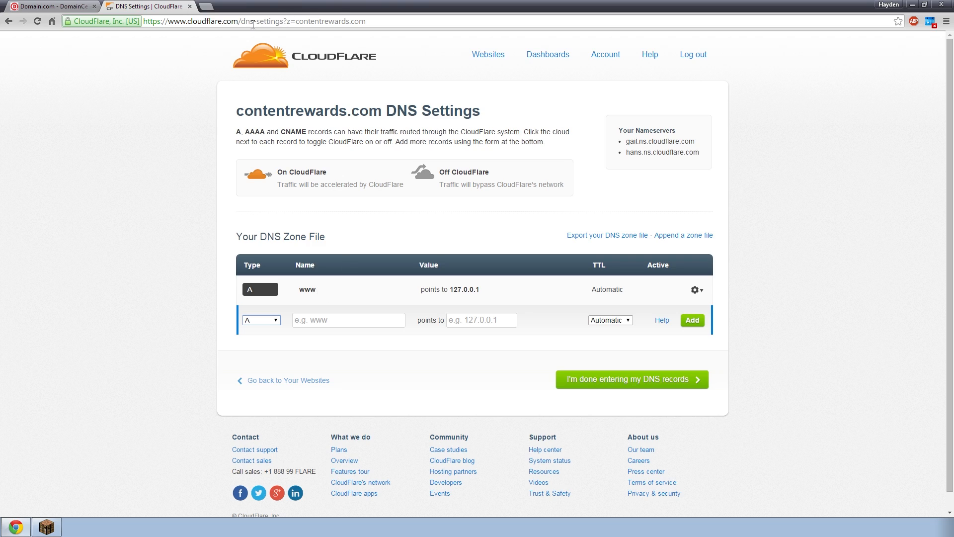
mouse_move(461, 299)
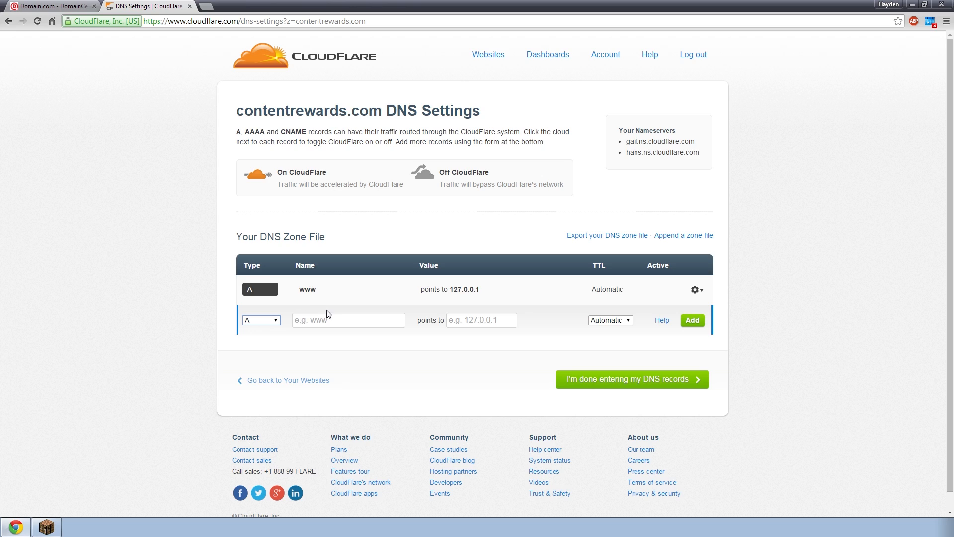
Add an A record named mc pointing to 193.6.4.3
click(349, 320)
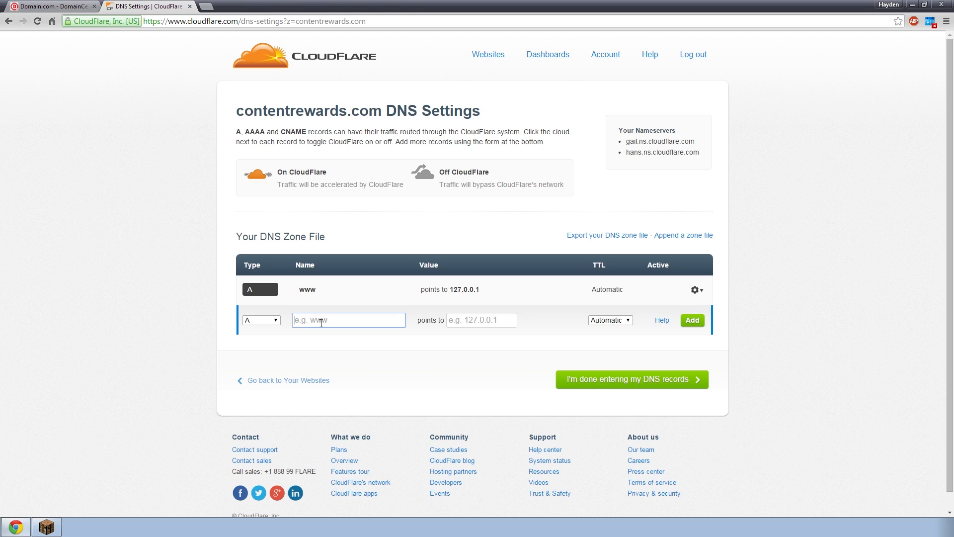
text(mc)
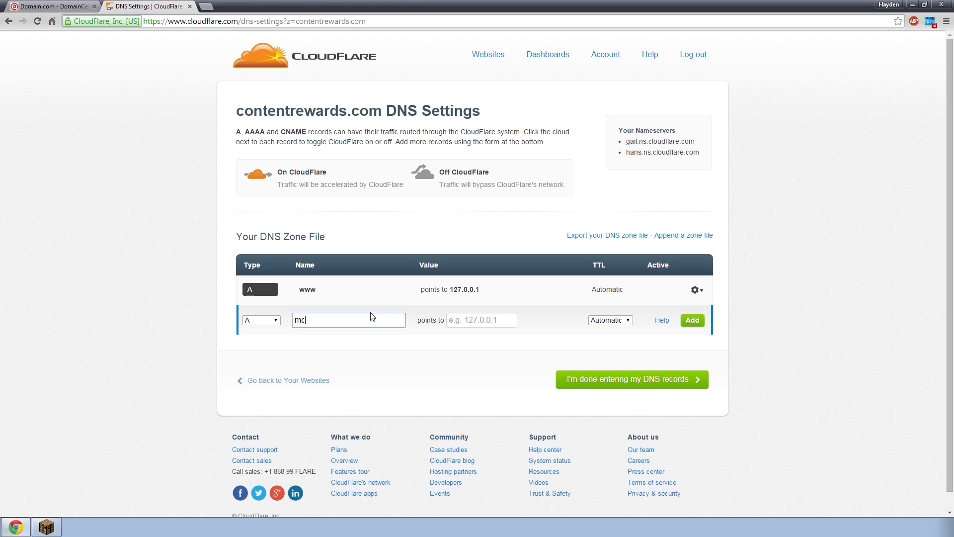
click(482, 320)
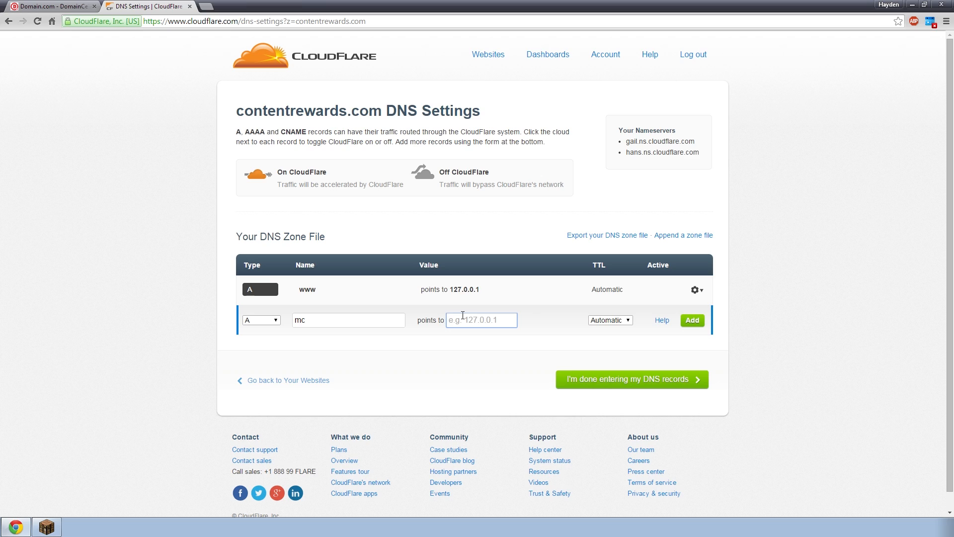
text(193)
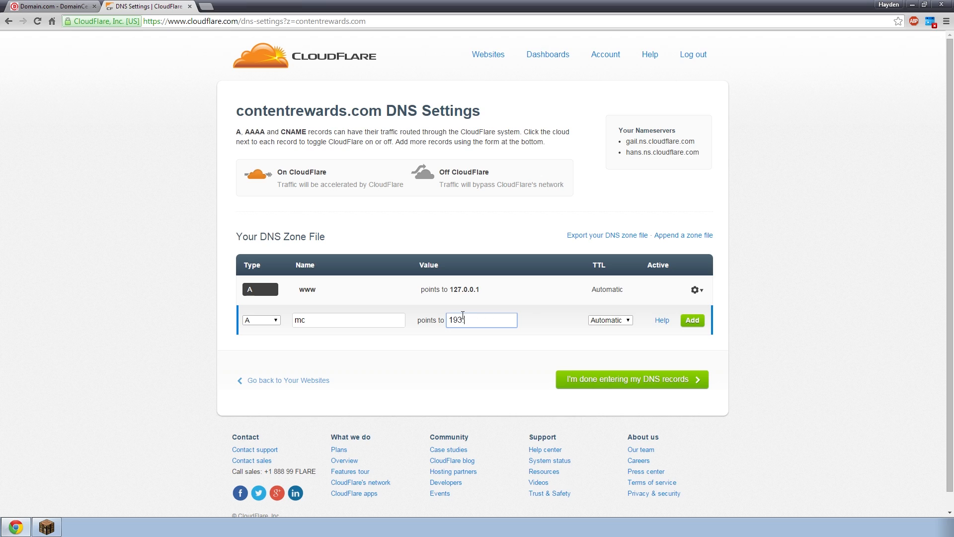
text(.6.4.3)
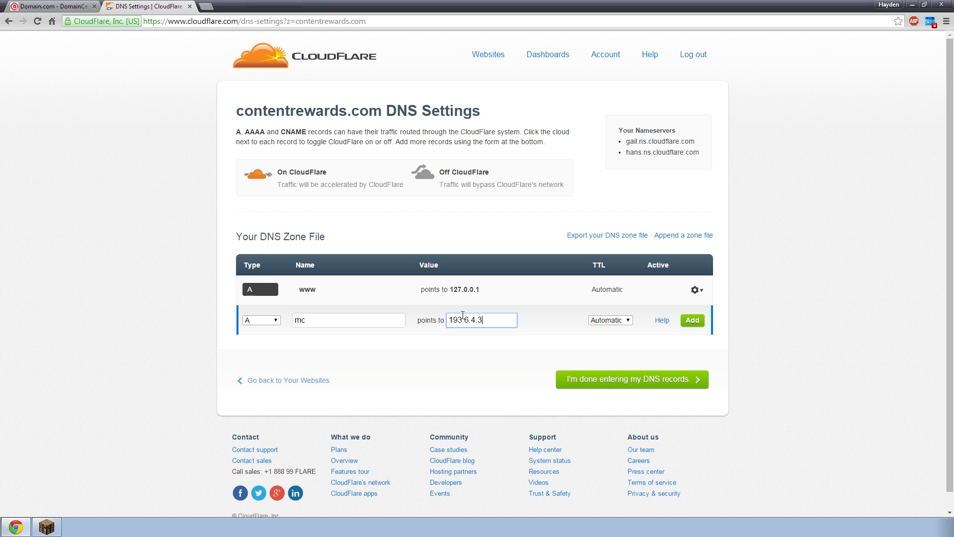
click(692, 321)
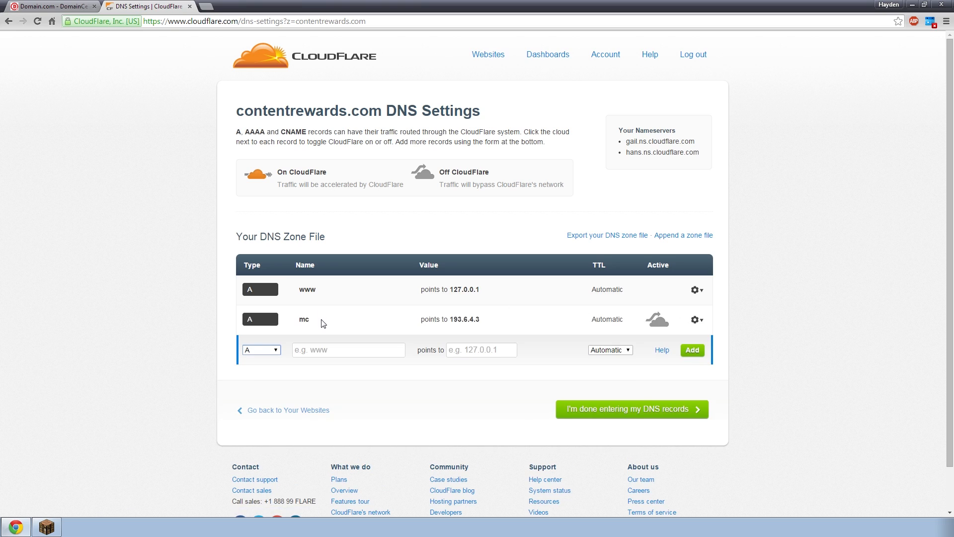
Enter mc.contentrewards.com as a web address in the browser
click(348, 349)
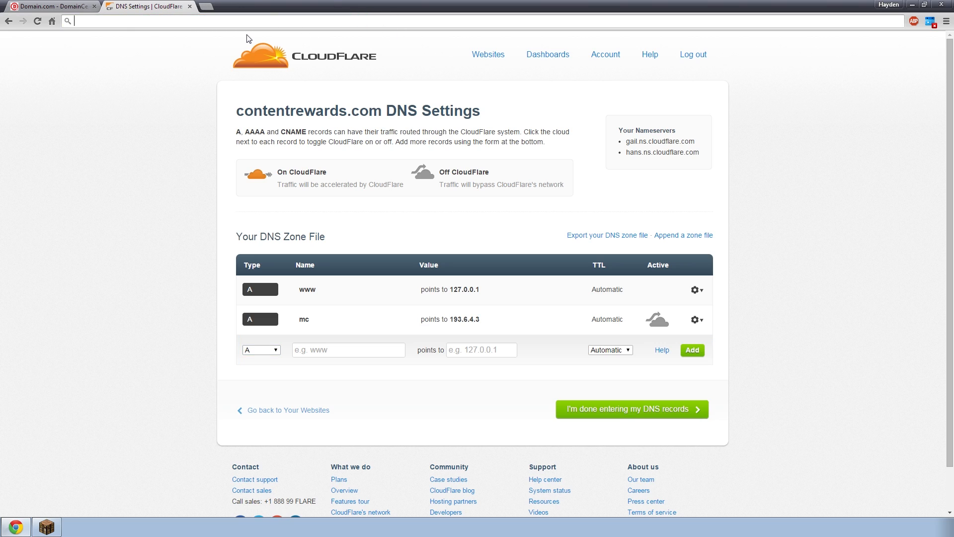
text(mc.contentrewards.co)
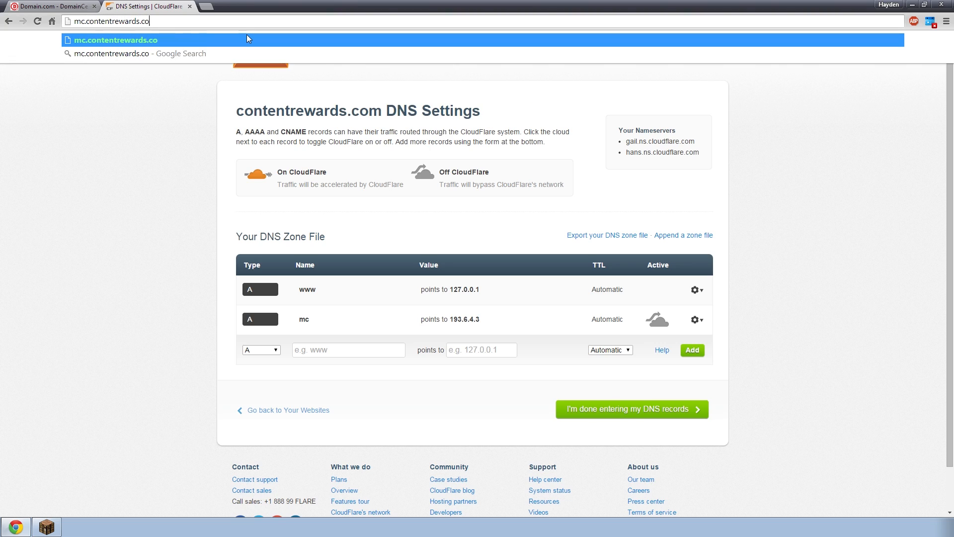
text(m)
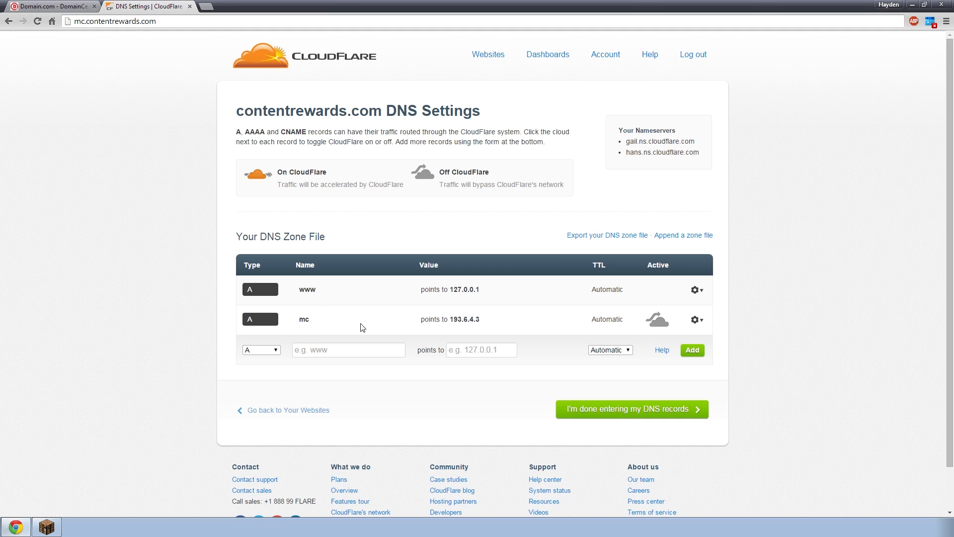
mouse_move(95, 49)
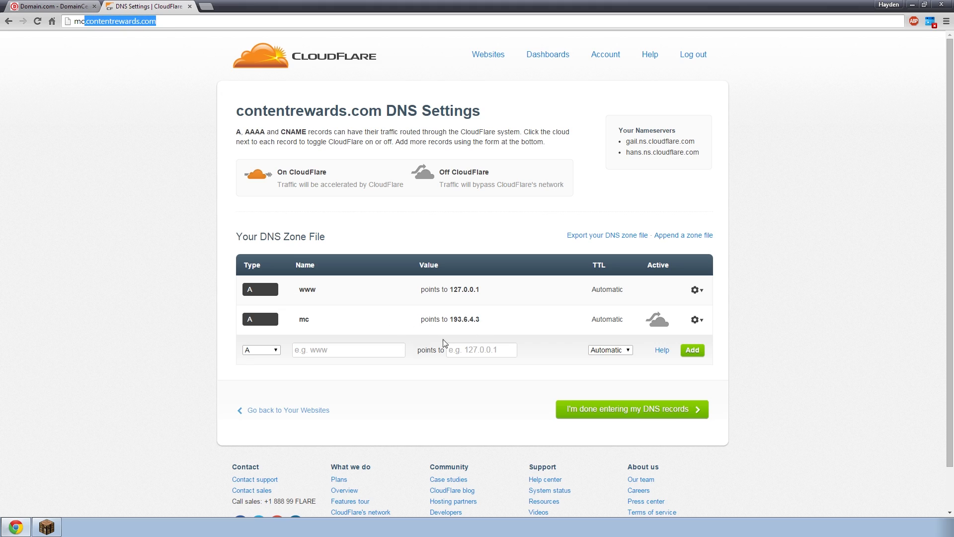
mouse_move(273, 367)
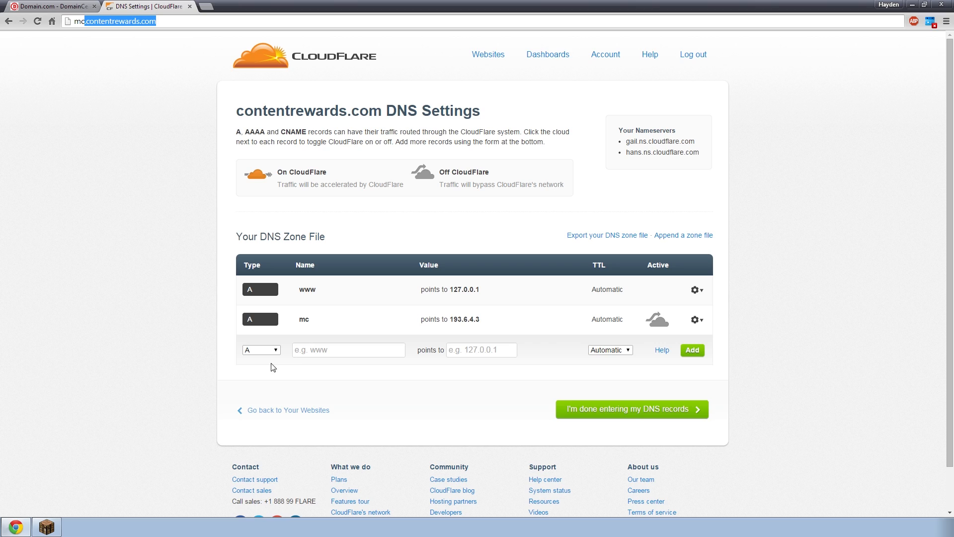
Submit a CNAME record mc aliasing mc.haydzcraft.com, getting a duplicate-host error
click(261, 350)
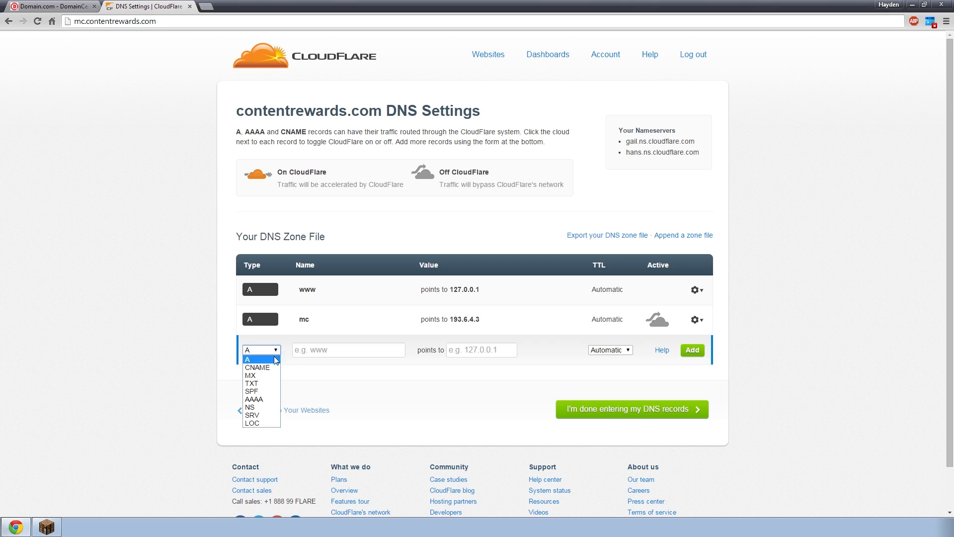
click(258, 367)
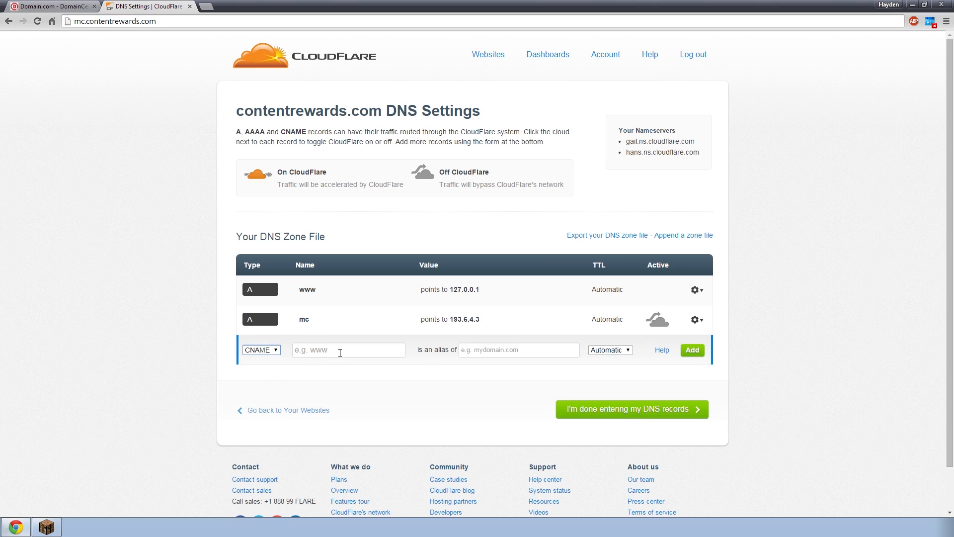
click(323, 349)
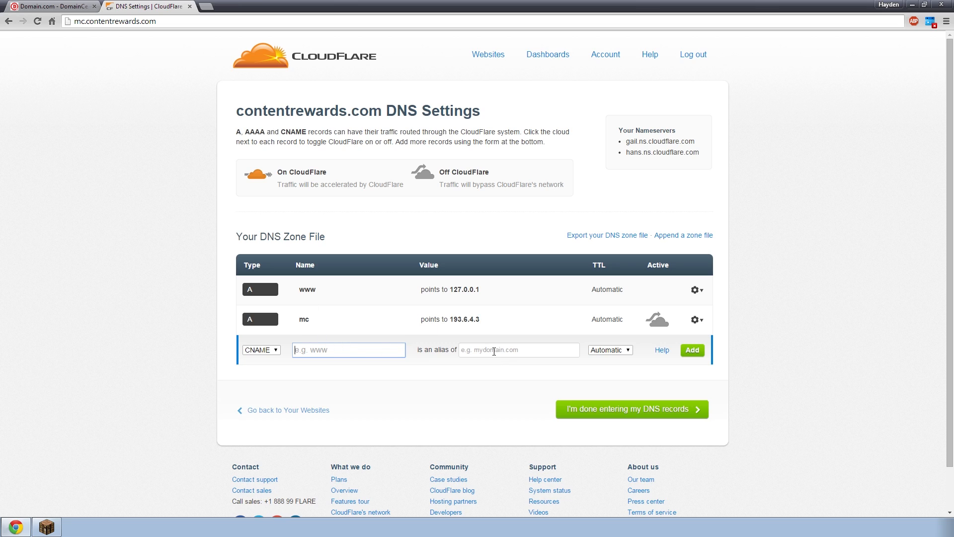
click(692, 350)
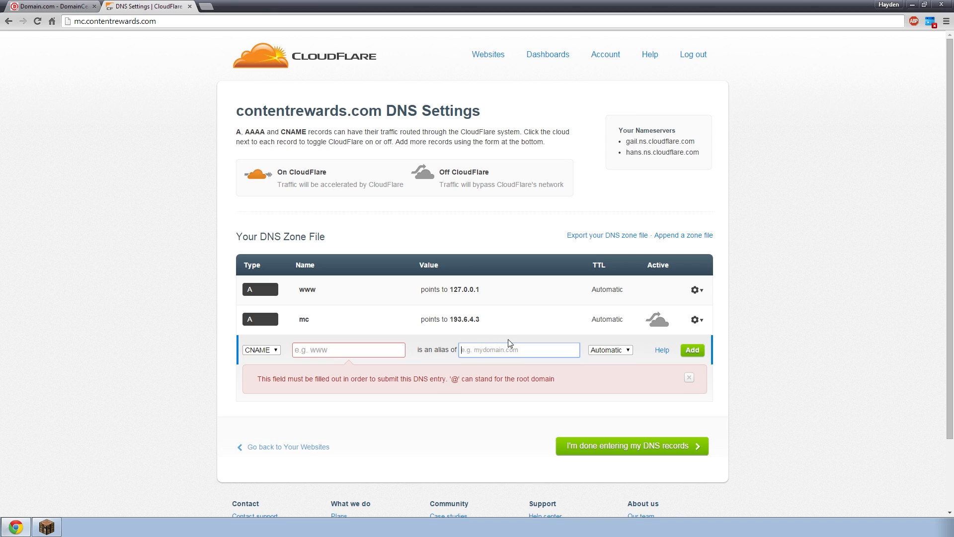
text(haydzcraft.co)
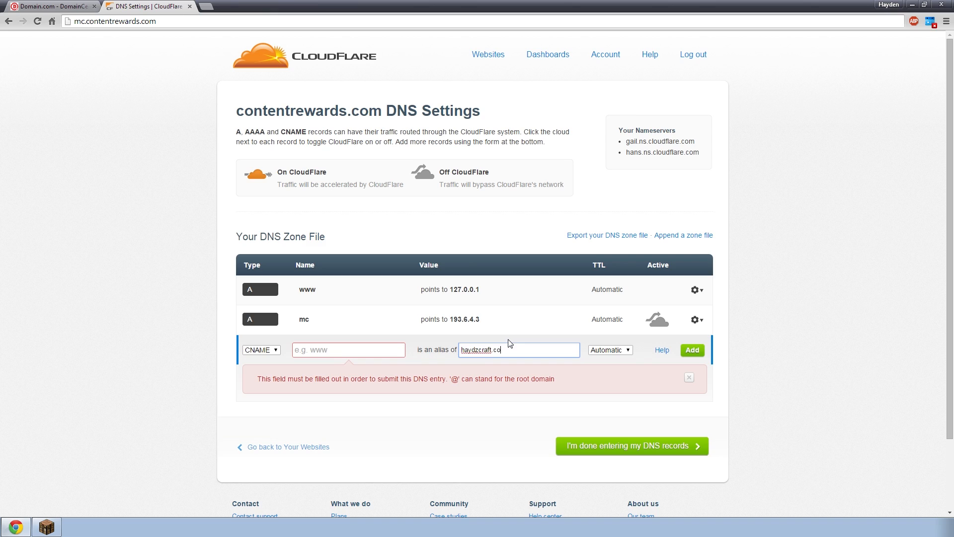
text(m)
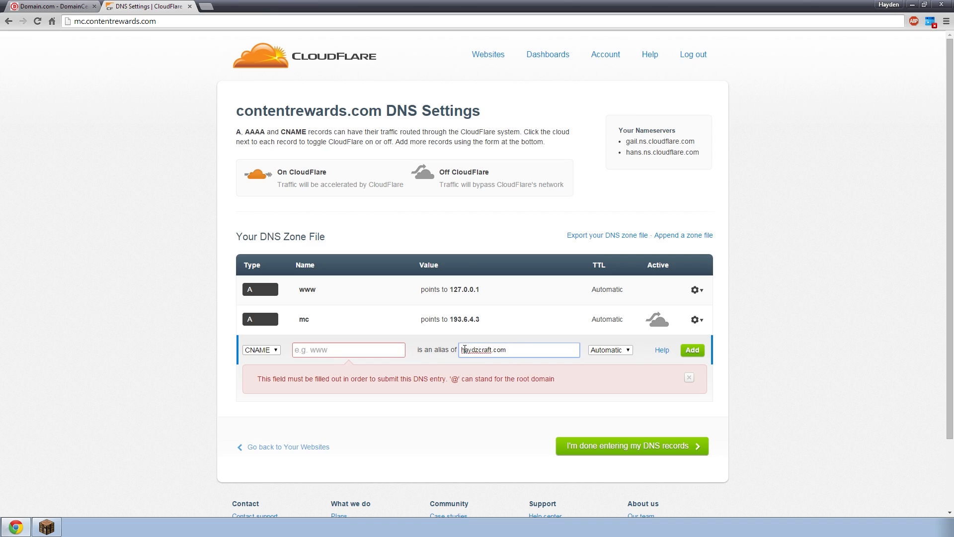
text(mnc.)
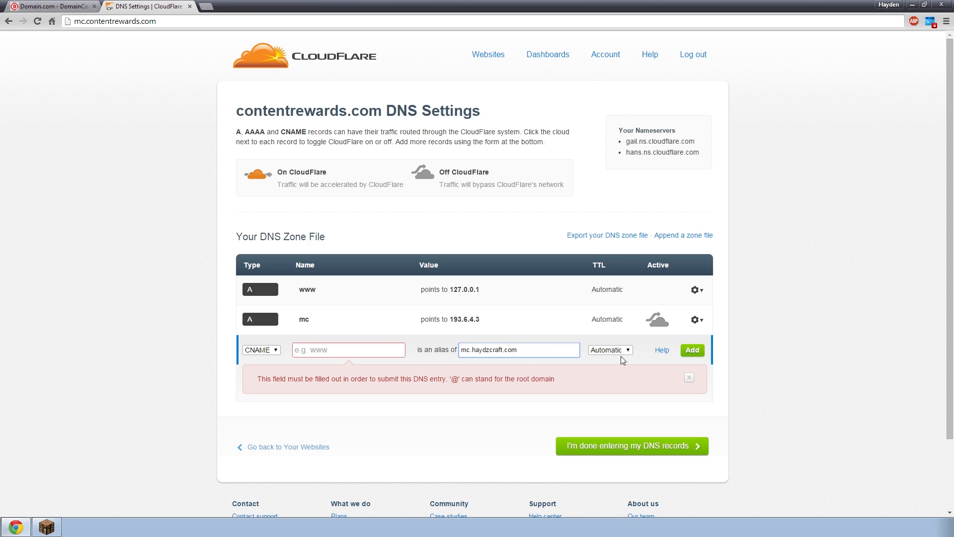
text(m)
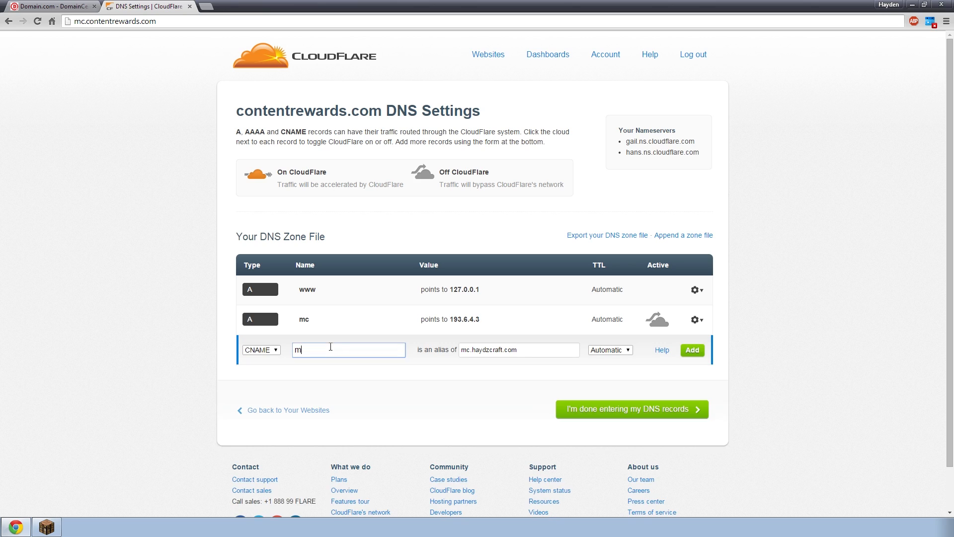
click(692, 350)
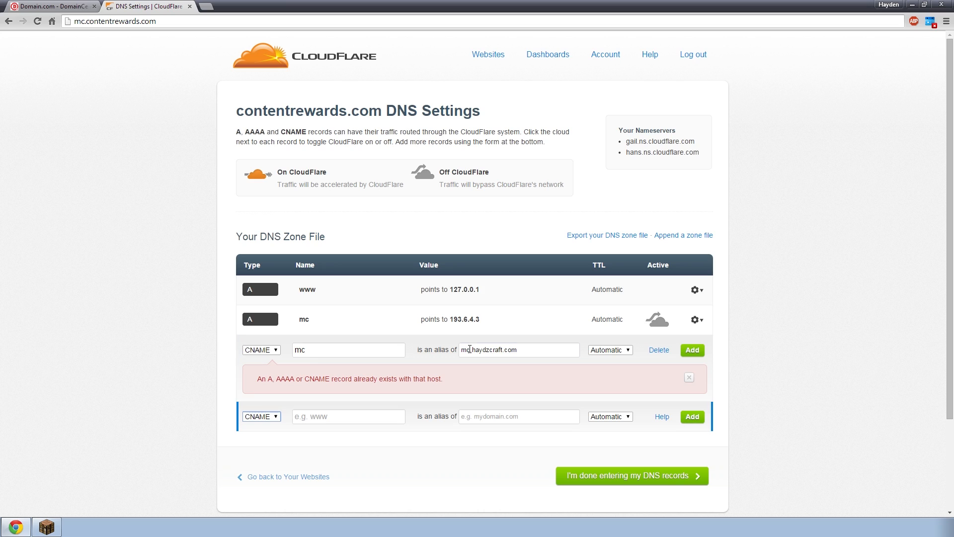
Rename the CNAME to mc2 with alias hub.haydzcraft.com and add it
click(693, 350)
text(2)
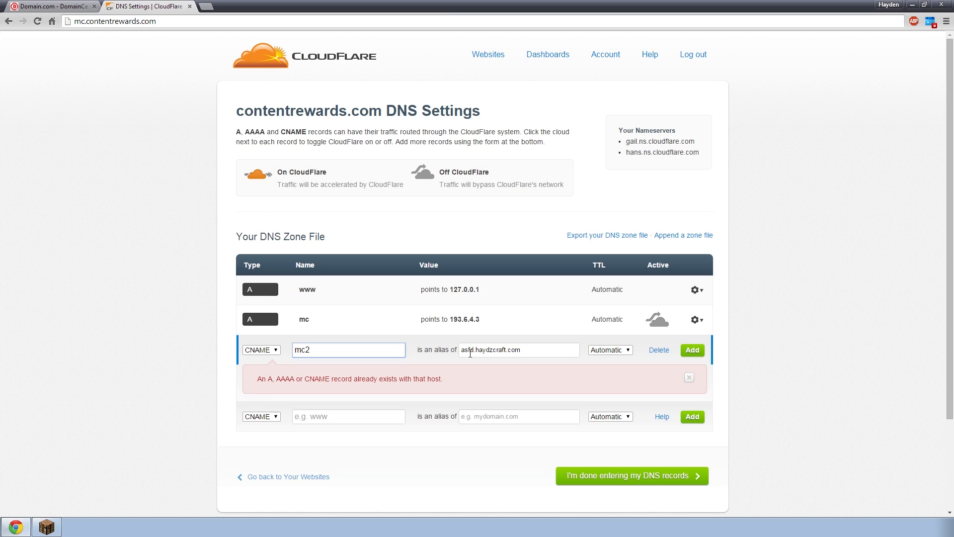
text(hub.haydzcraft.com)
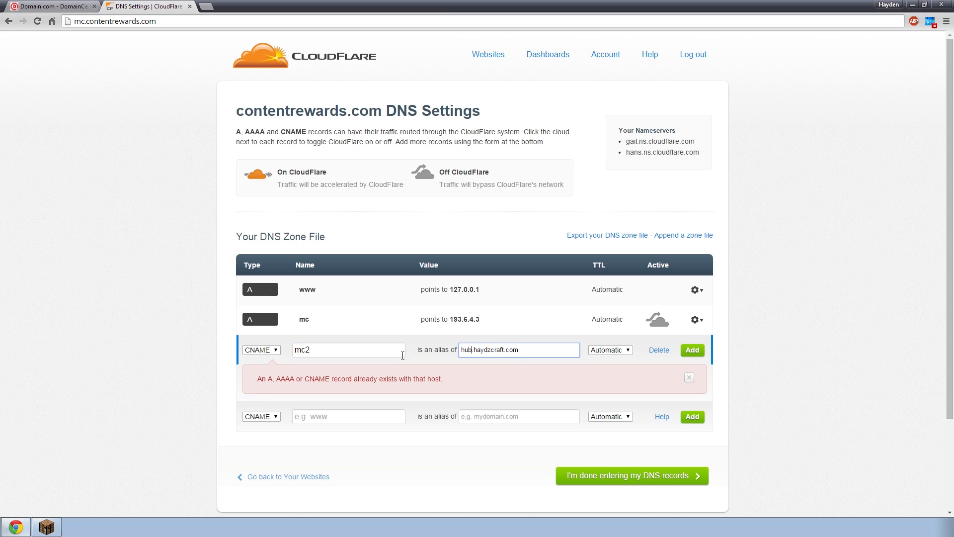
mouse_move(305, 331)
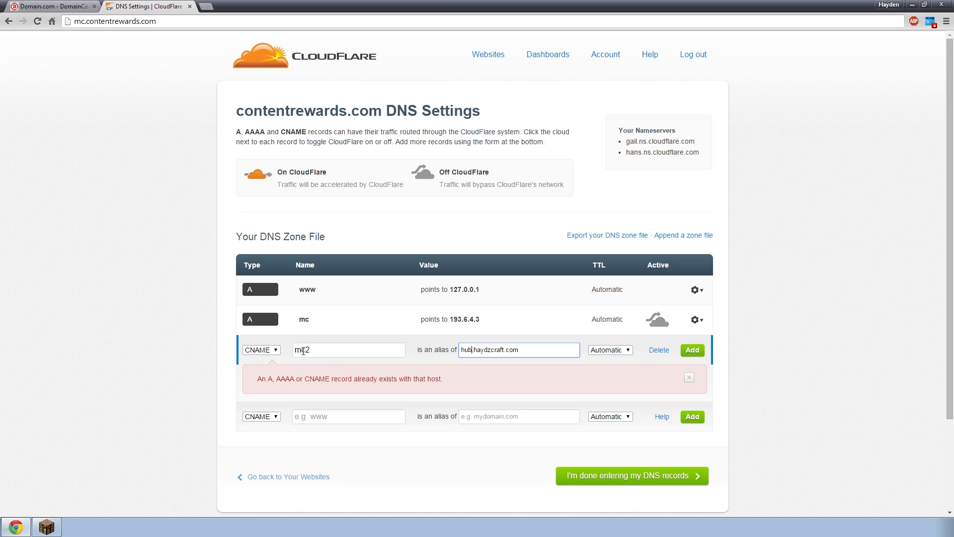
click(692, 349)
text(2)
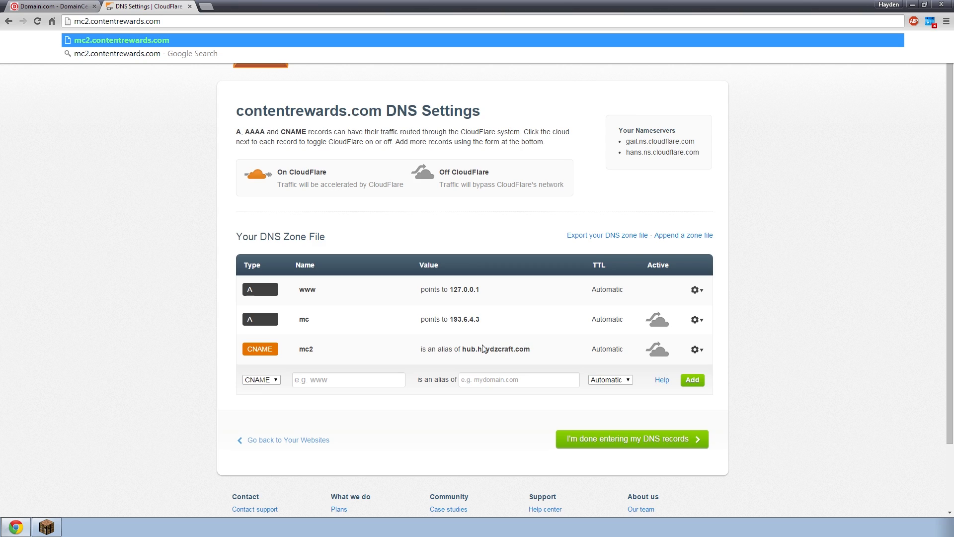
click(119, 21)
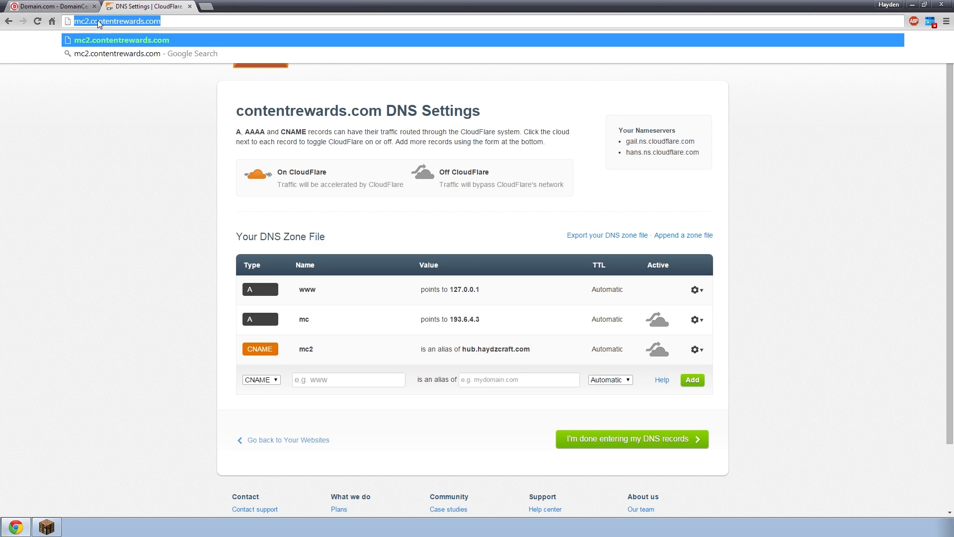
mouse_move(526, 358)
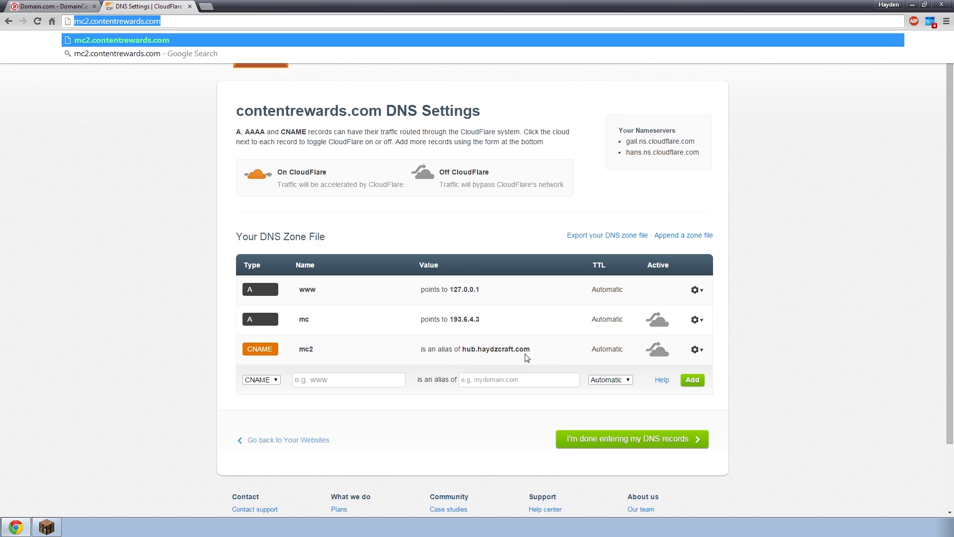
mouse_move(250, 319)
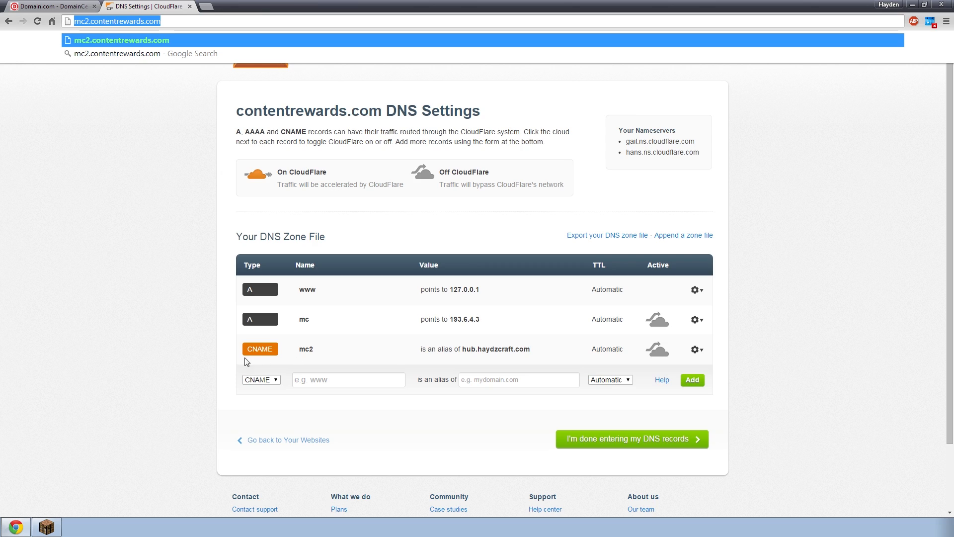
mouse_move(485, 357)
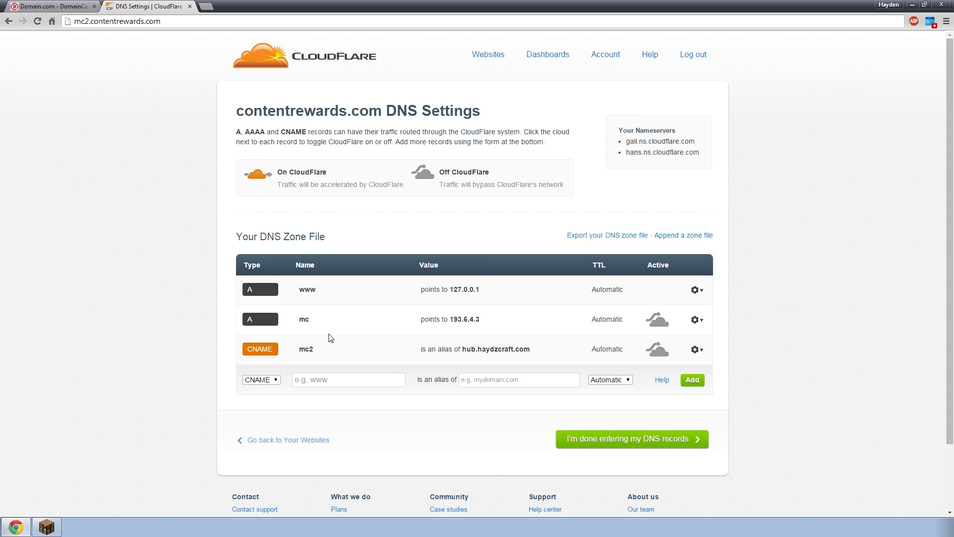
mouse_move(469, 337)
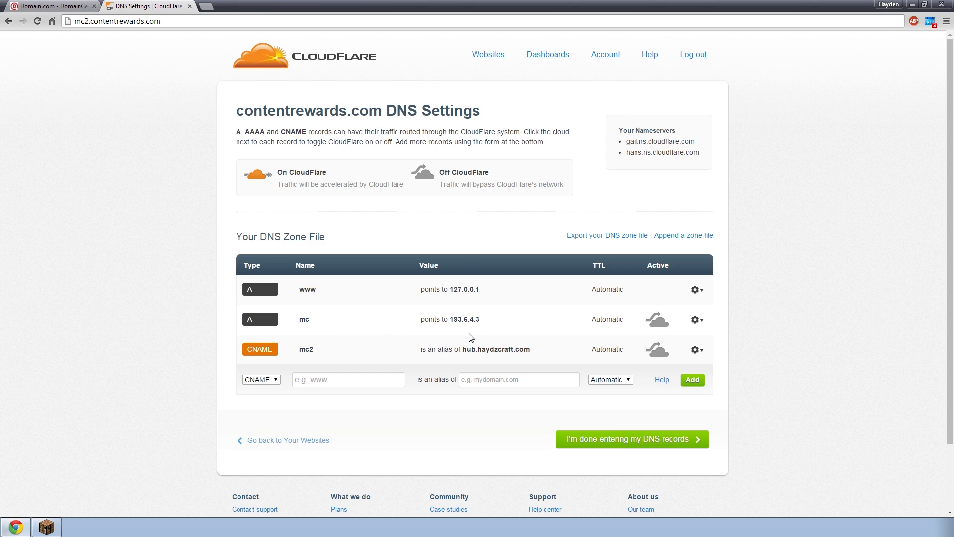
double_click(466, 319)
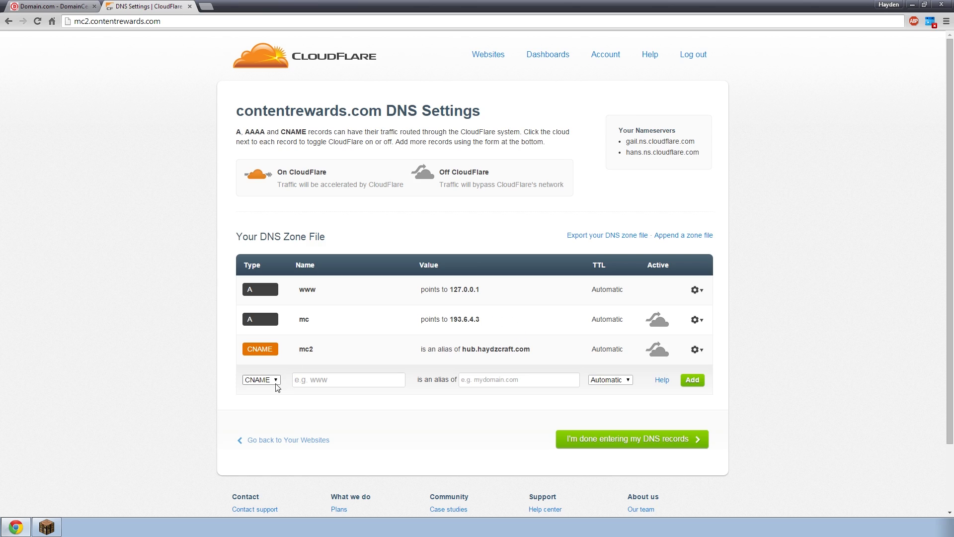
Draft an SRV record: _minecraft, tcp, name play, priority 1, weight 1, port 25567
click(260, 380)
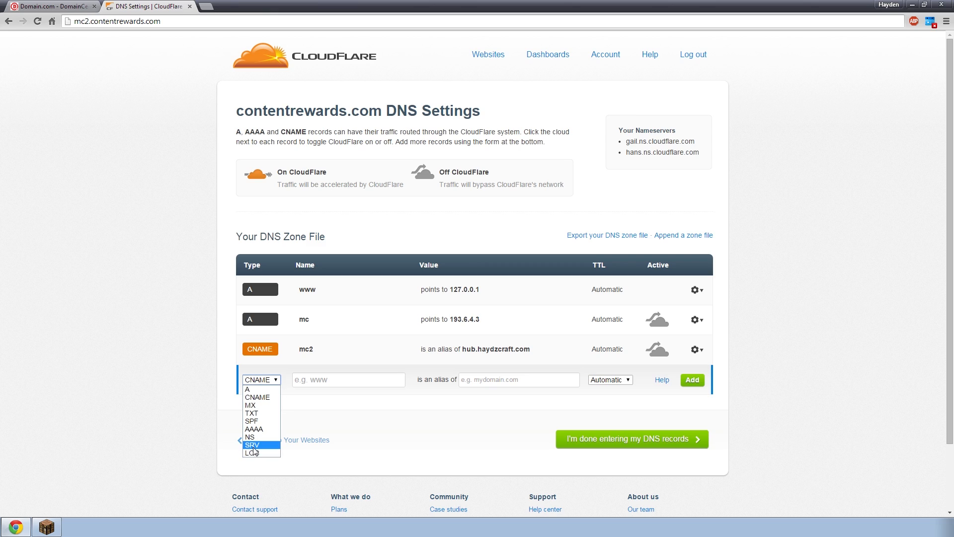
click(252, 445)
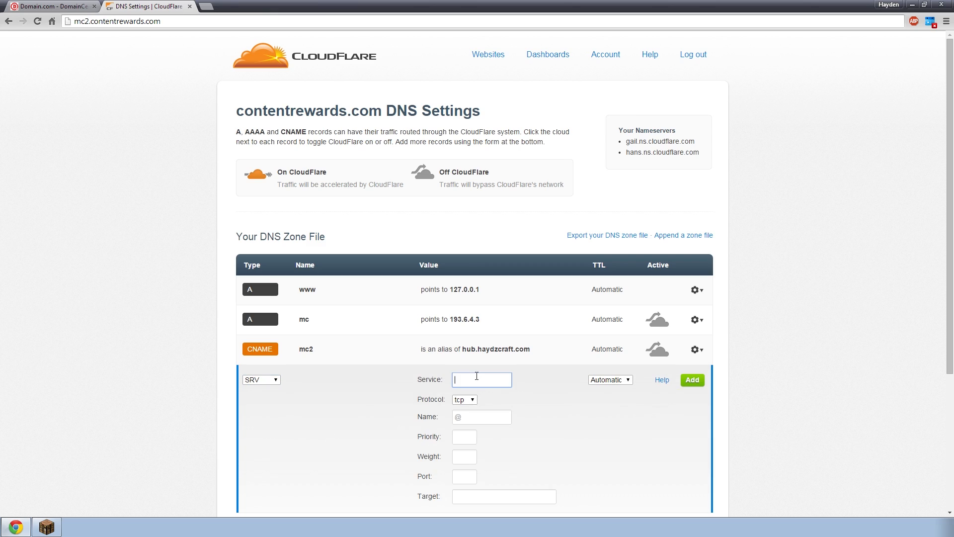
text(_minecraft)
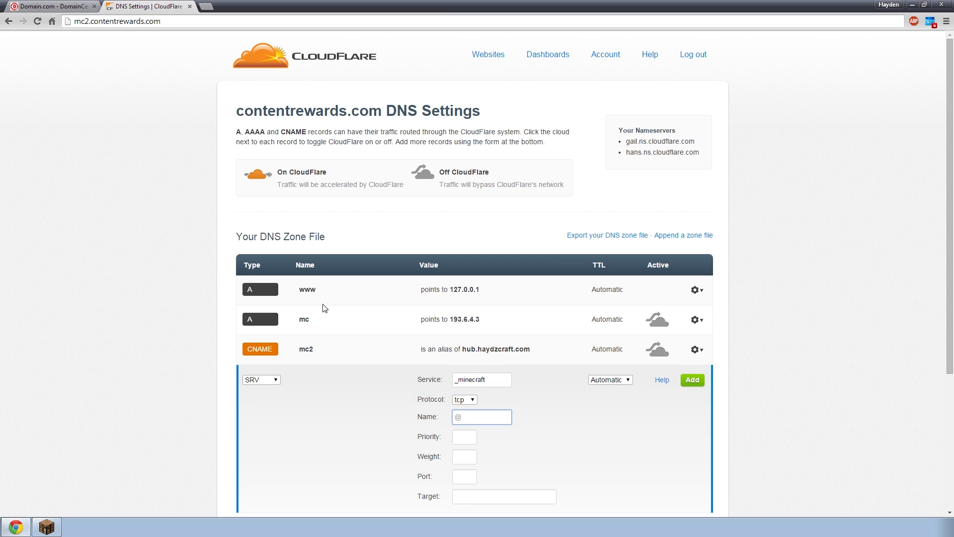
click(482, 417)
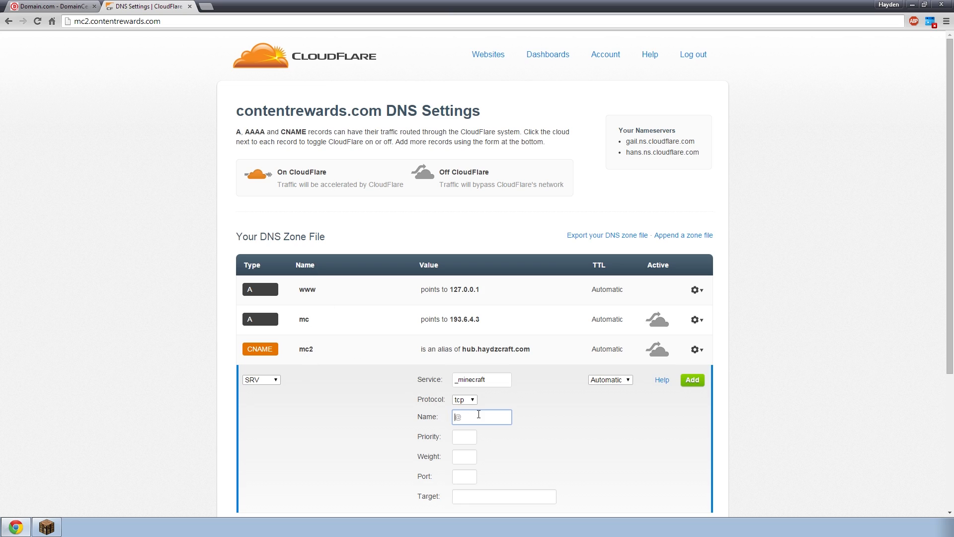
text(play)
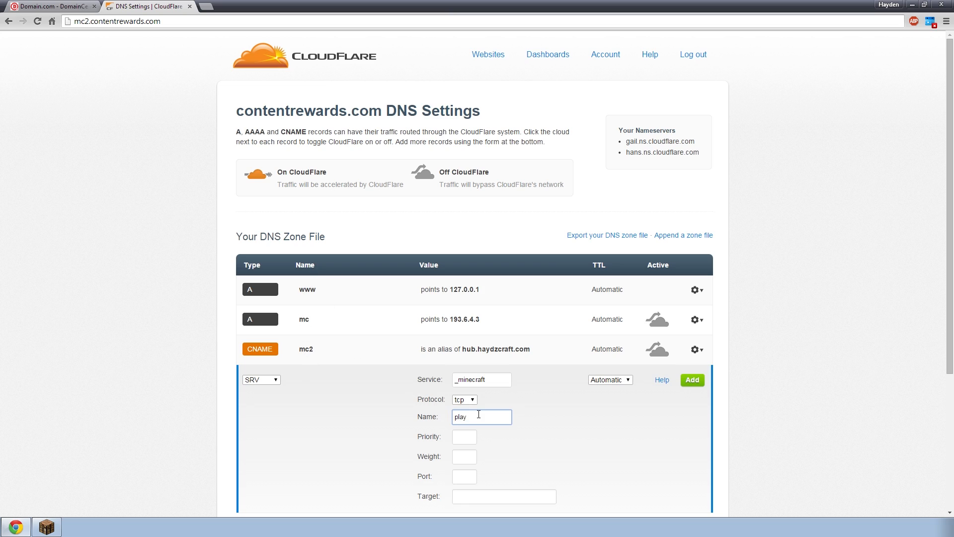
mouse_move(472, 430)
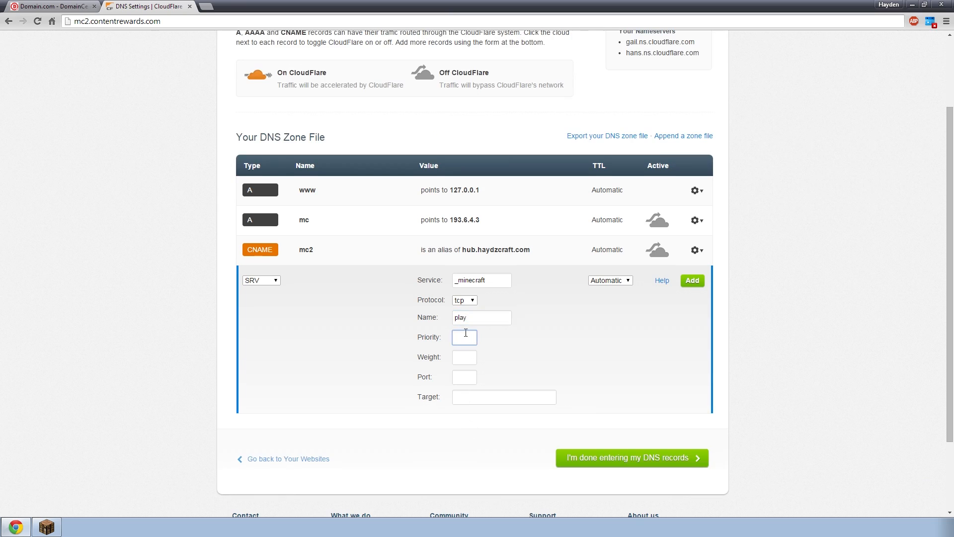
text(1)
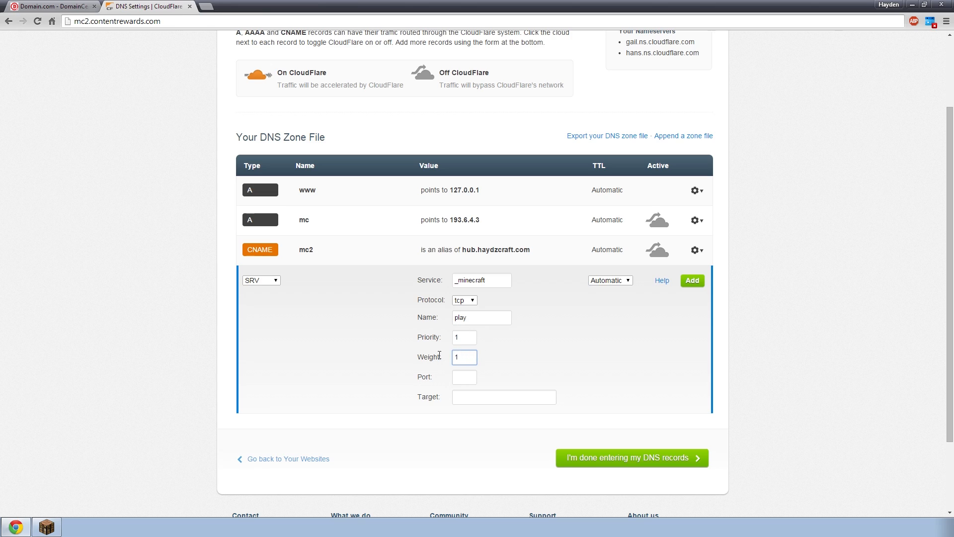
click(465, 377)
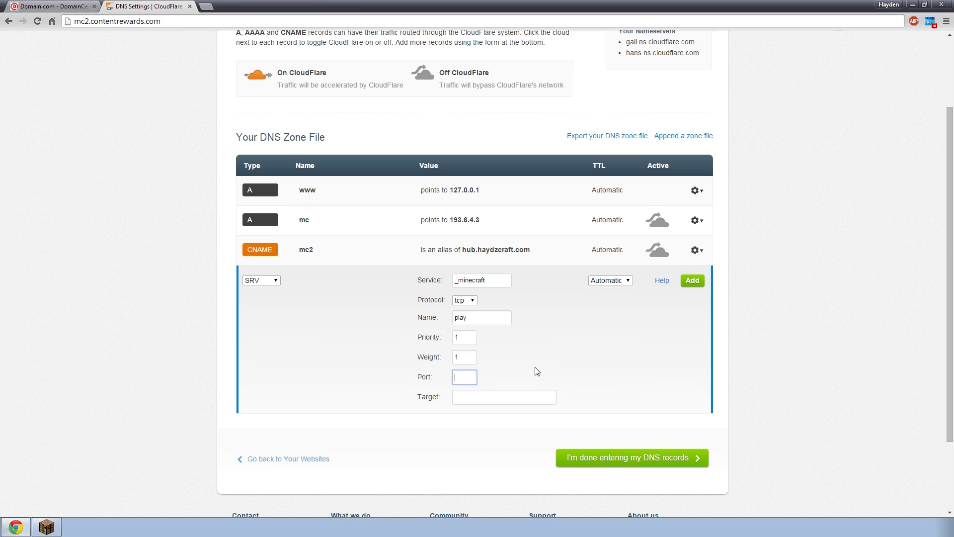
text(25)
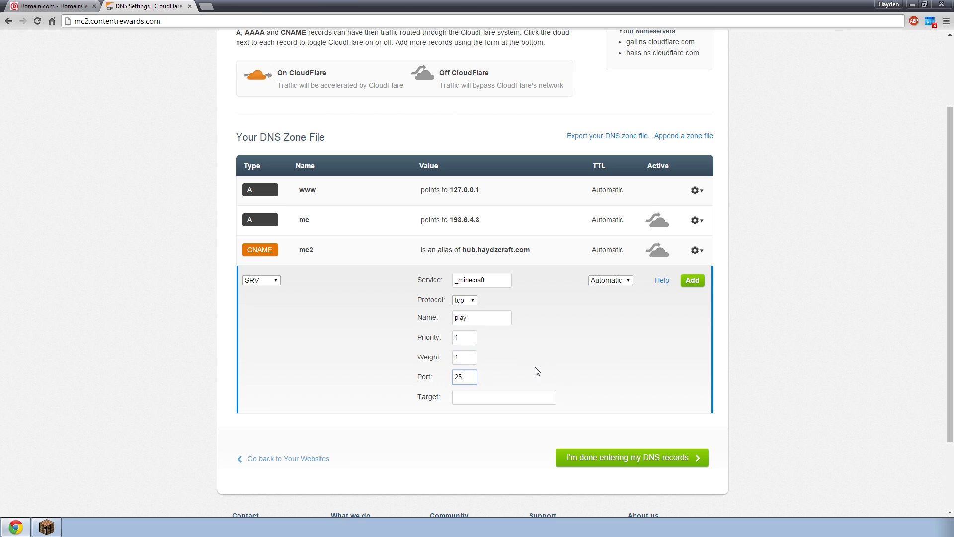
text(567)
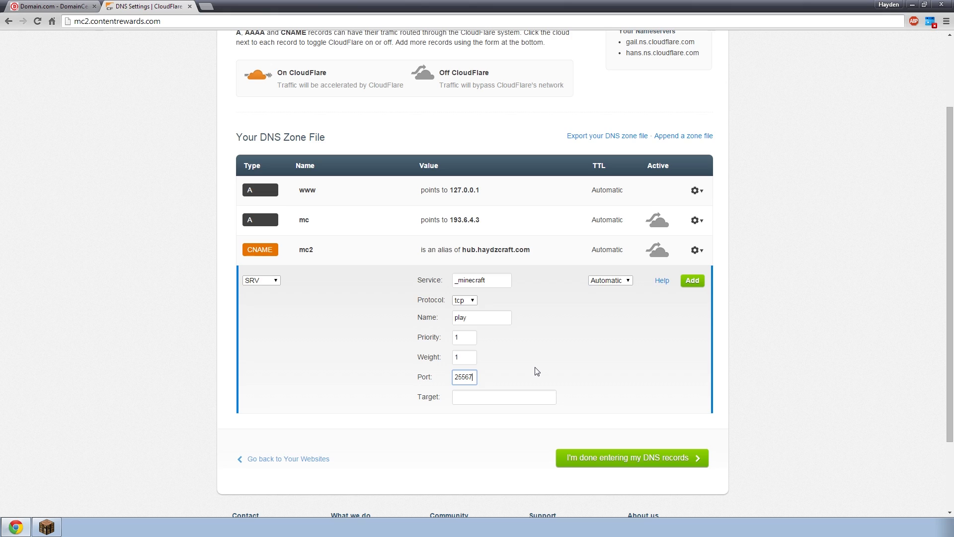
double_click(465, 377)
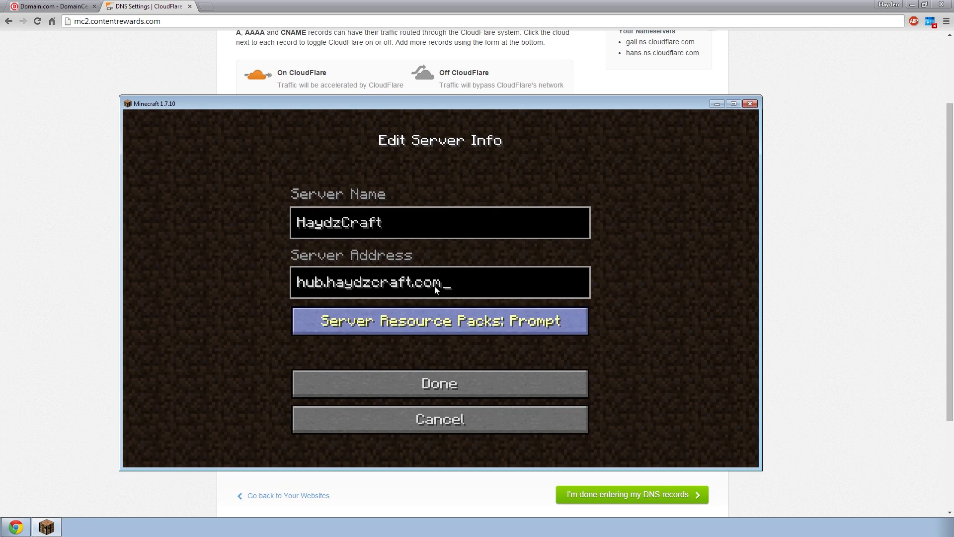
Append :25567 to the hub.haydzcraft.com server address in Minecraft's Edit Server Info
text(2)
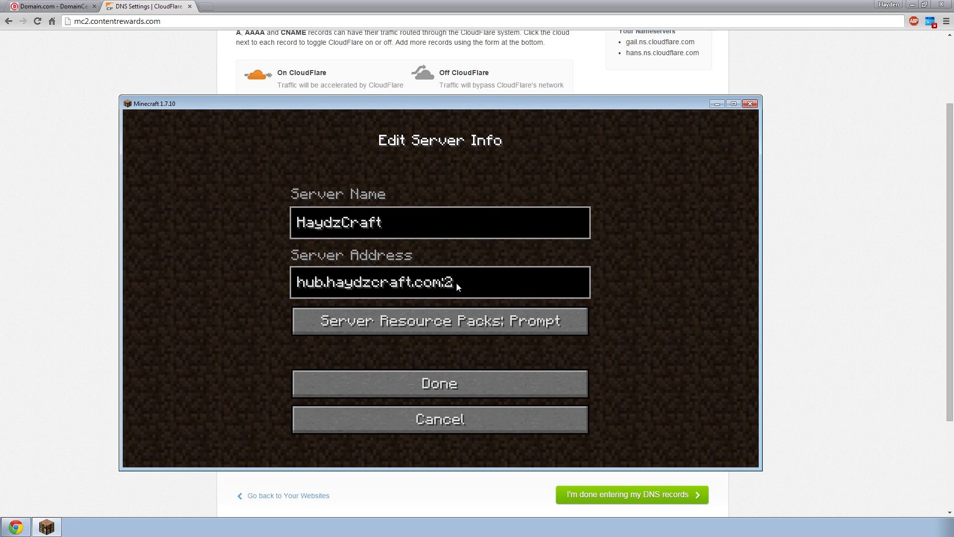
text(5567)
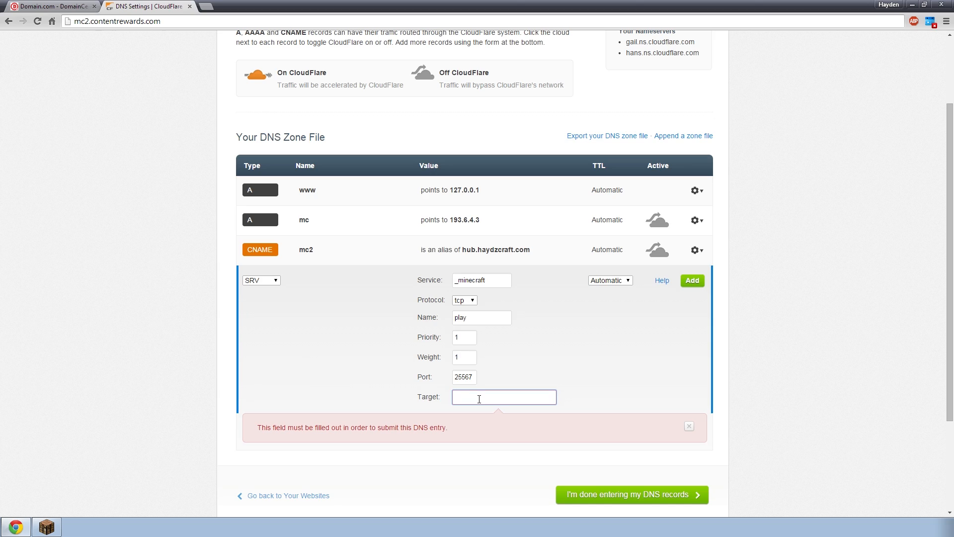
Set the SRV target to mc.contentrewards.com, add it, then highlight name play and port 25567
text(m)
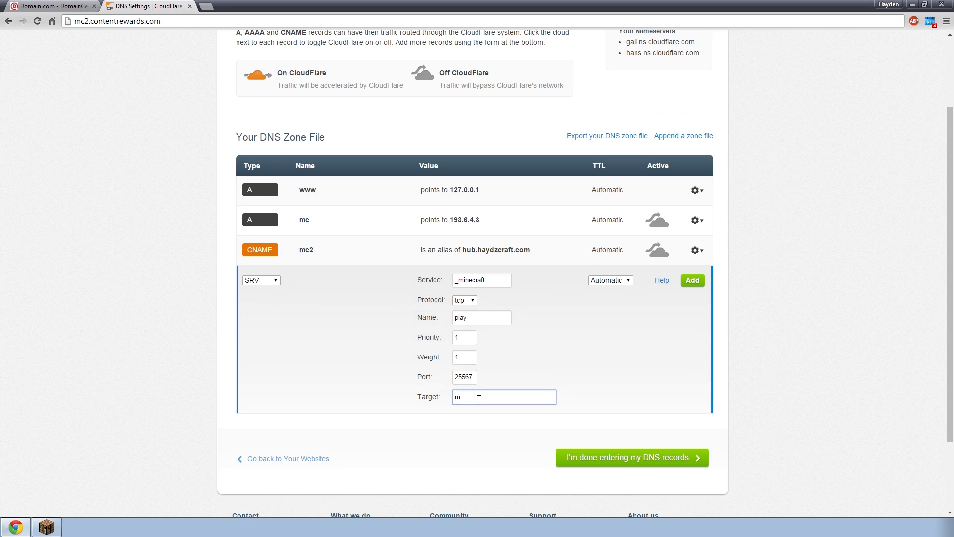
text(c.contentrewards.com)
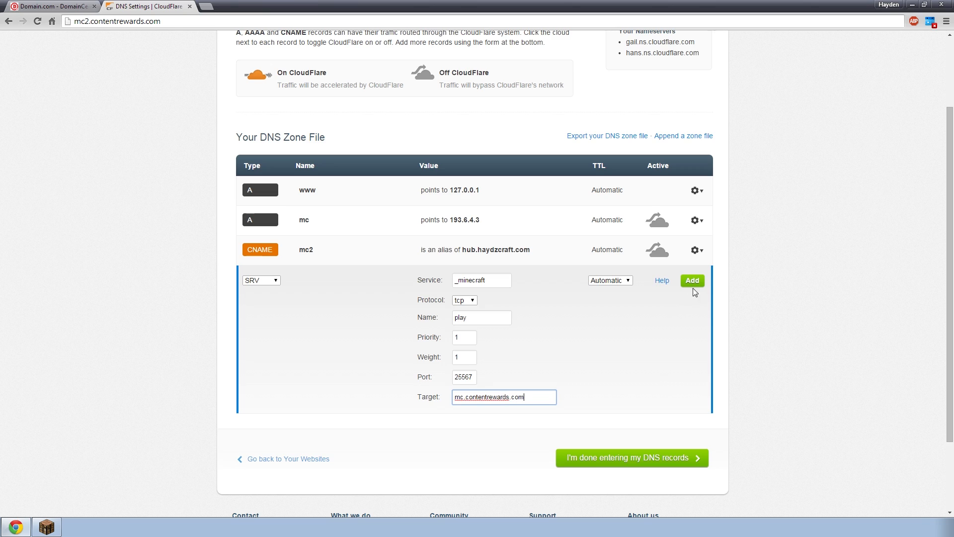
click(693, 281)
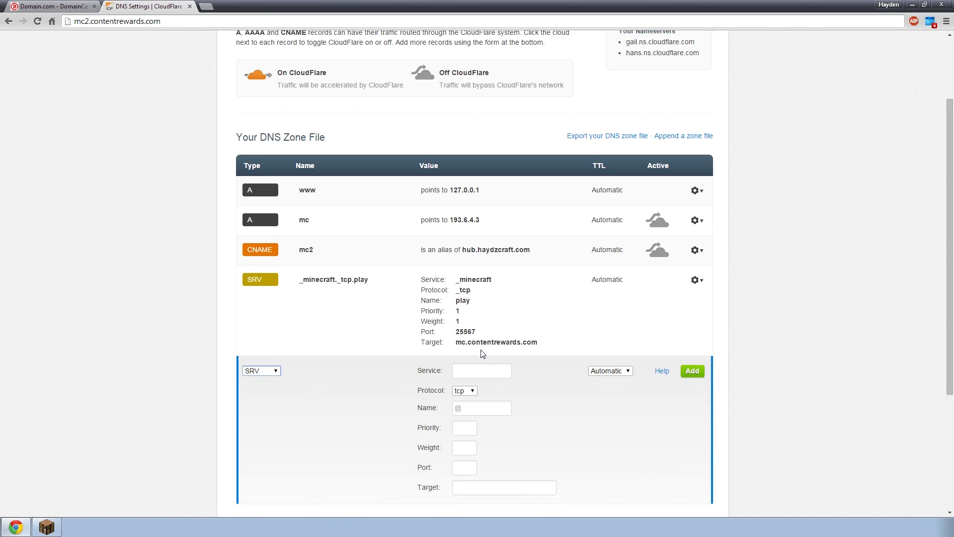
mouse_move(469, 299)
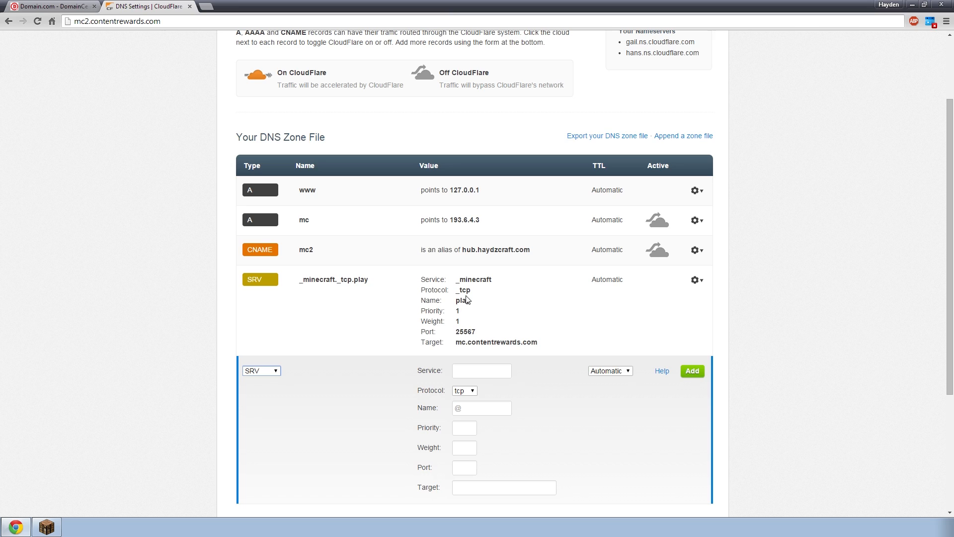
double_click(462, 301)
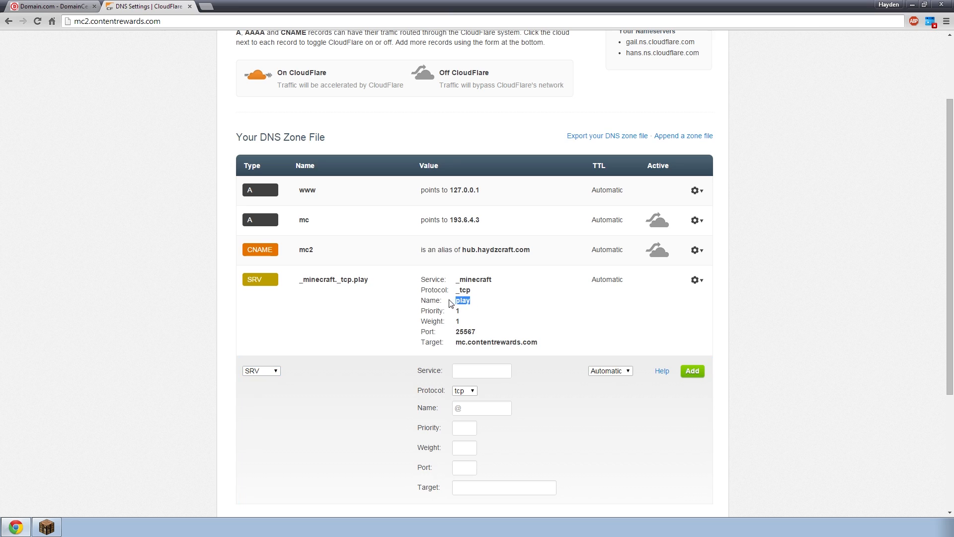
mouse_move(503, 303)
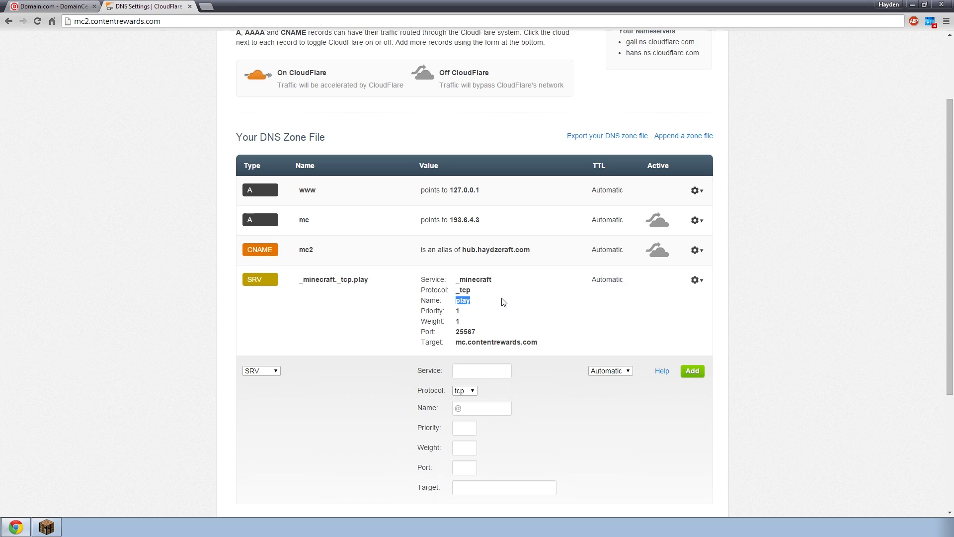
mouse_move(541, 307)
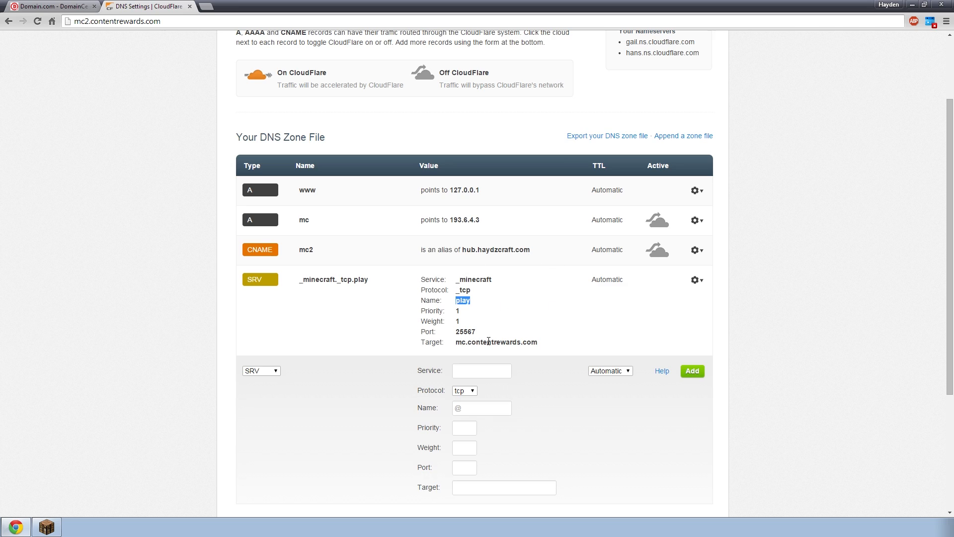
mouse_move(531, 341)
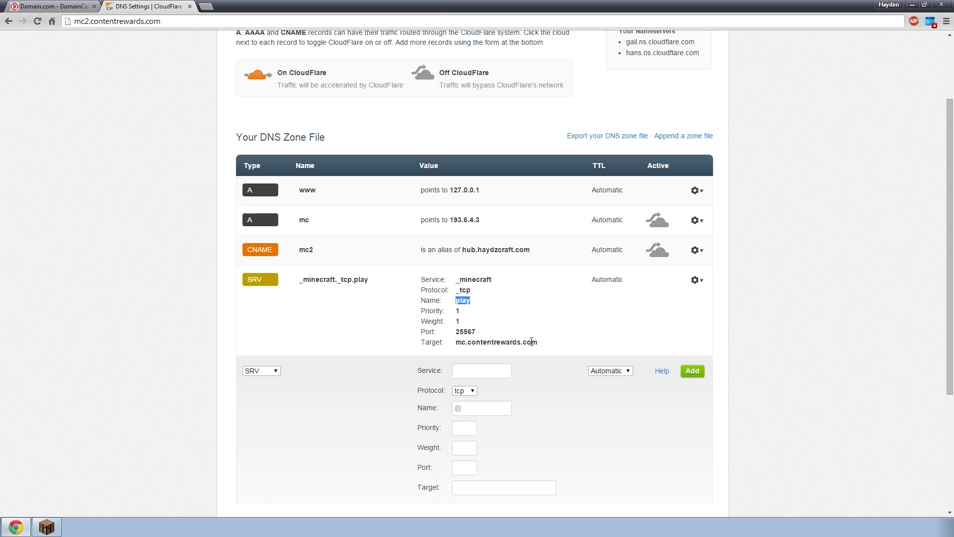
mouse_move(534, 351)
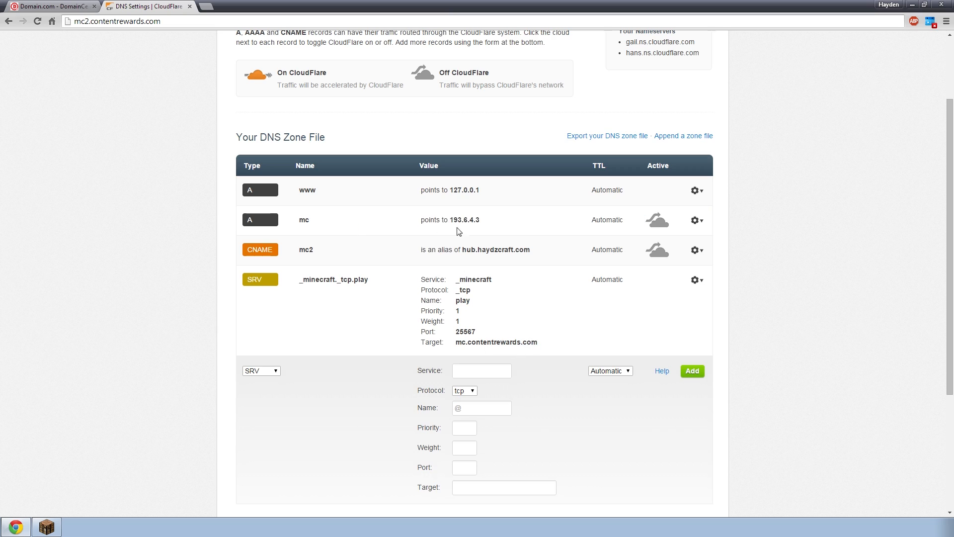
double_click(465, 219)
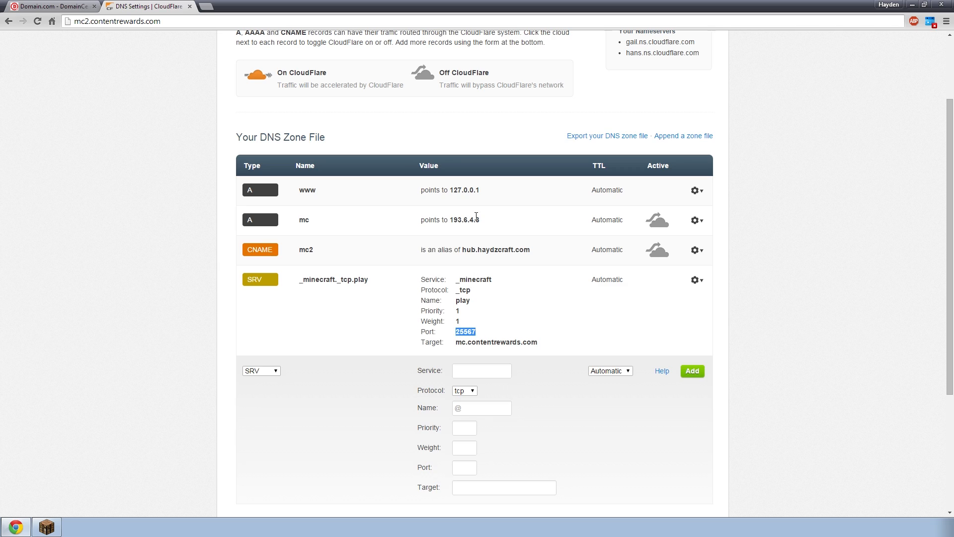
double_click(465, 220)
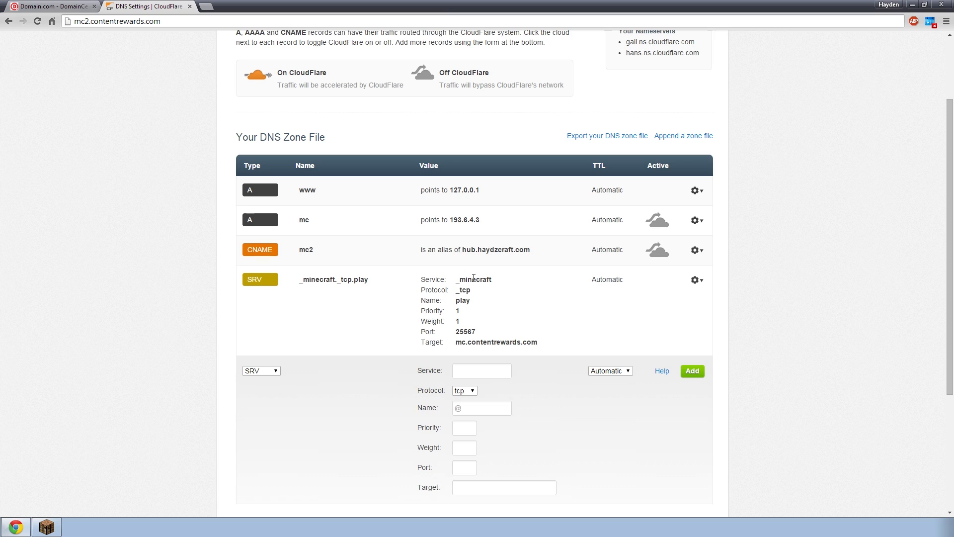
click(697, 280)
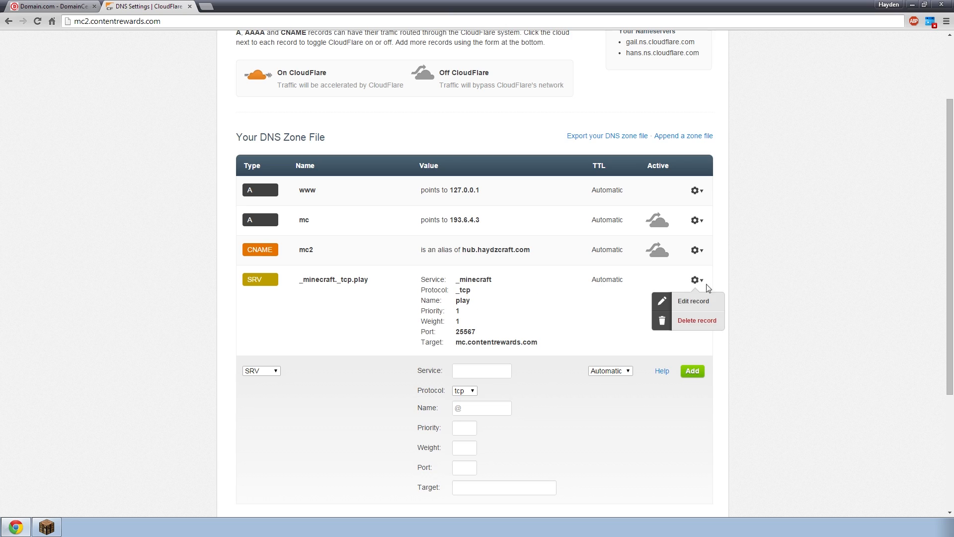
click(693, 301)
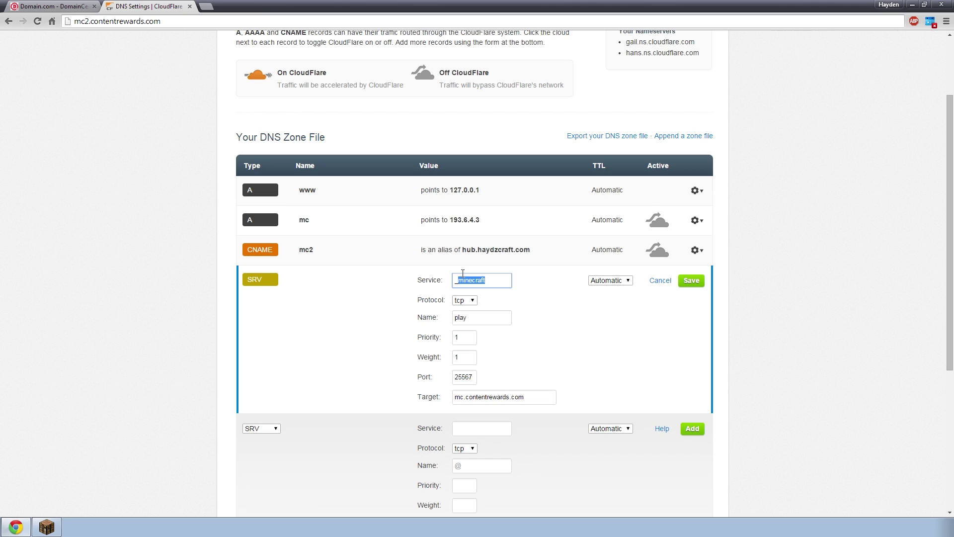
text(_ts3)
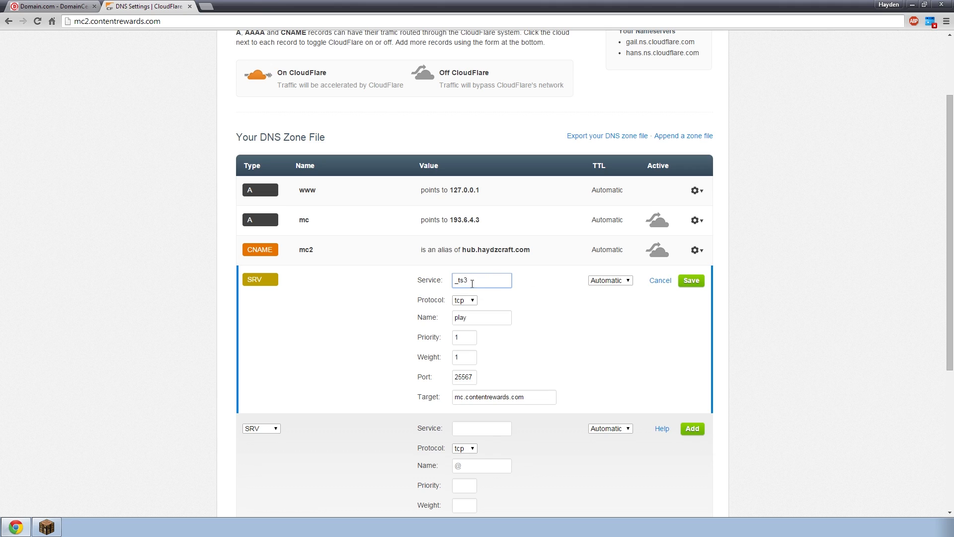
double_click(482, 281)
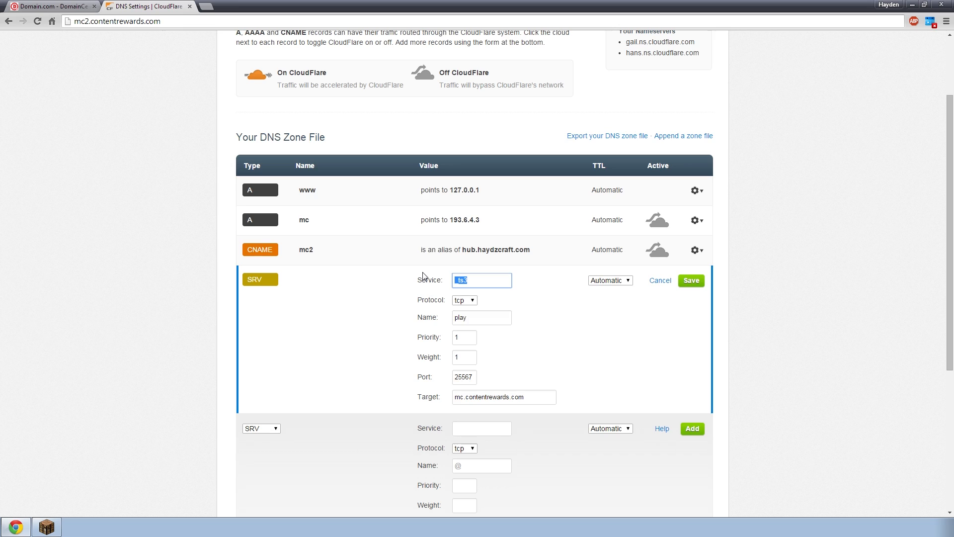
text(_t)
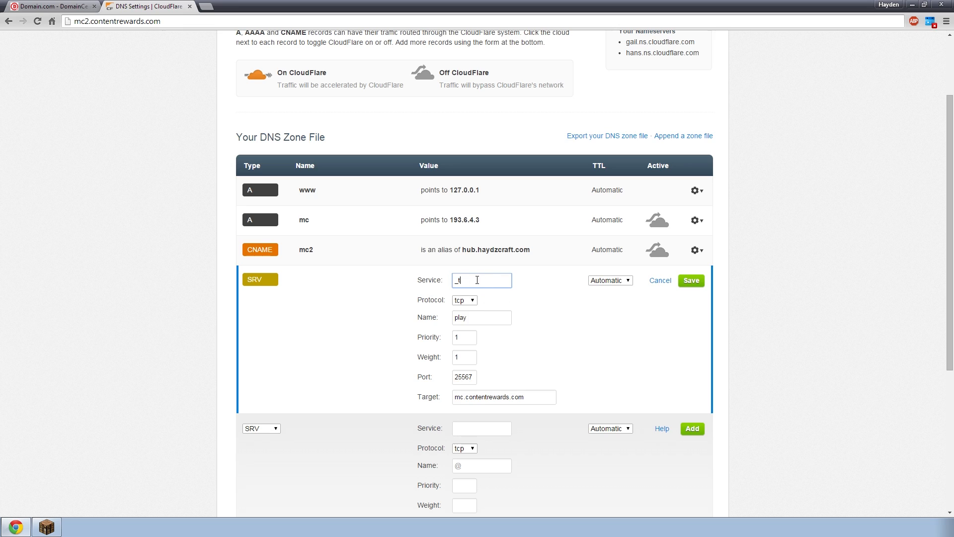
text(minecraft)
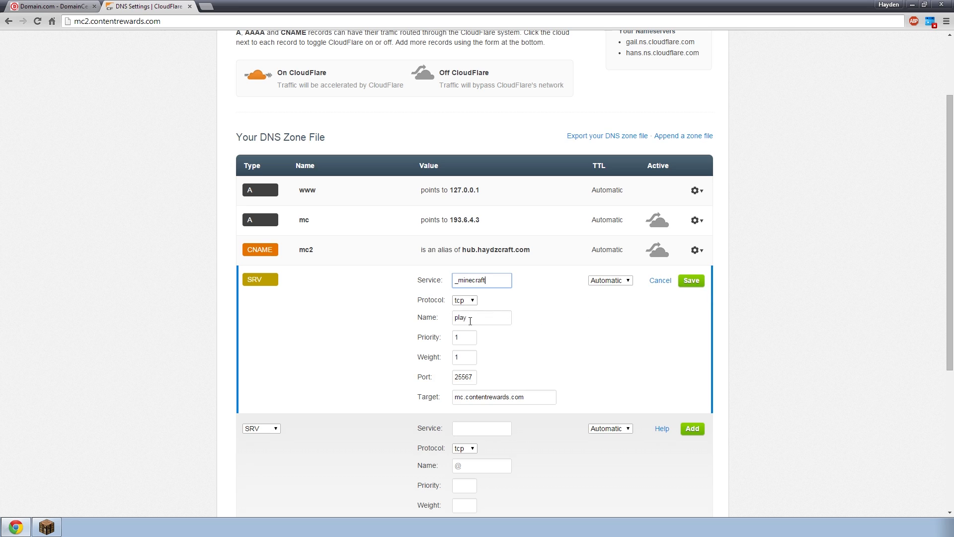
double_click(460, 318)
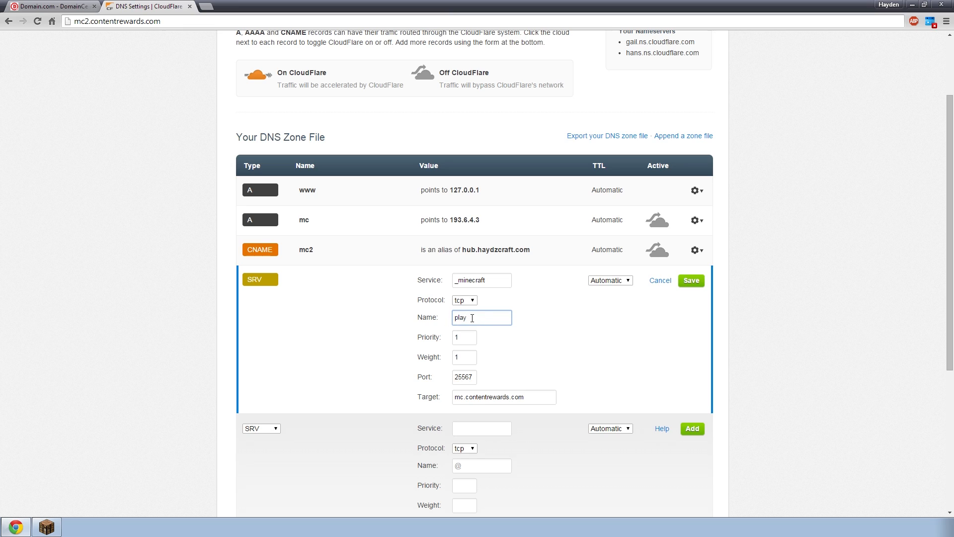
text(.contentrewards)
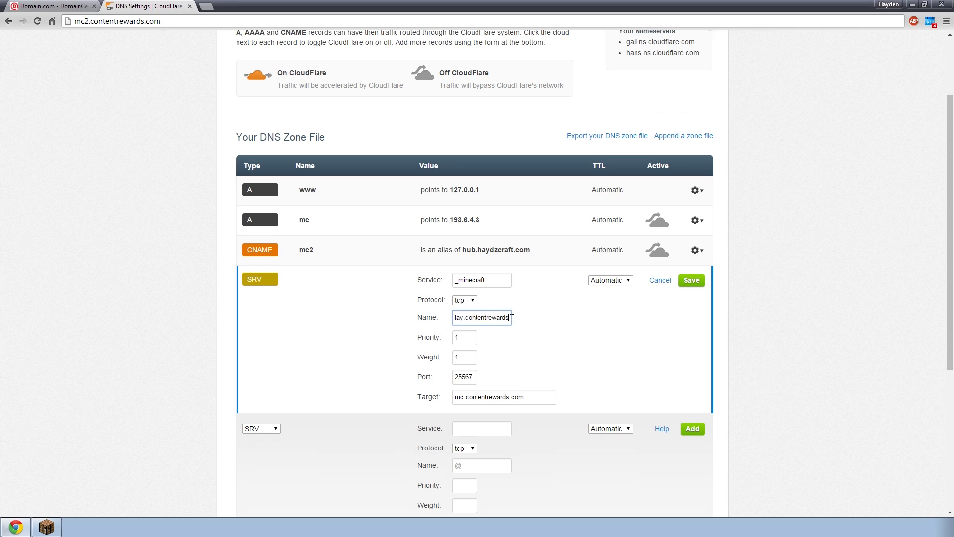
text(play)
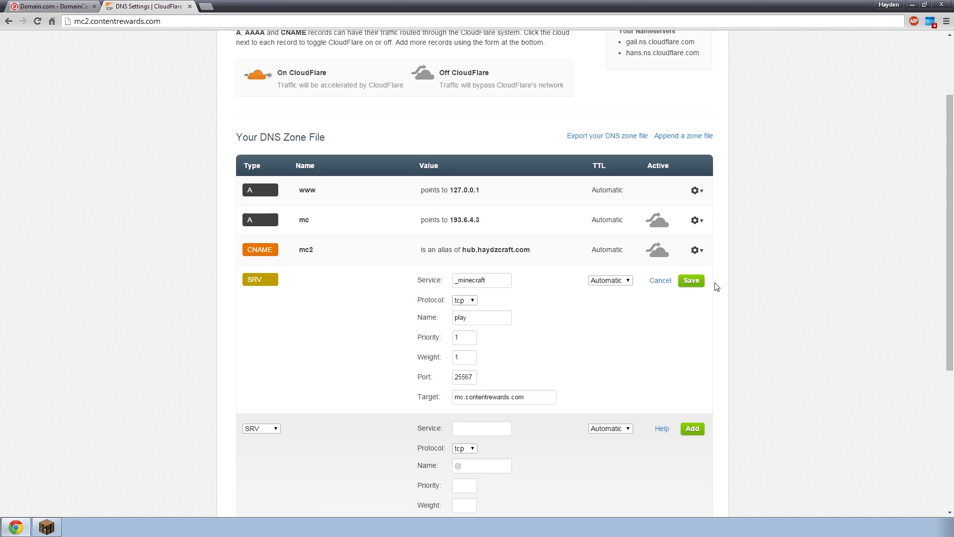
click(692, 281)
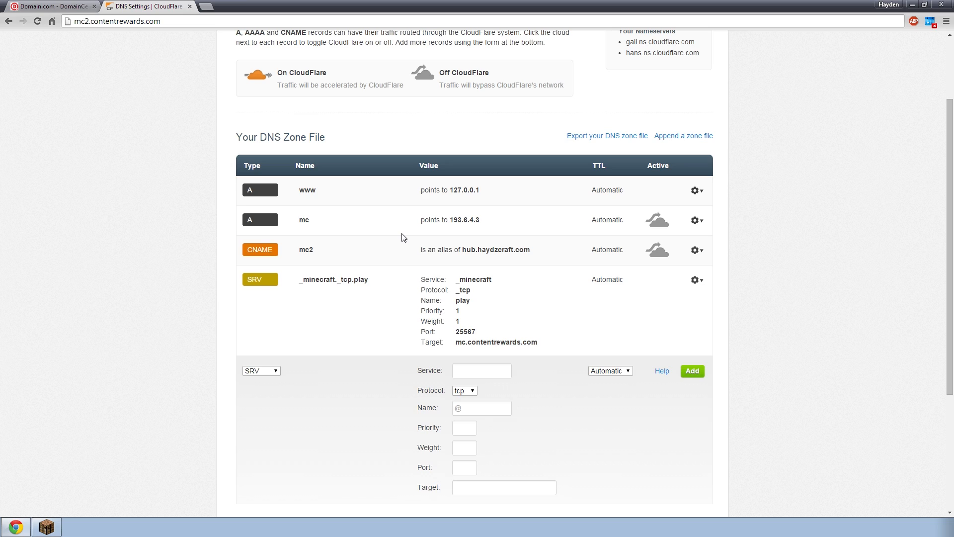
mouse_move(494, 290)
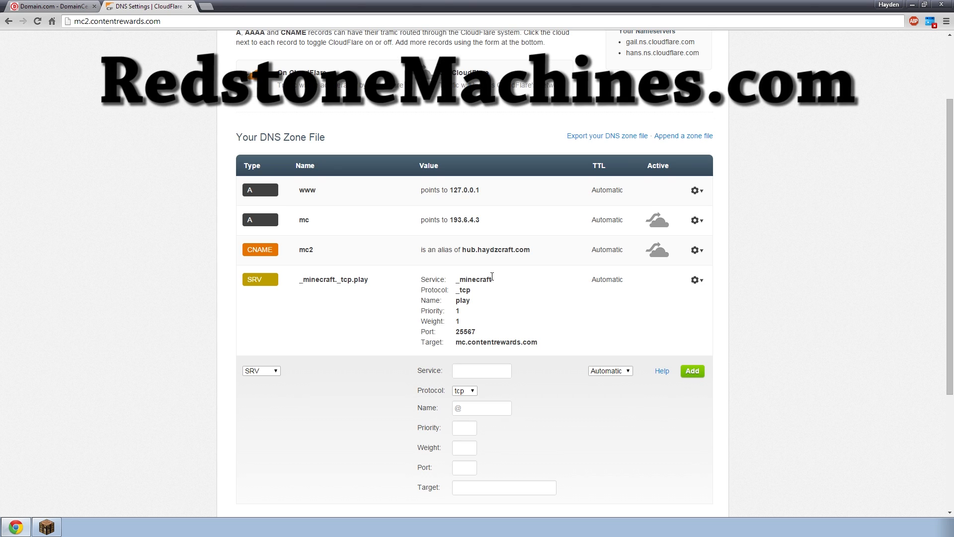
mouse_move(395, 295)
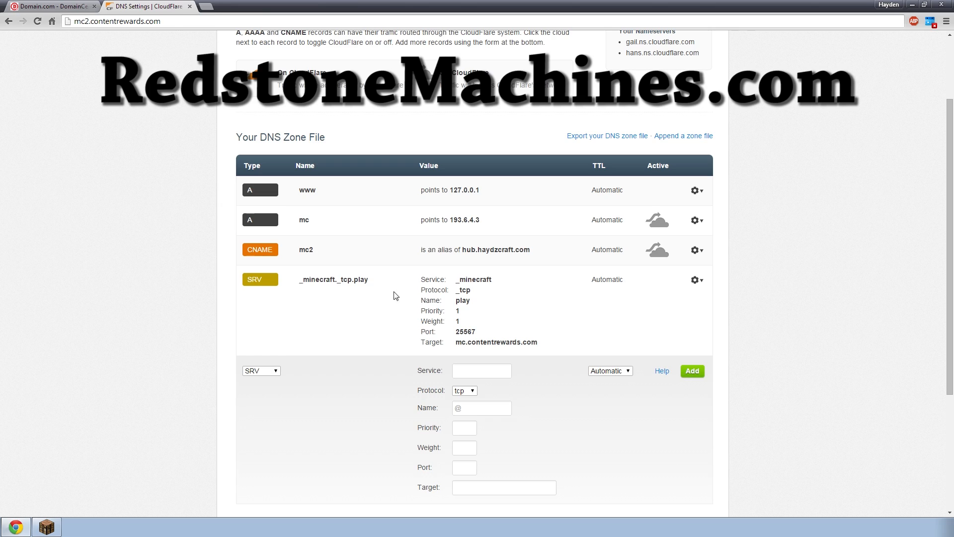
mouse_move(302, 326)
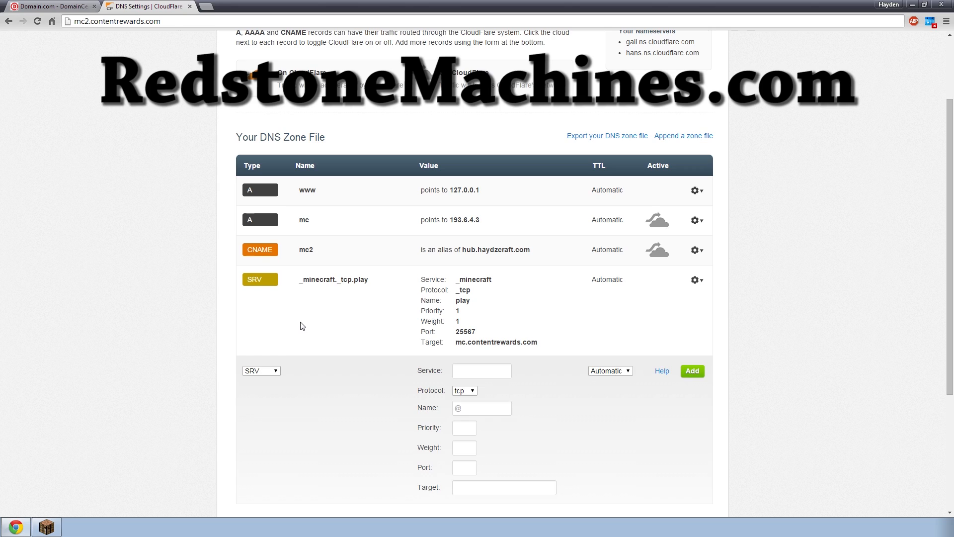
mouse_move(334, 319)
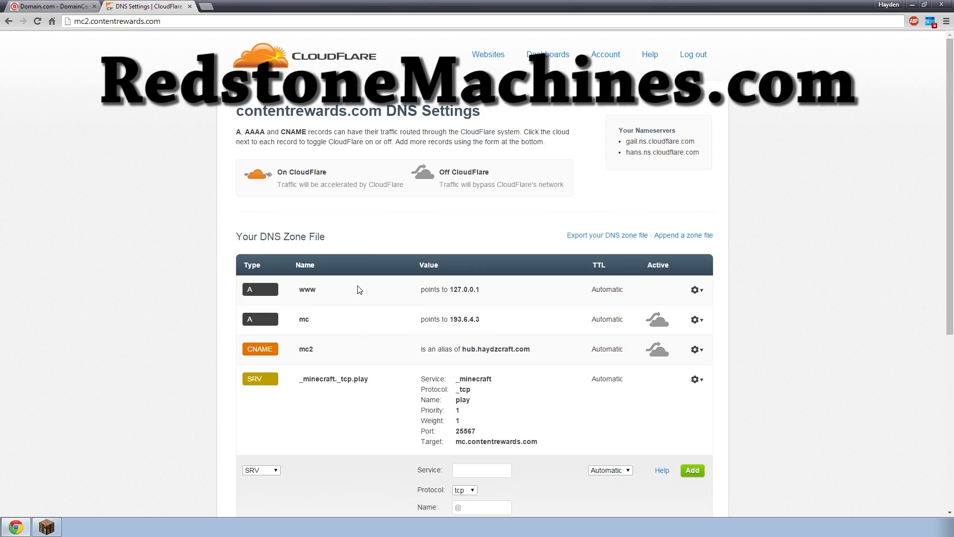
mouse_move(343, 66)
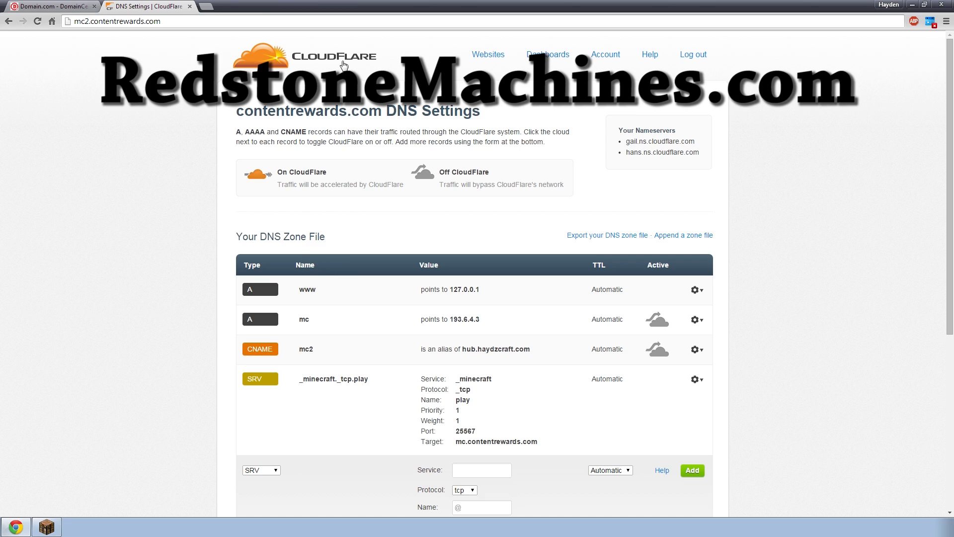
mouse_move(228, 175)
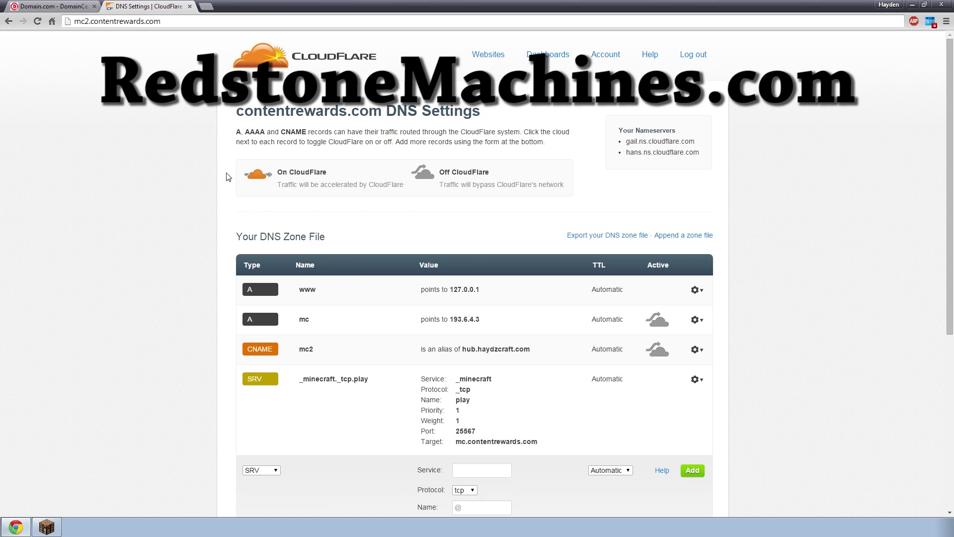